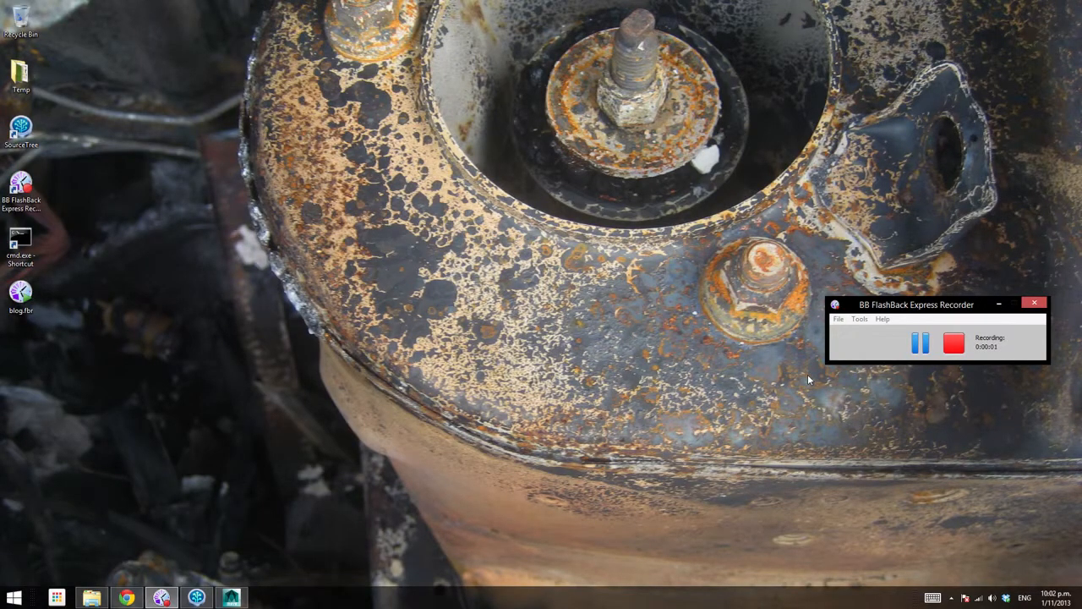
Bring the Maya 2014 scene with cube, cylinder and sphere to the front and orbit it
click(20, 296)
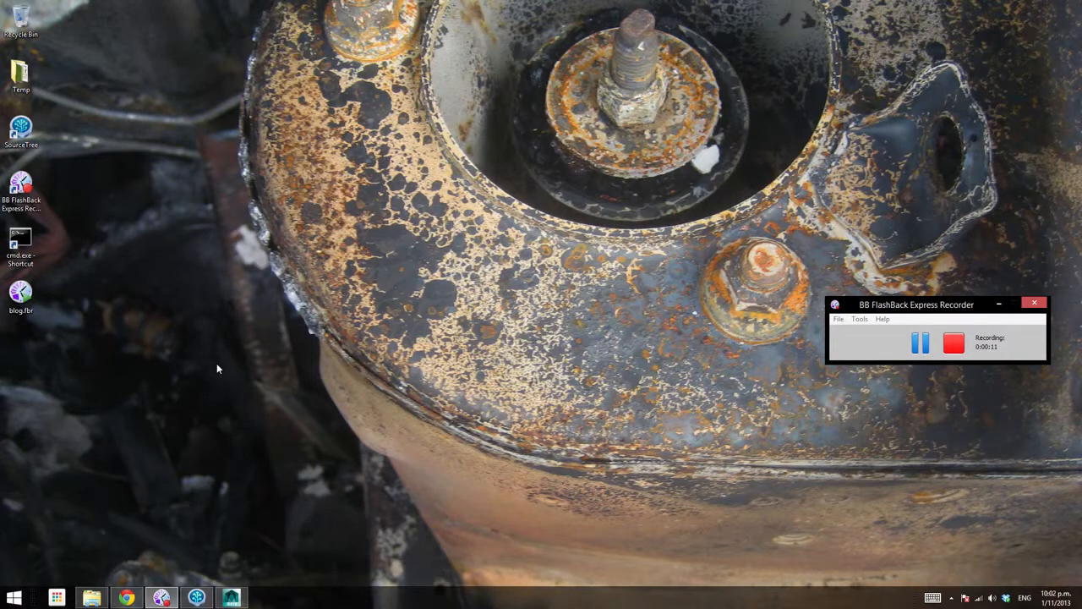
mouse_move(216, 367)
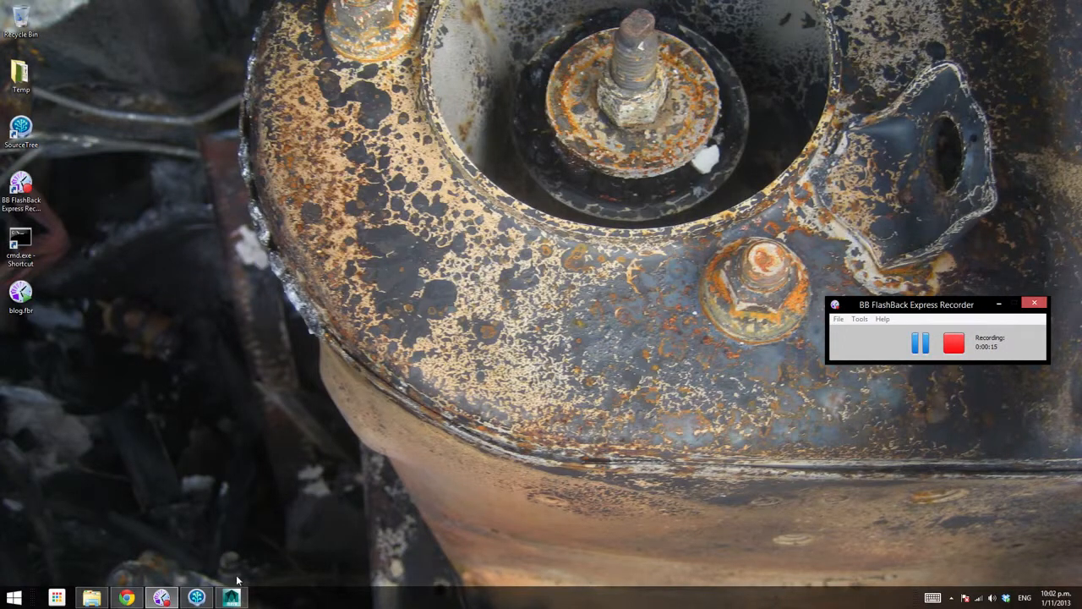
mouse_move(231, 597)
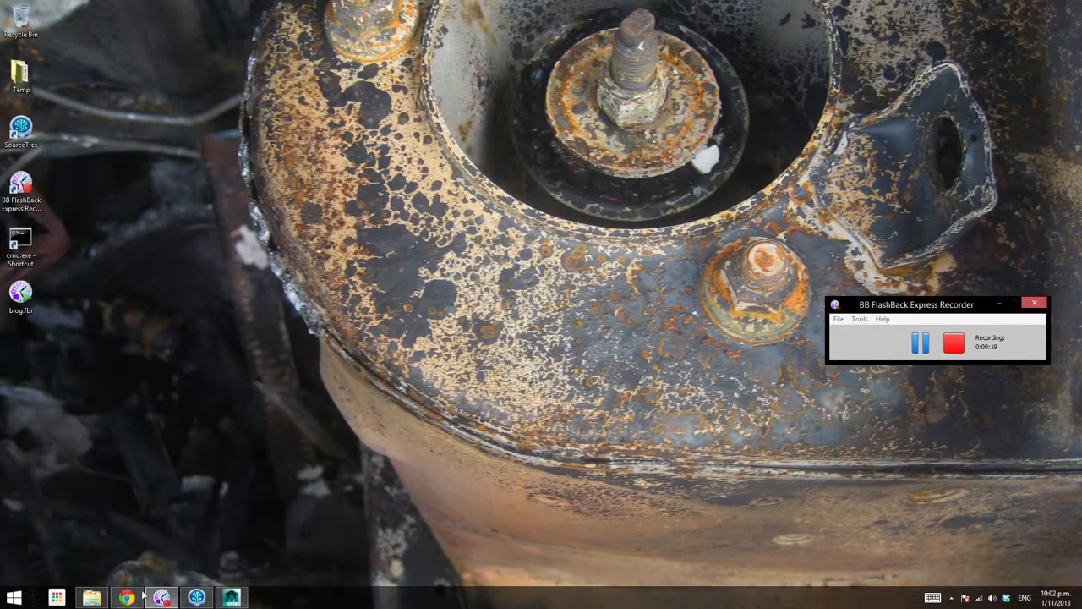
click(230, 598)
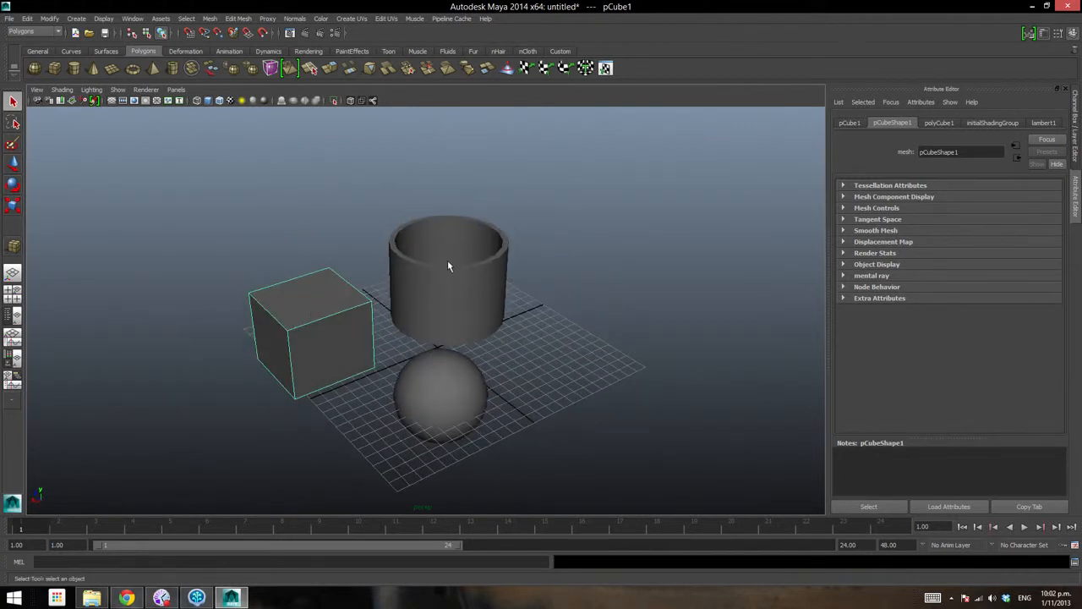
mouse_move(172, 67)
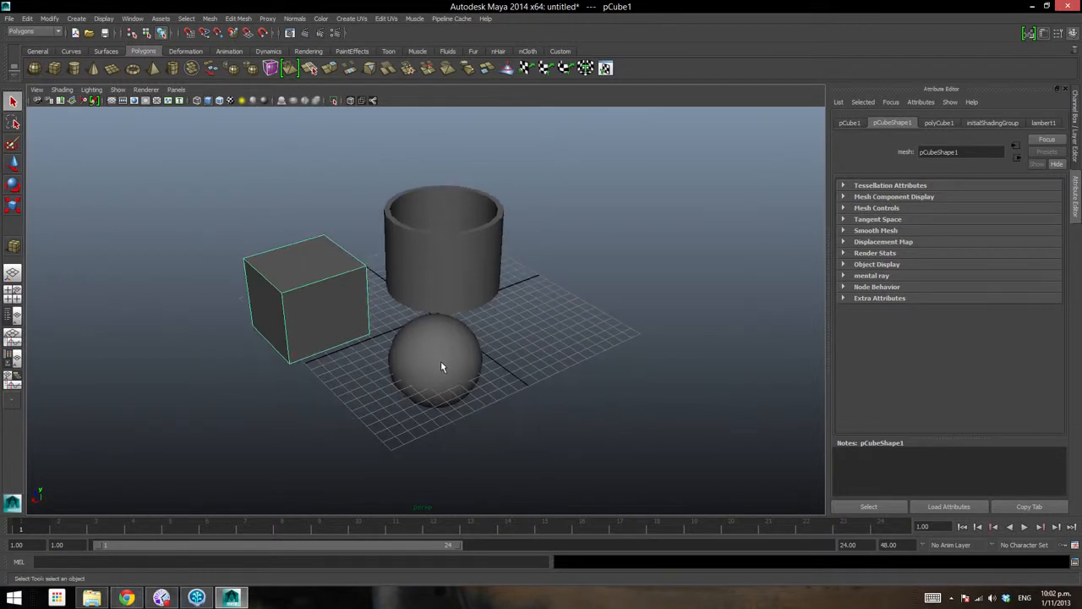
mouse_move(481, 322)
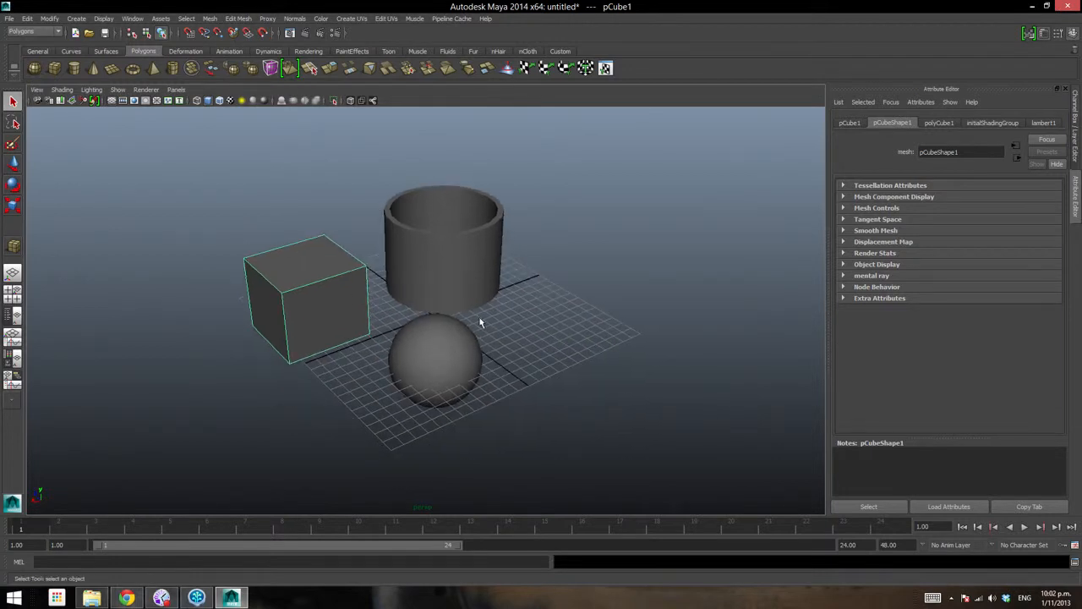
drag(480, 324, 495, 296)
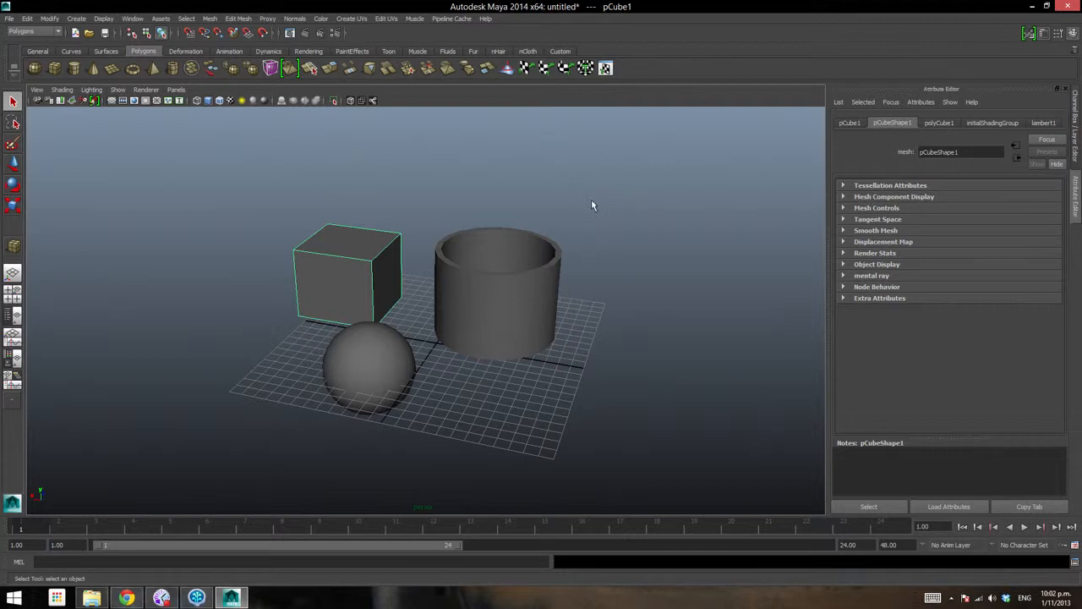
mouse_move(619, 268)
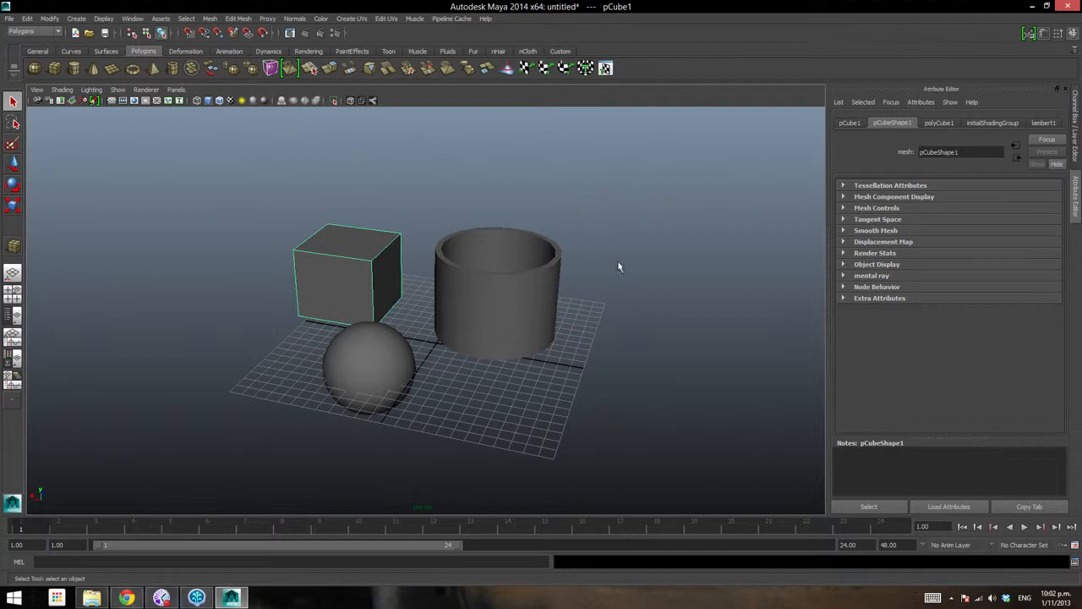
mouse_move(698, 418)
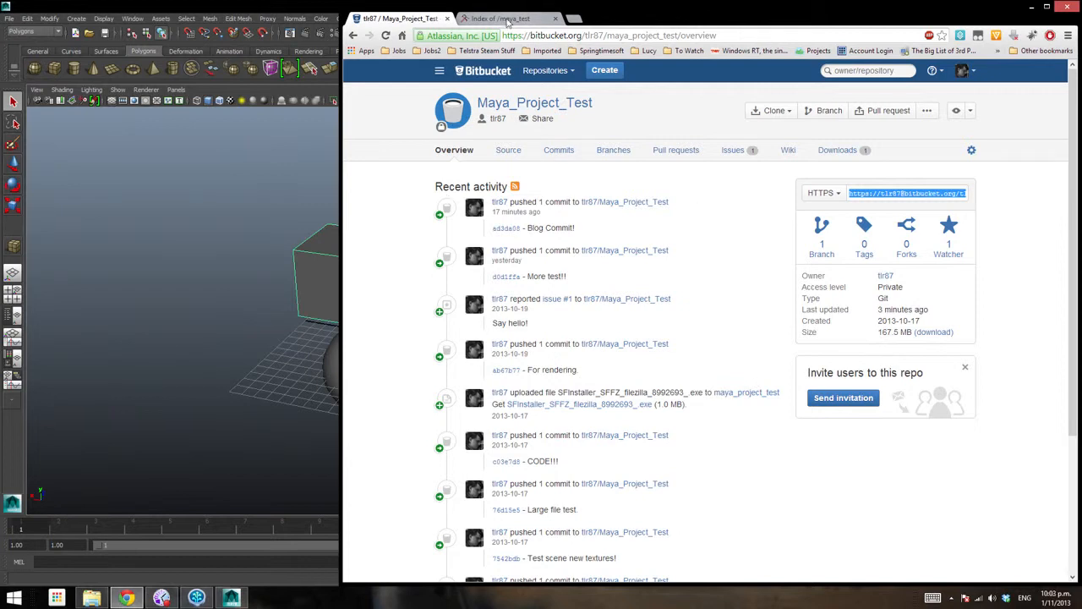
View the server's 'Index of /maya_test' listing, then return to the Maya scene
click(500, 18)
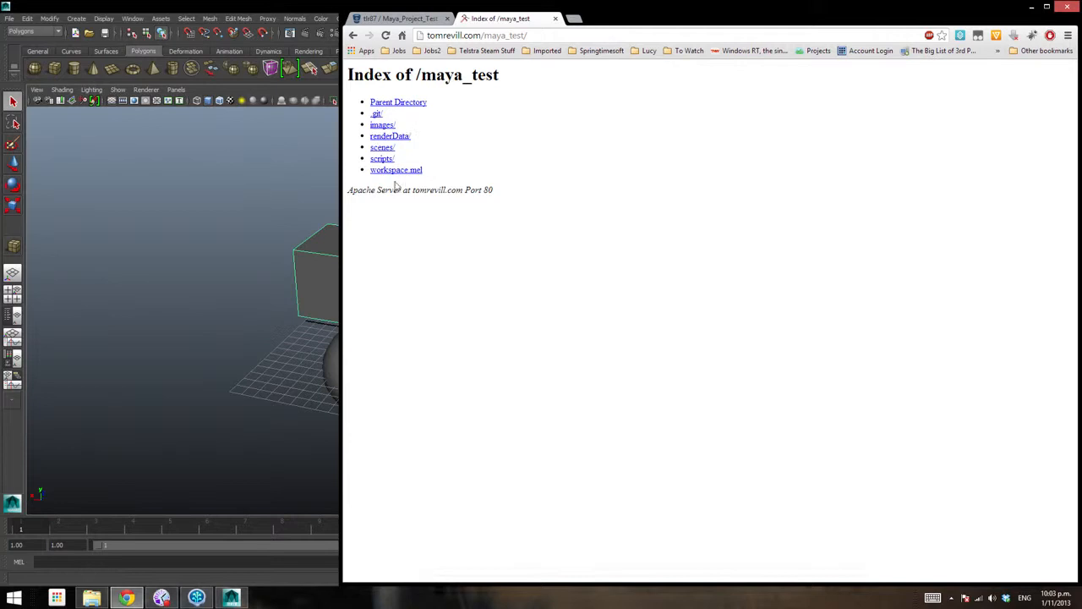
click(398, 18)
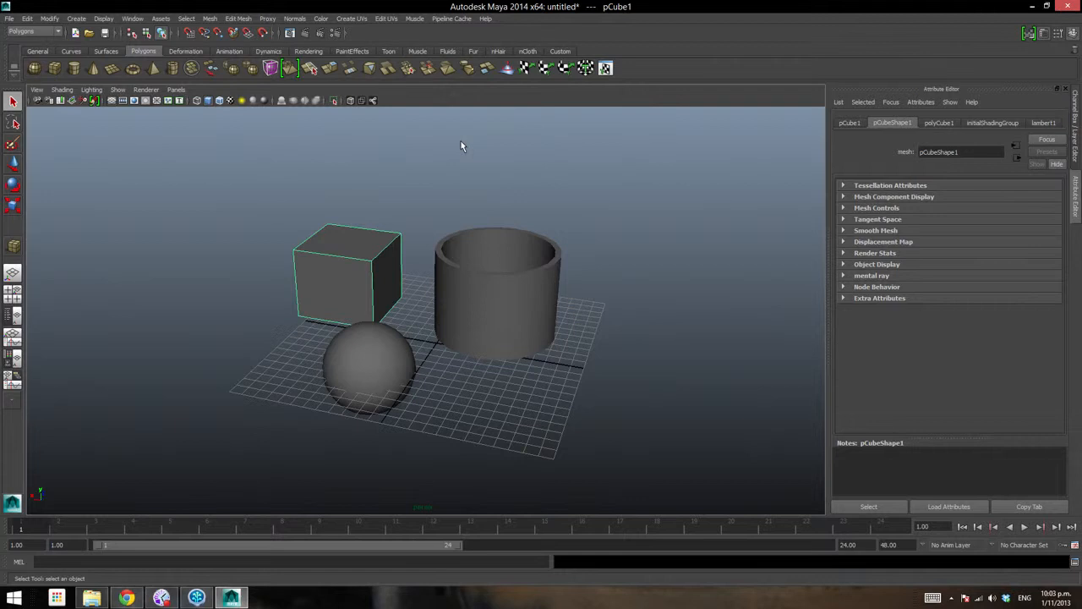
mouse_move(487, 365)
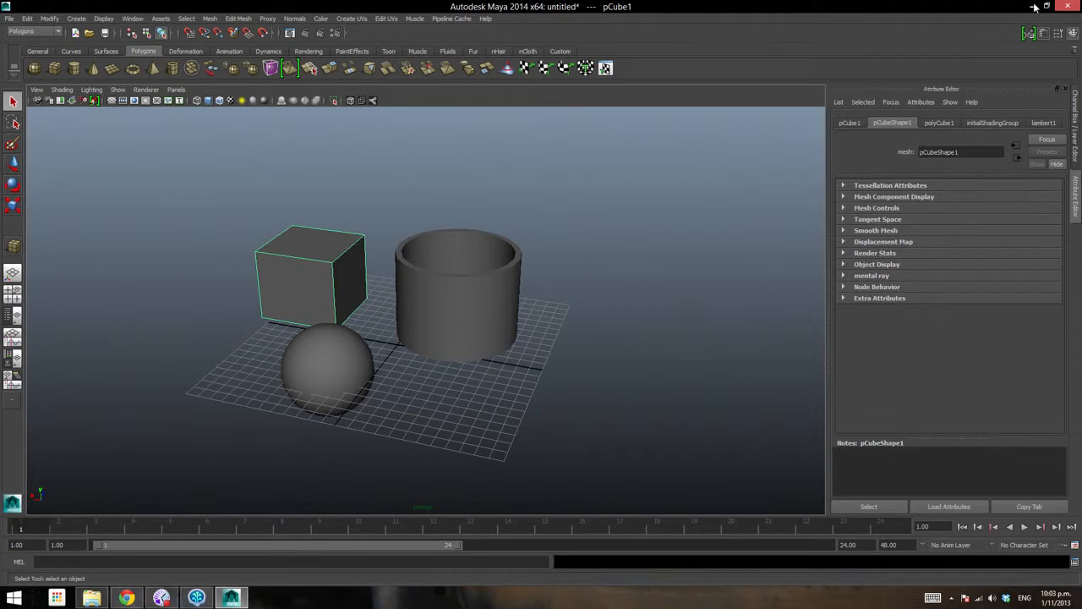
mouse_move(1034, 7)
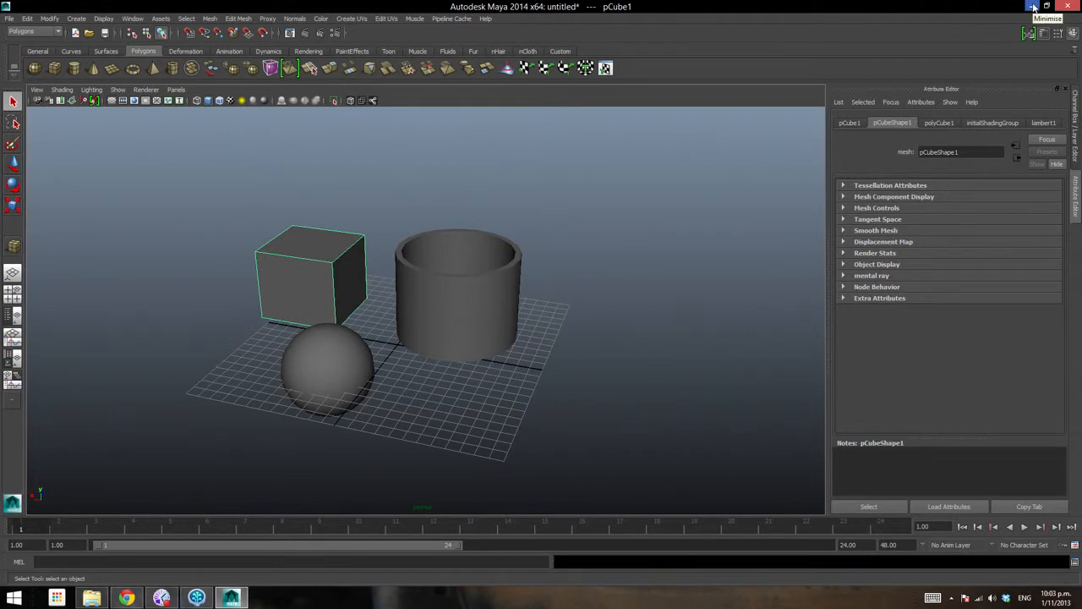
Save the scene as Testforblog_01.ma in the Test_Project_Git scenes folder
click(1033, 7)
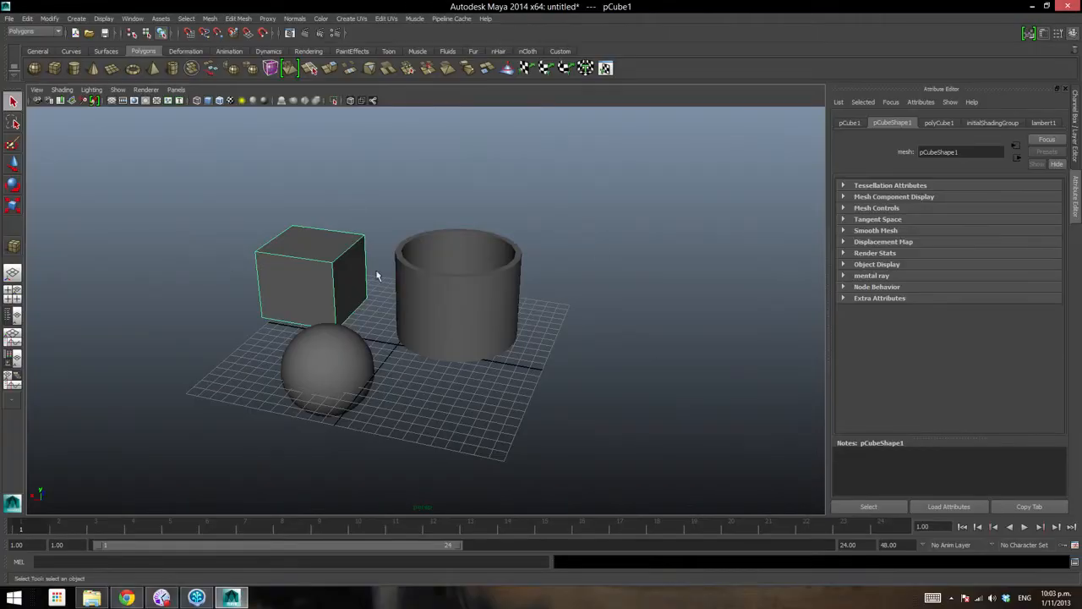
click(10, 19)
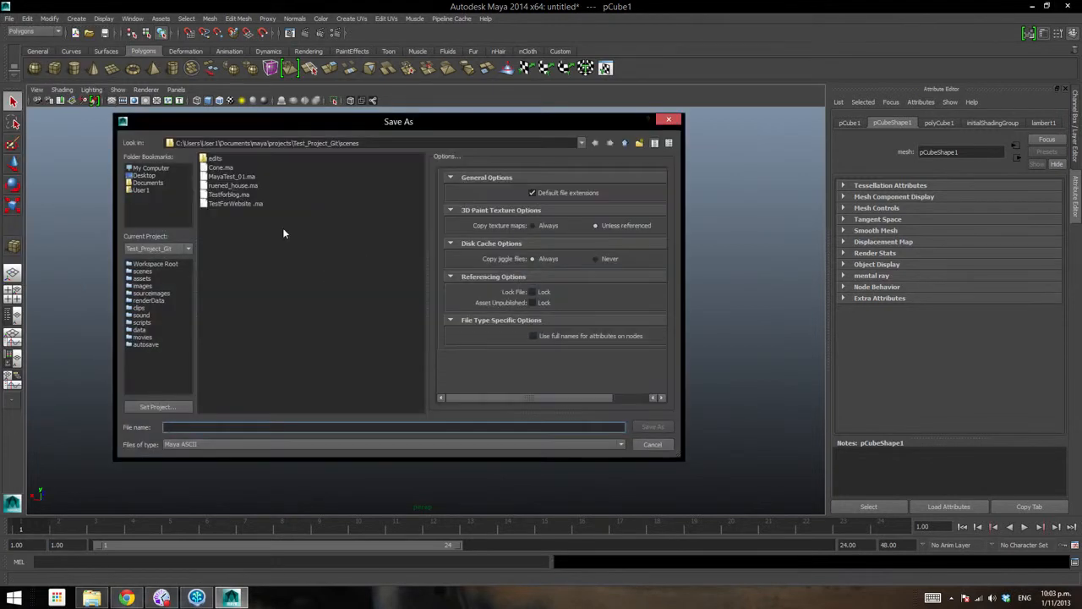
mouse_move(313, 146)
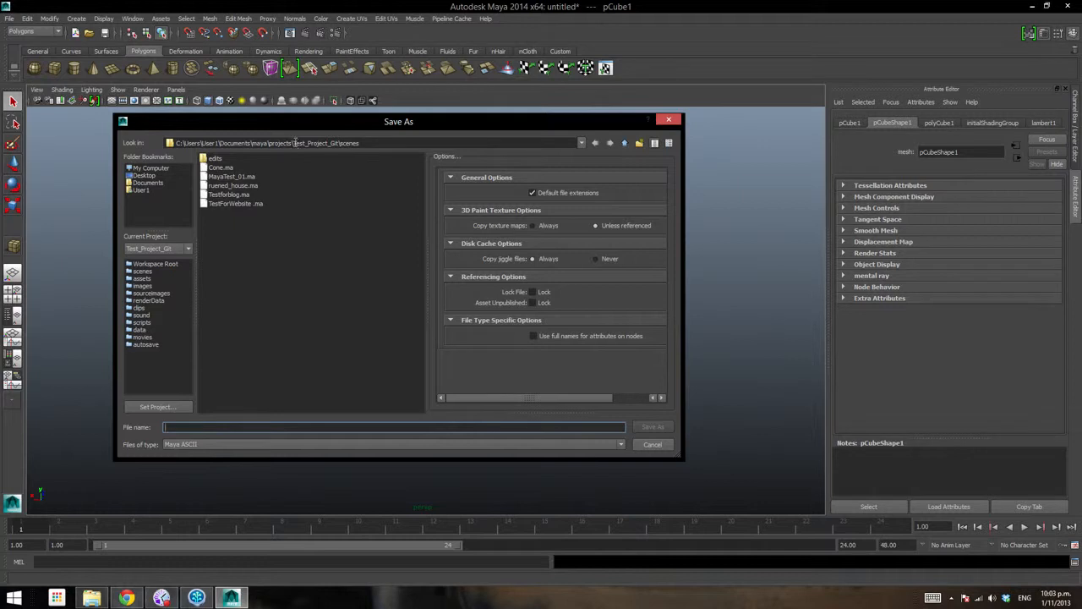
double_click(318, 142)
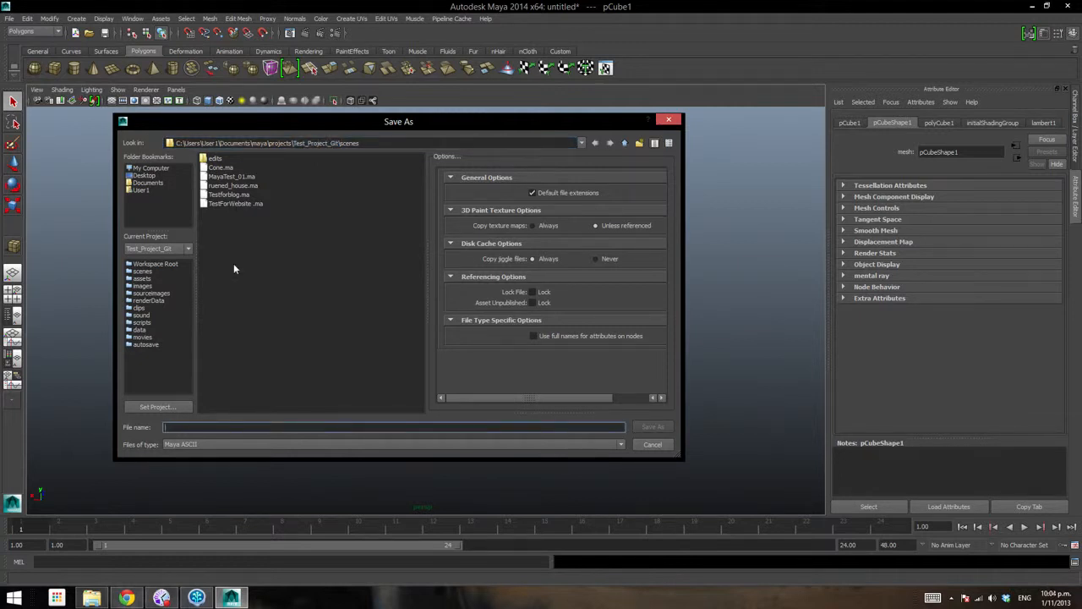
click(229, 195)
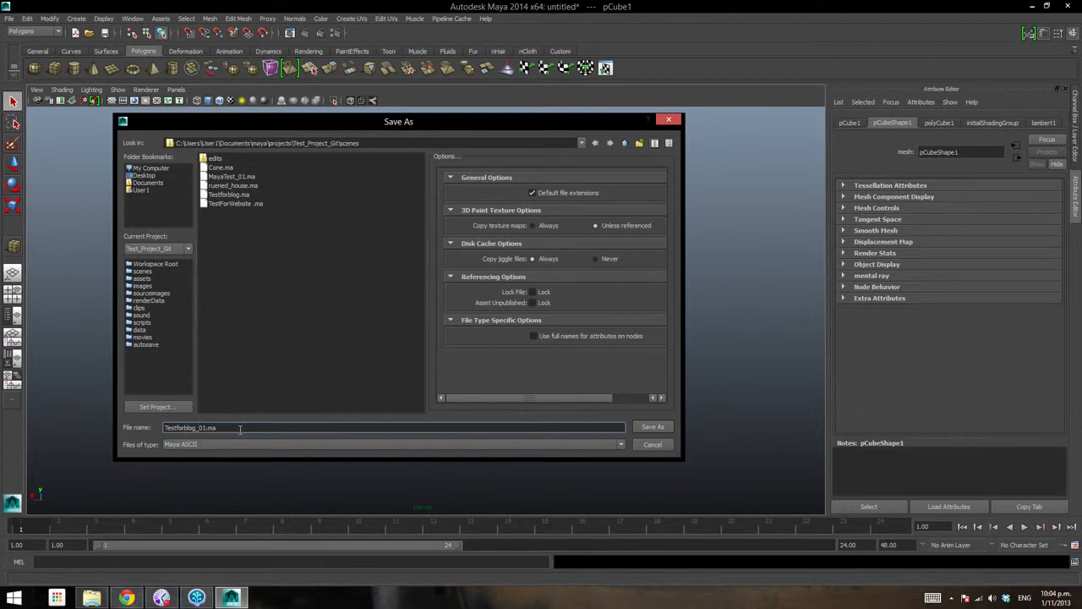
click(652, 426)
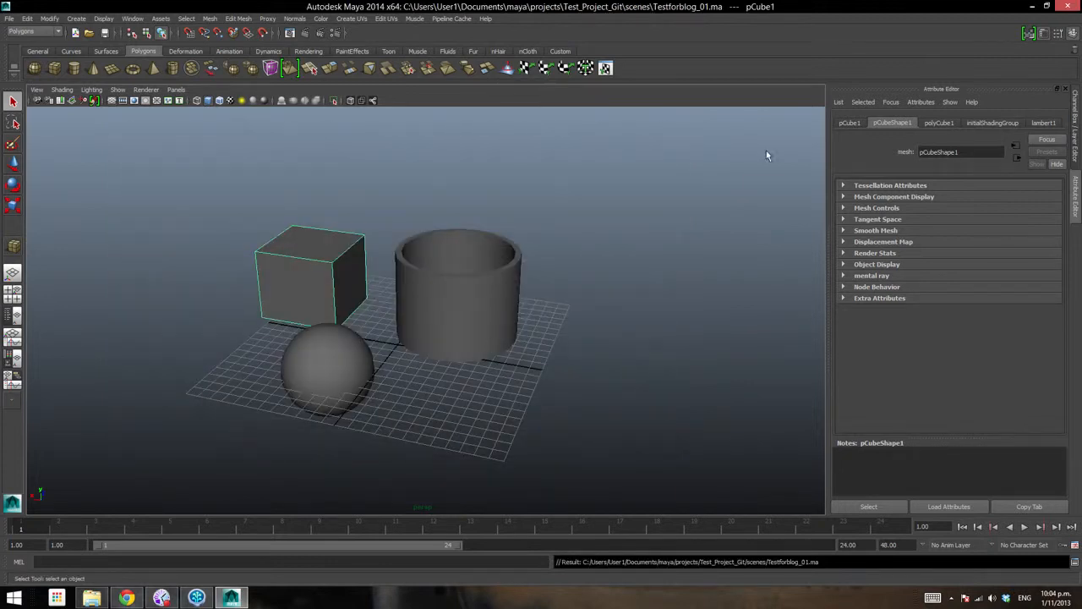
mouse_move(256, 495)
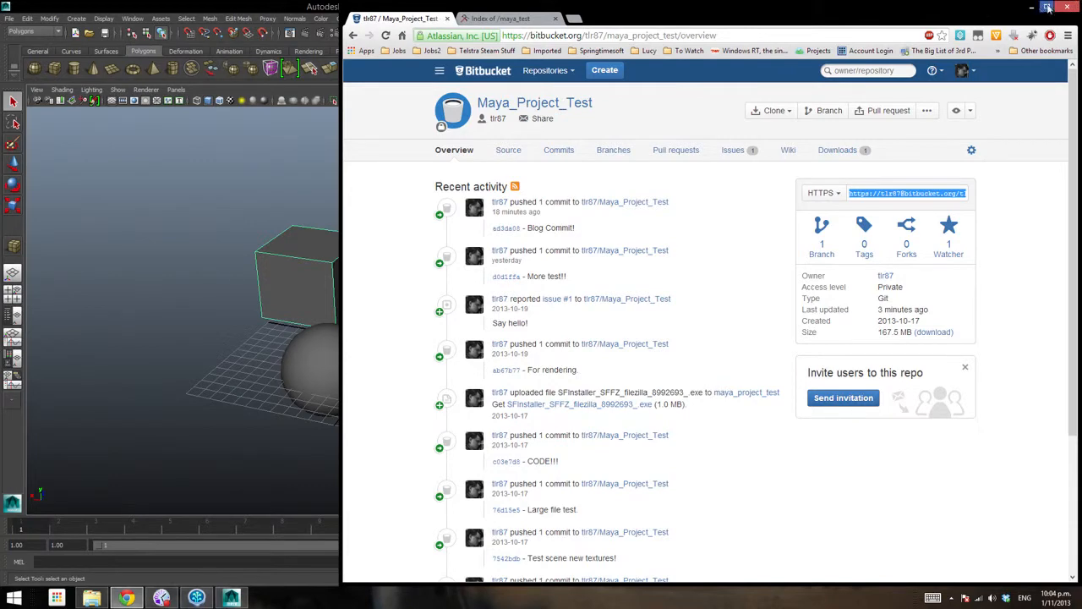
Minimise the browser window so the desktop is showing
click(1032, 7)
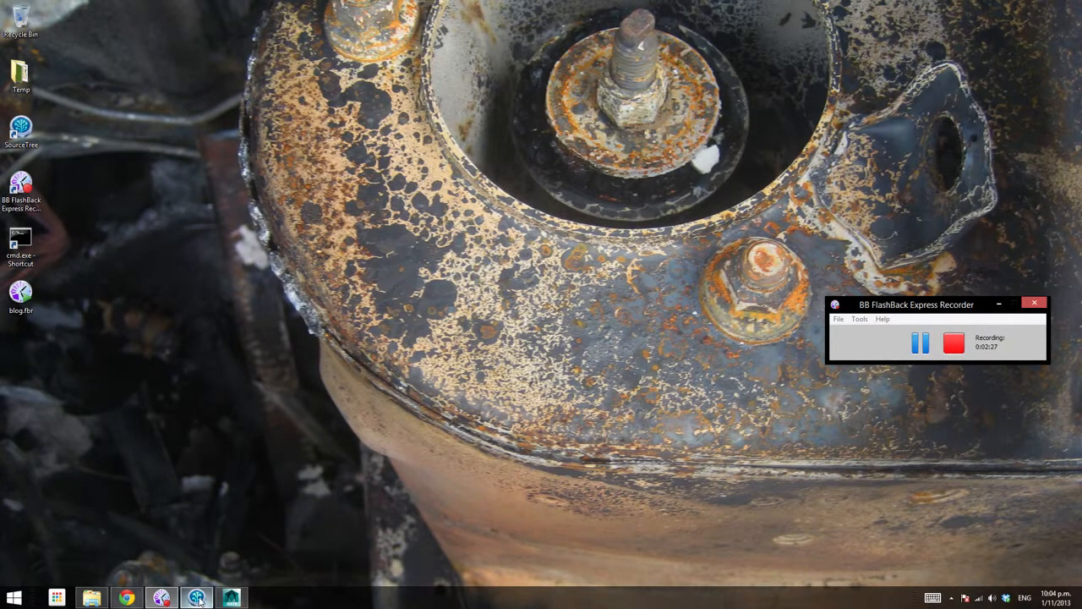
Bring up SourceTree maximised on the Test_Project_Git_Maya commit history
click(196, 598)
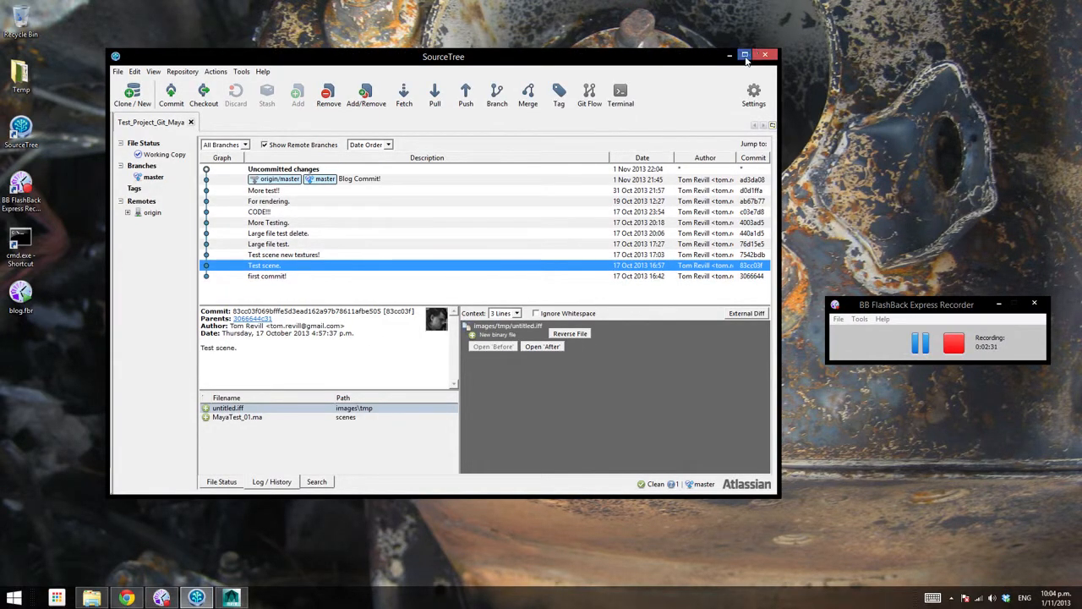
click(745, 55)
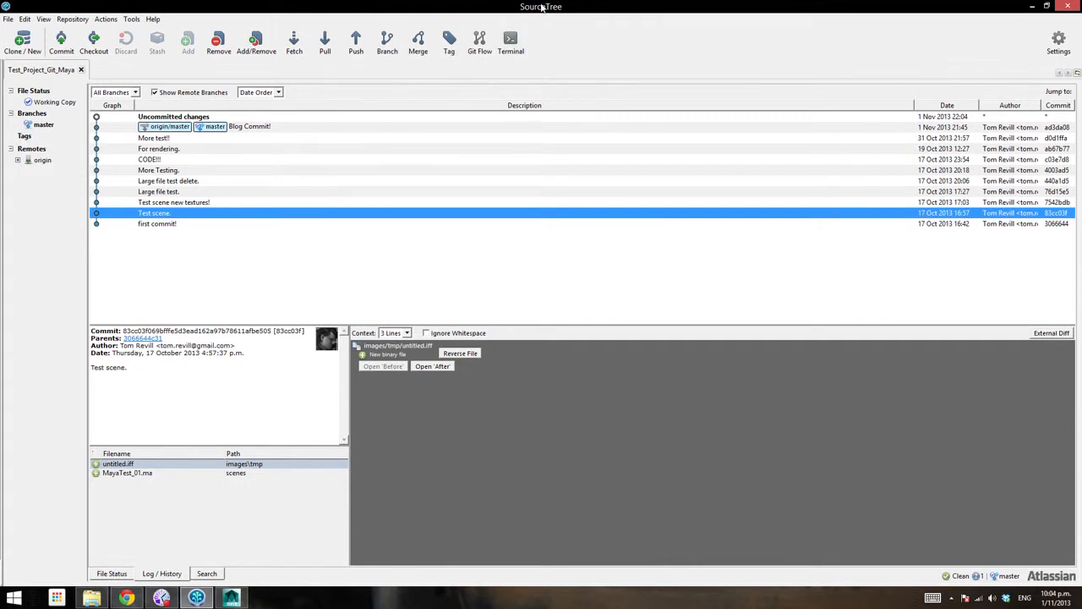
mouse_move(599, 124)
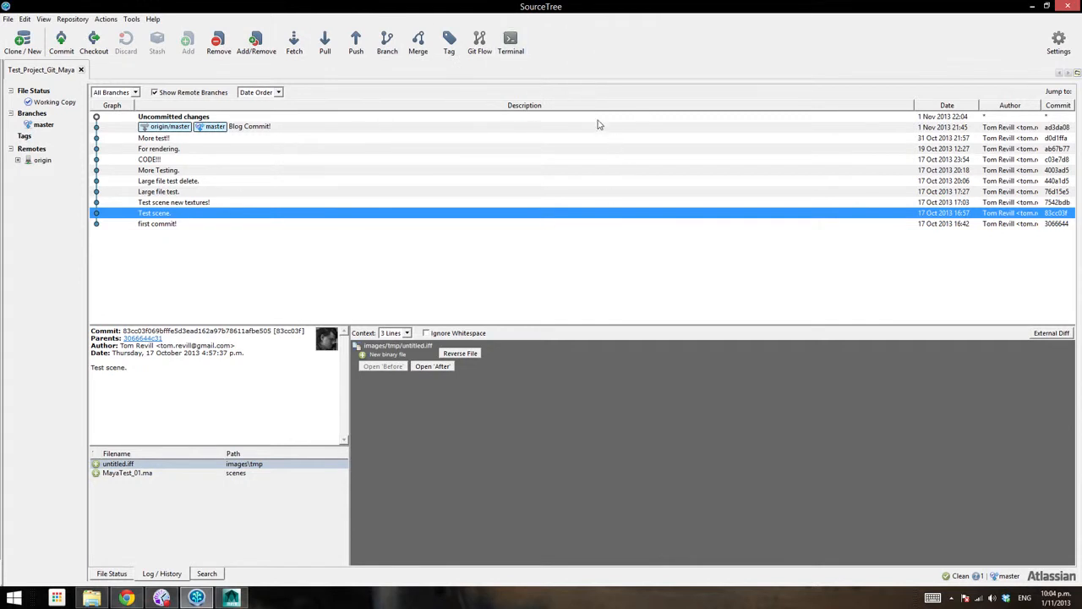
mouse_move(275, 205)
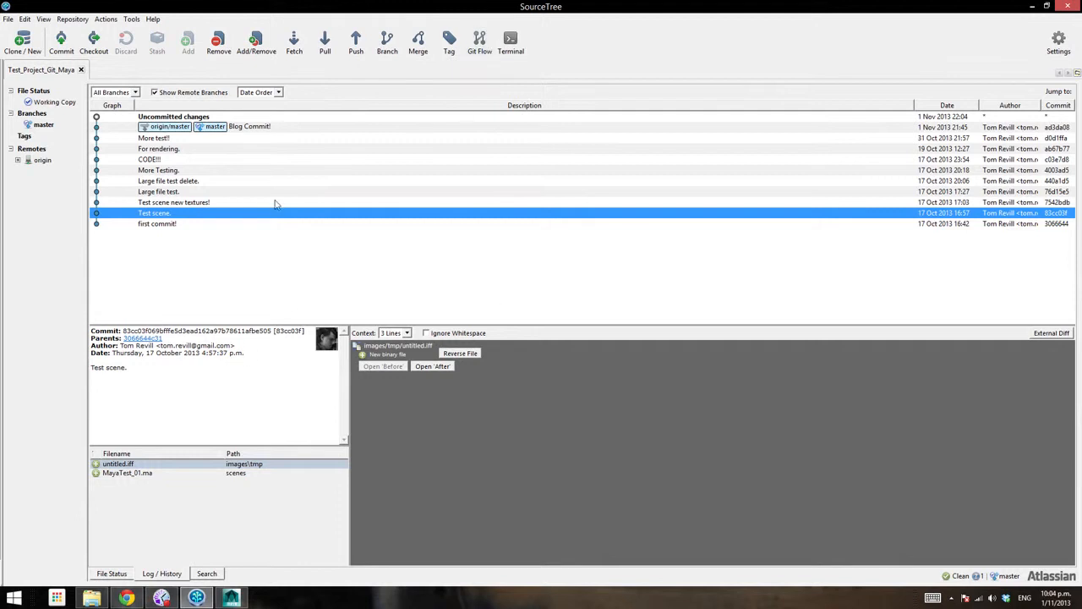
mouse_move(178, 252)
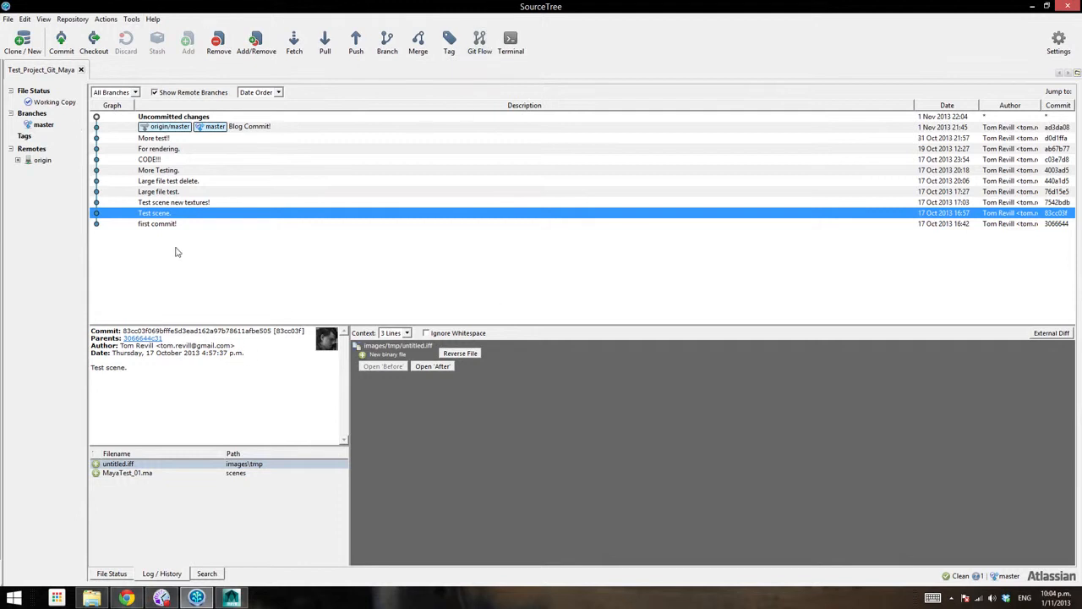
mouse_move(451, 88)
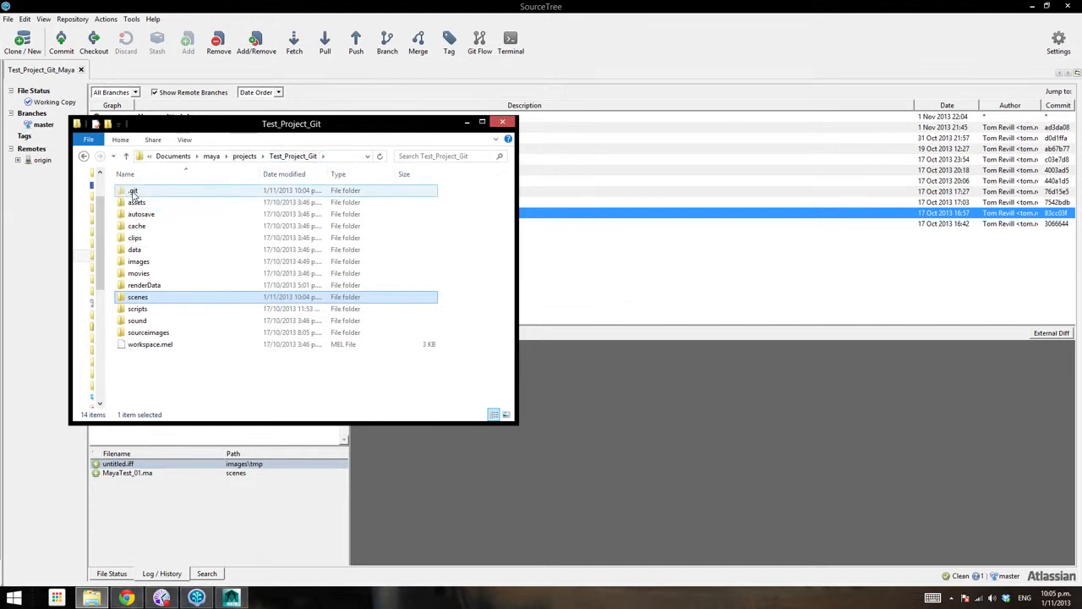
Look at the .git folder inside the Test_Project_Git project folder
click(136, 202)
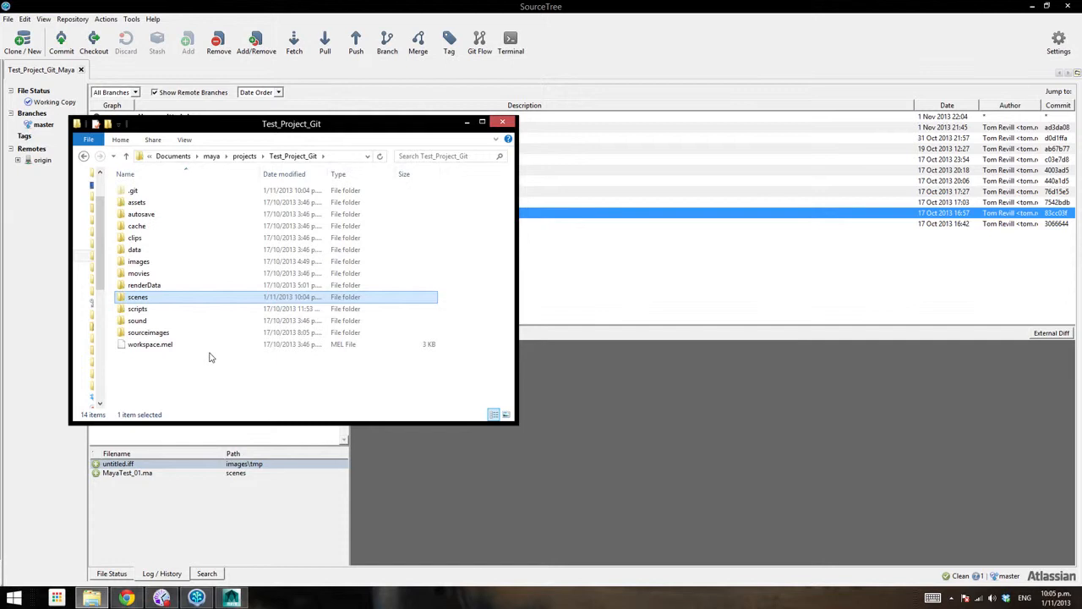
mouse_move(482, 105)
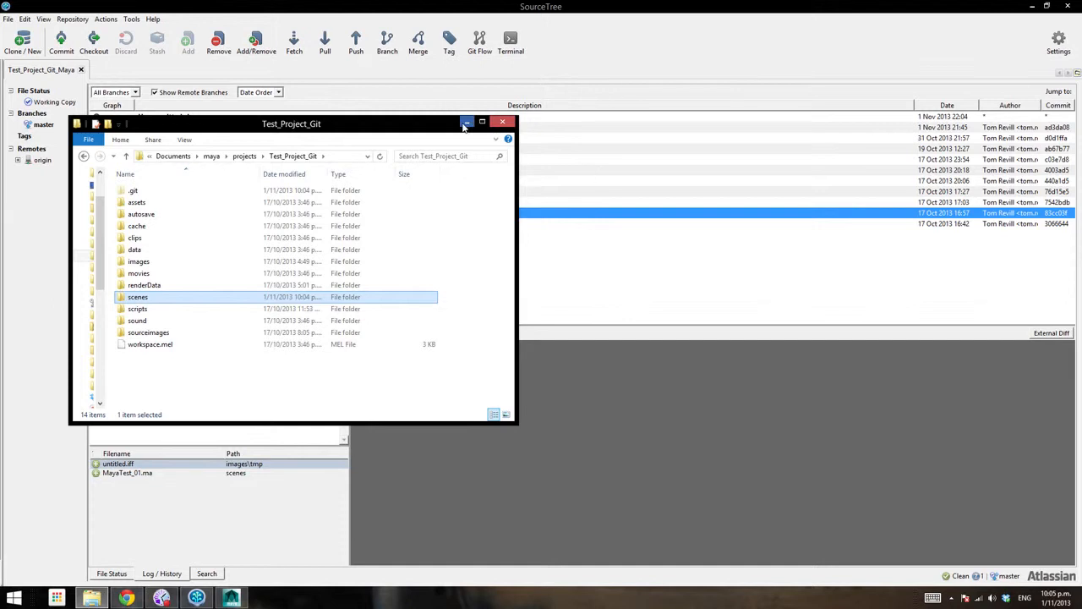
mouse_move(466, 123)
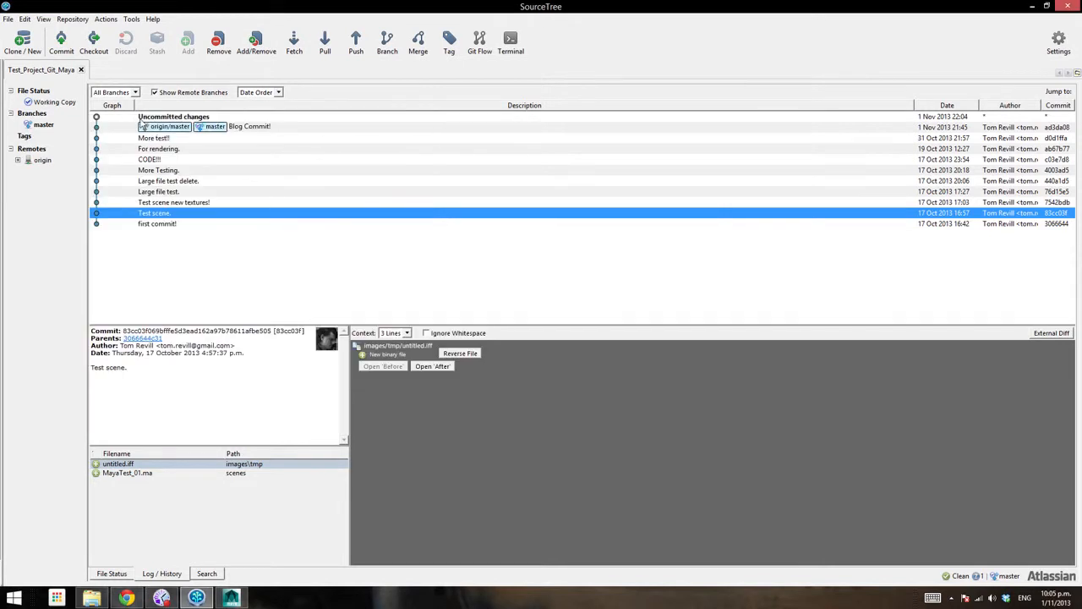
Select Uncommitted changes and stage the new Testforblog_01.ma scene file
click(173, 116)
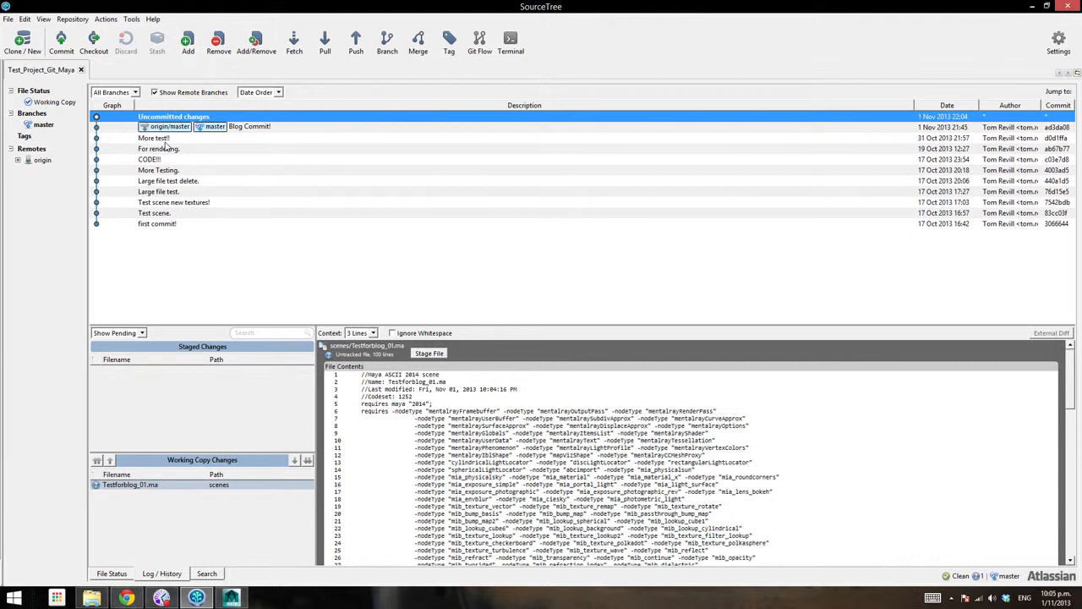
mouse_move(203, 123)
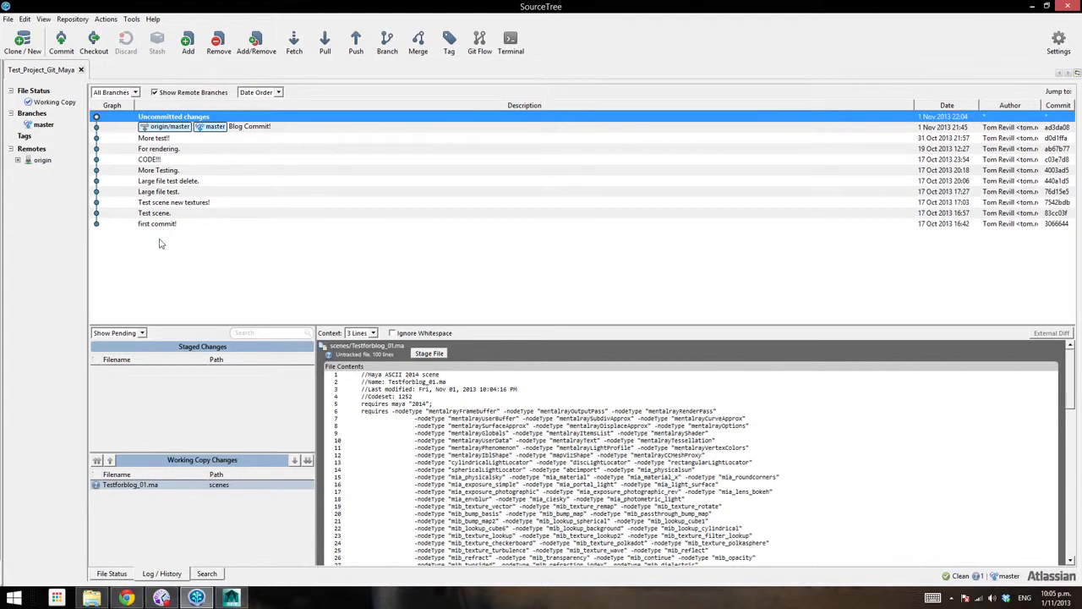
mouse_move(165, 237)
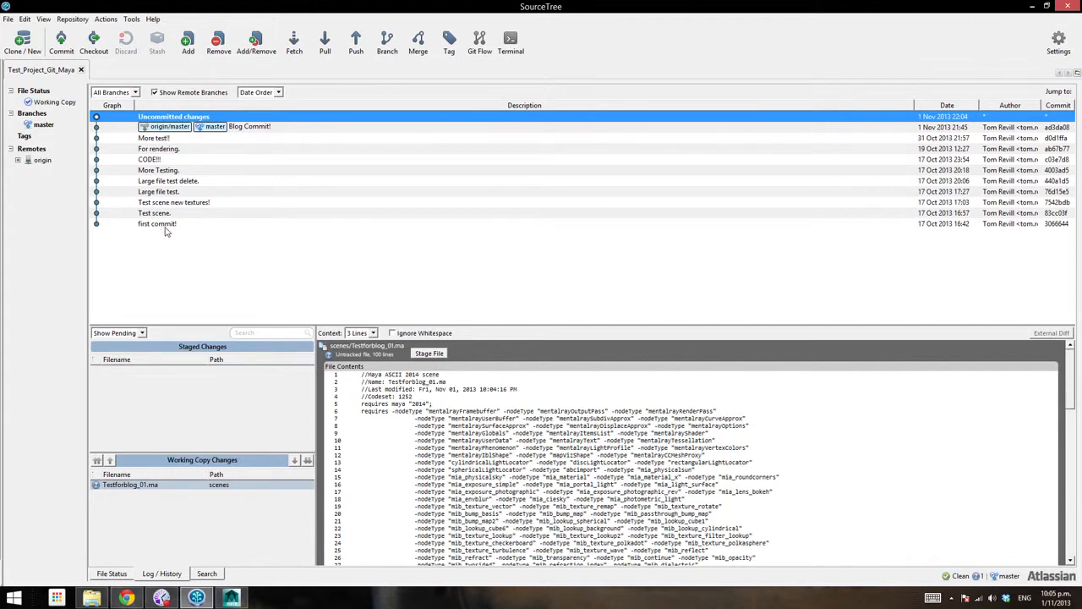
mouse_move(200, 348)
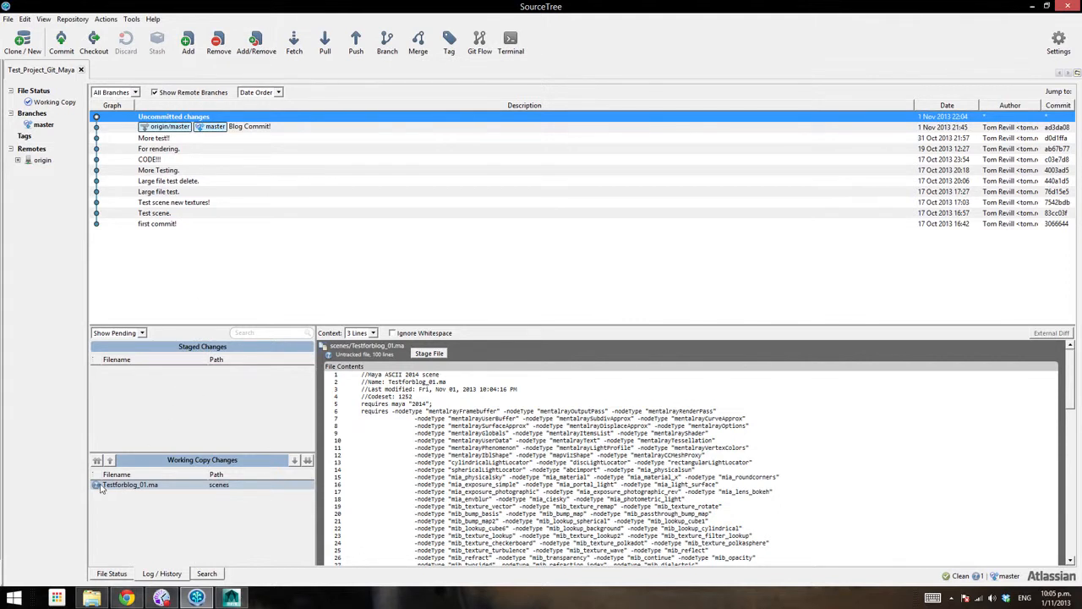
click(131, 485)
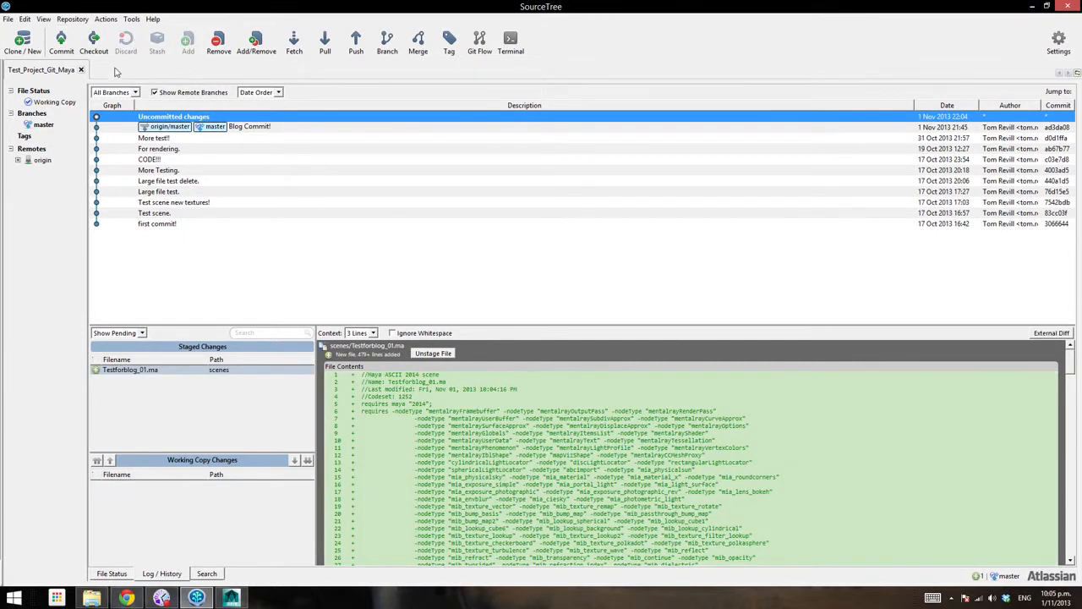
mouse_move(248, 373)
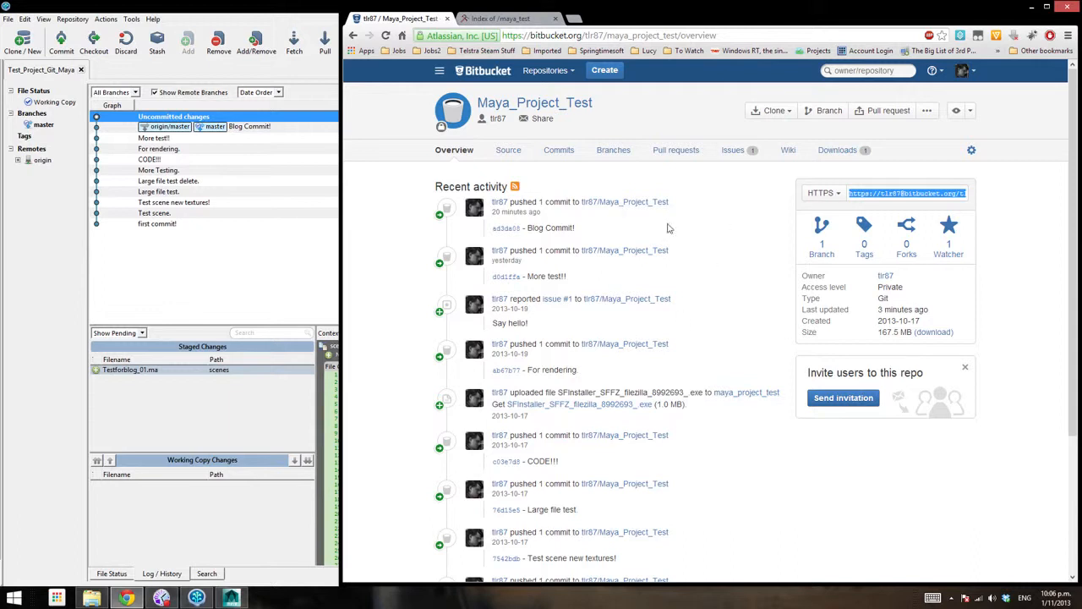
mouse_move(551, 263)
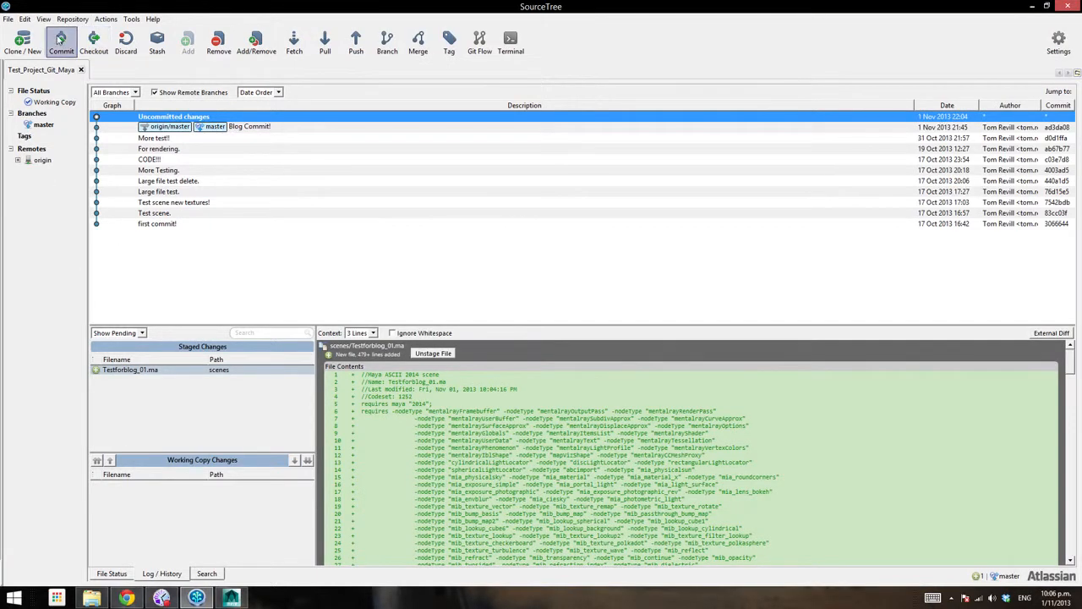
Start a commit reusing the recent 'Blog Commit!' message and review the file diff
click(61, 40)
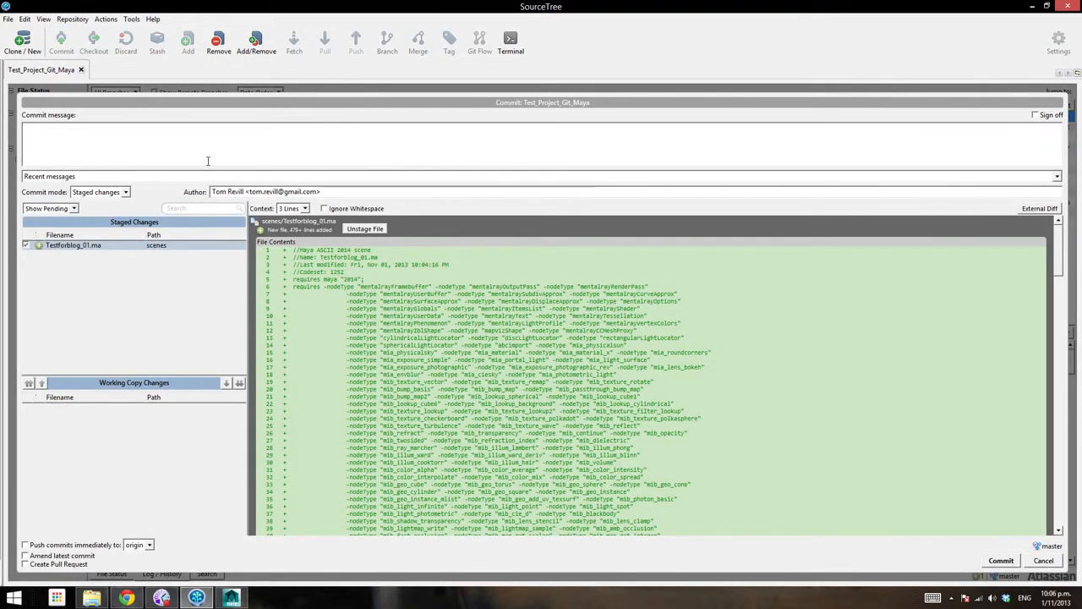
click(1057, 176)
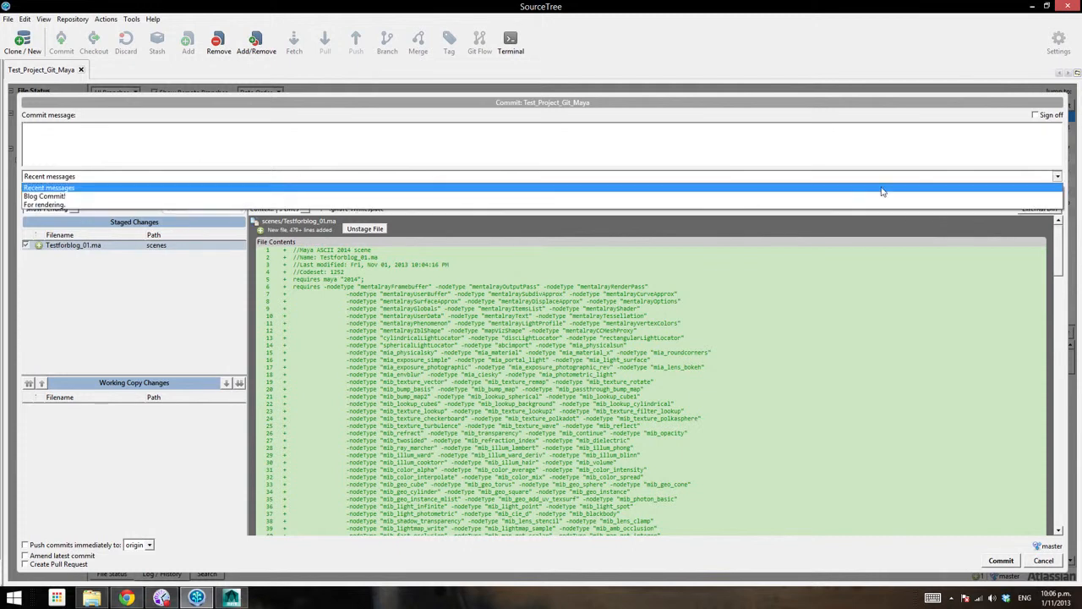
click(44, 195)
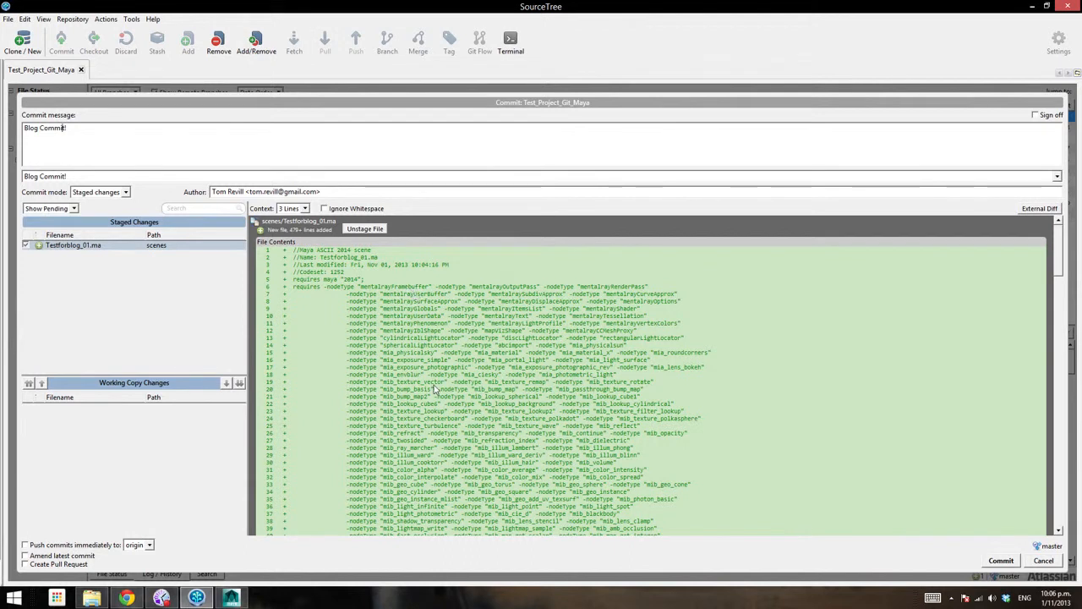
scroll(down, 3)
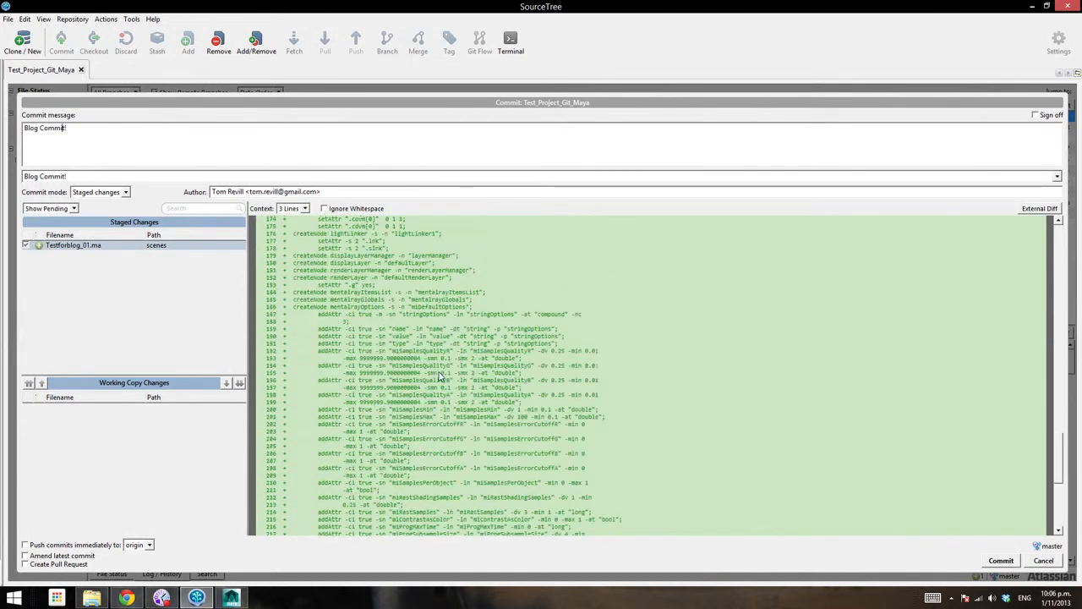
scroll(down, 3)
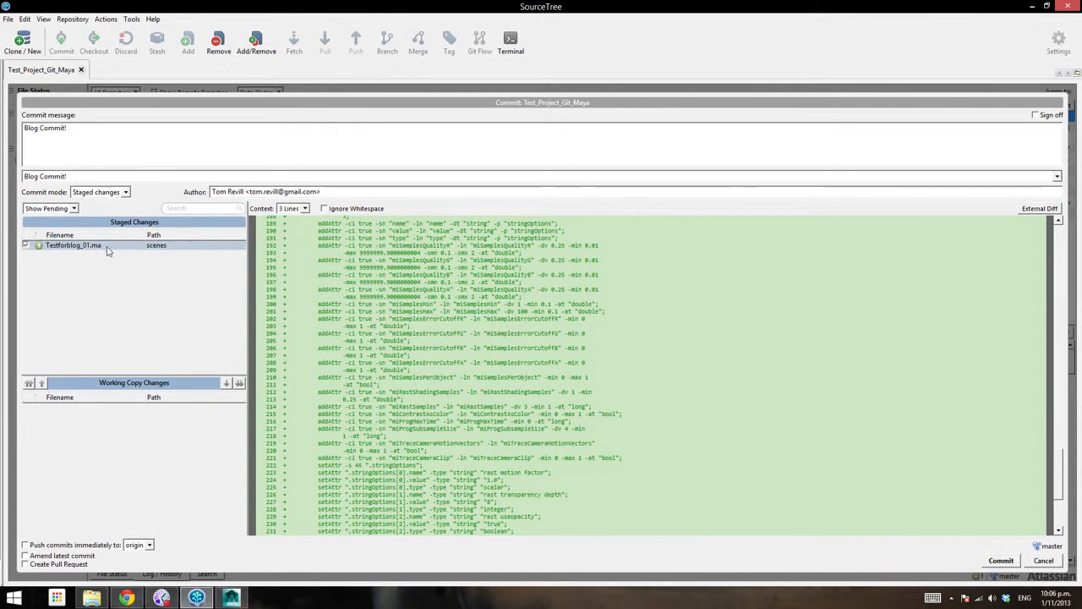
mouse_move(113, 250)
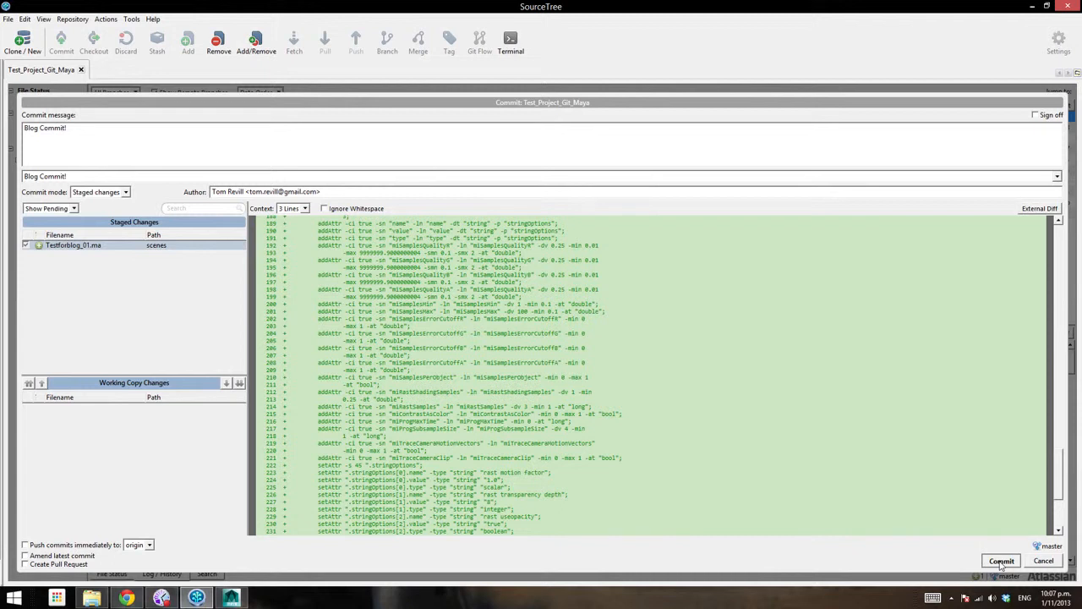
Commit the staged file and push master to origin
click(1003, 560)
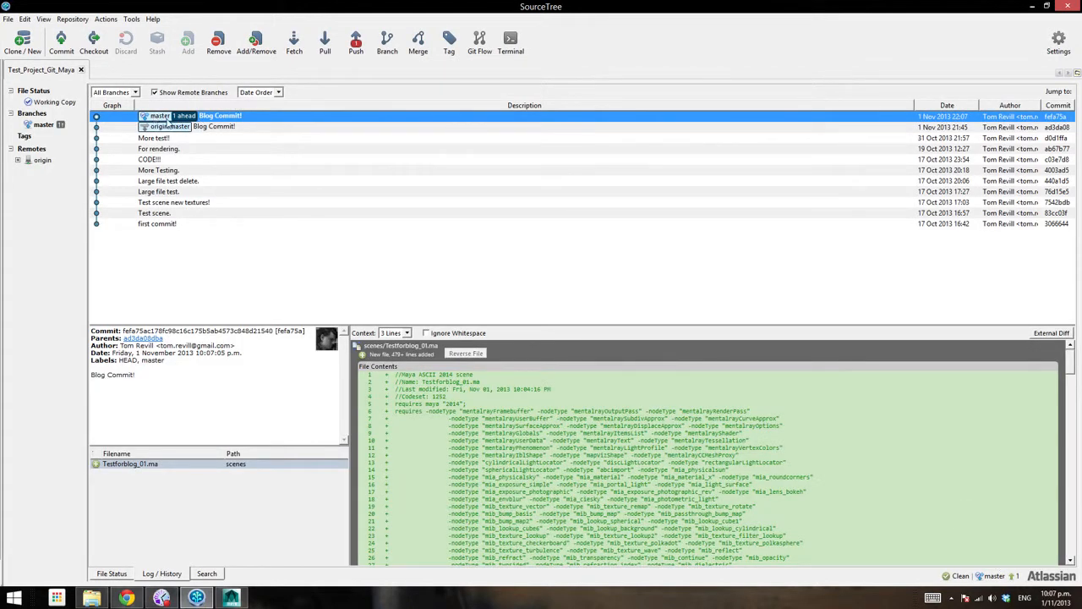
click(355, 41)
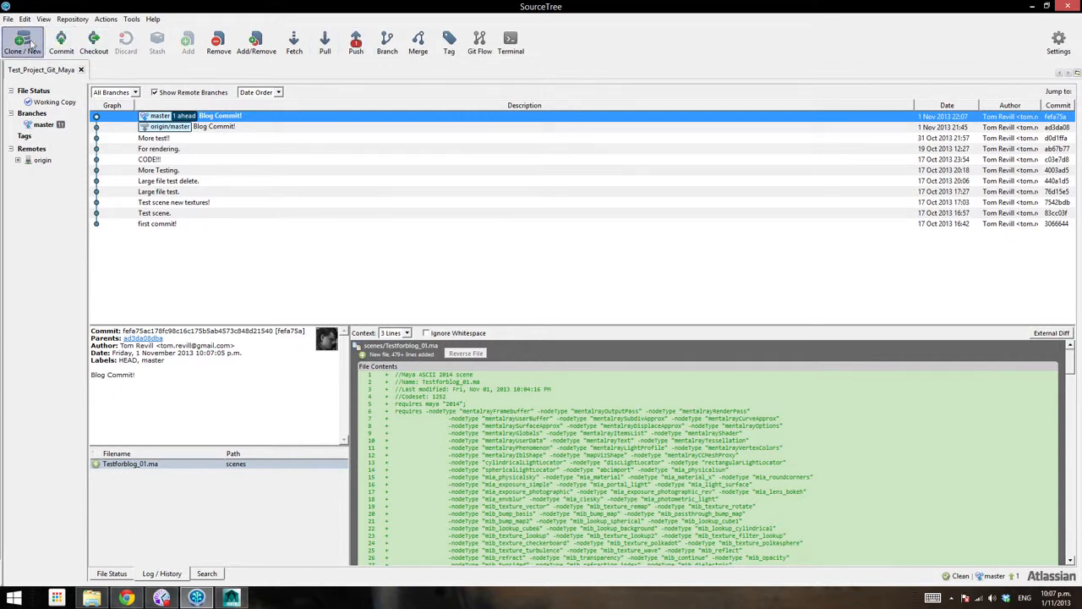
click(356, 40)
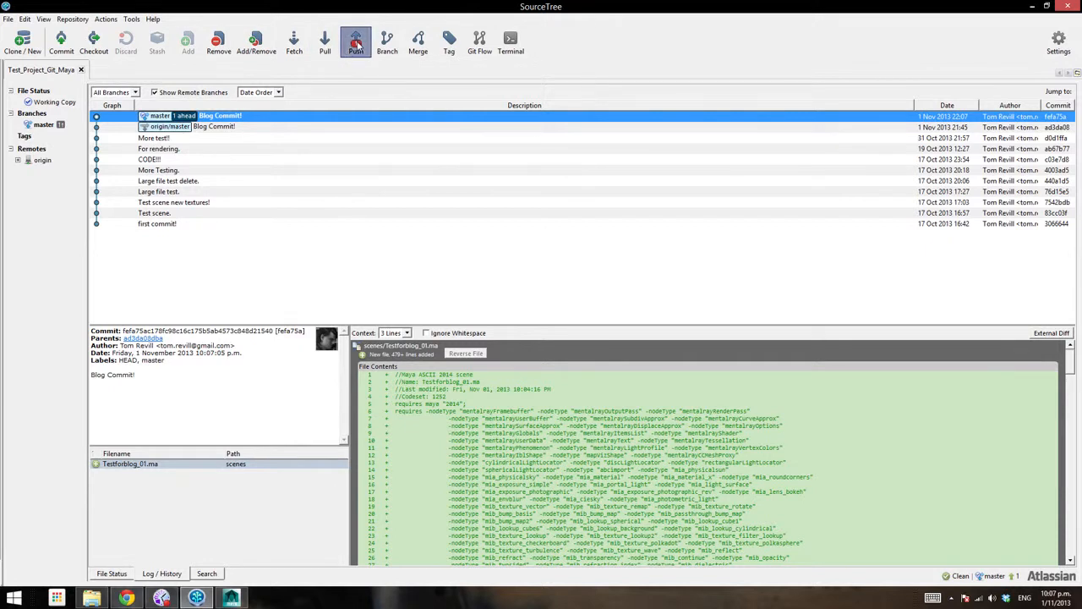
click(356, 42)
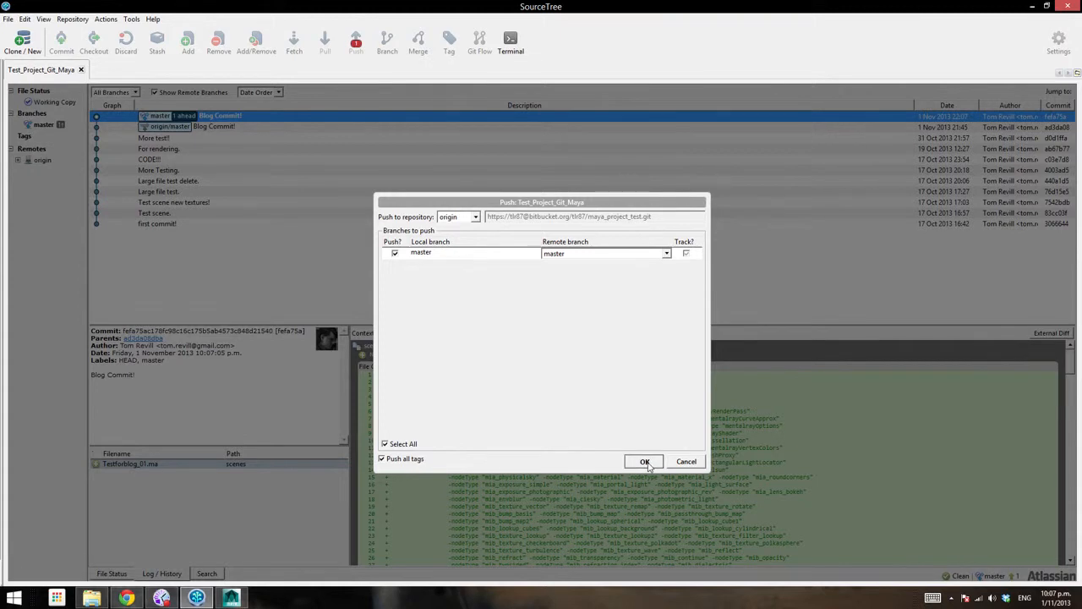
click(645, 462)
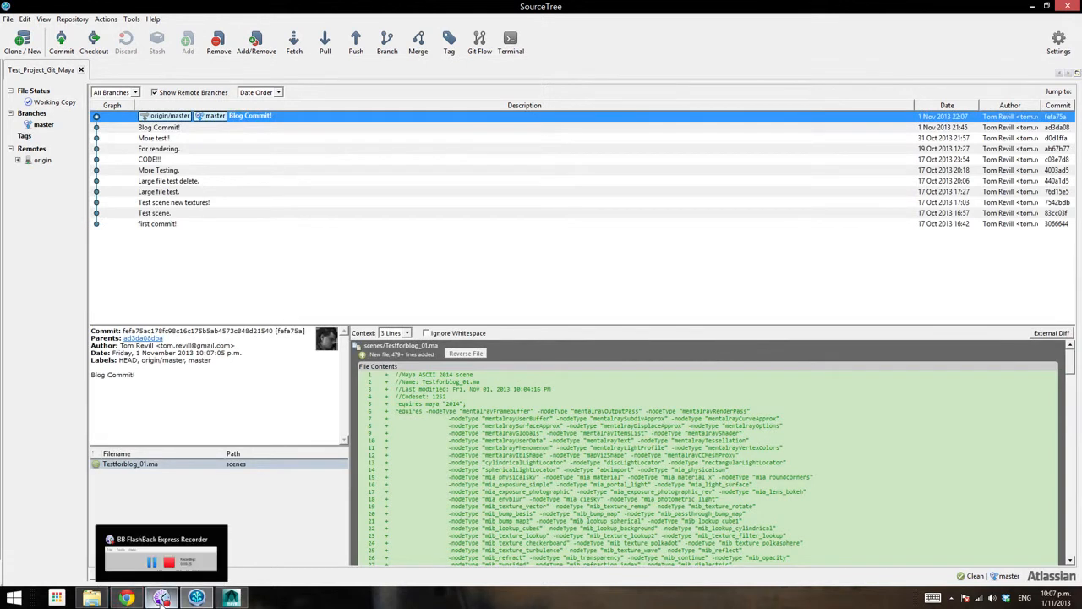
mouse_move(127, 597)
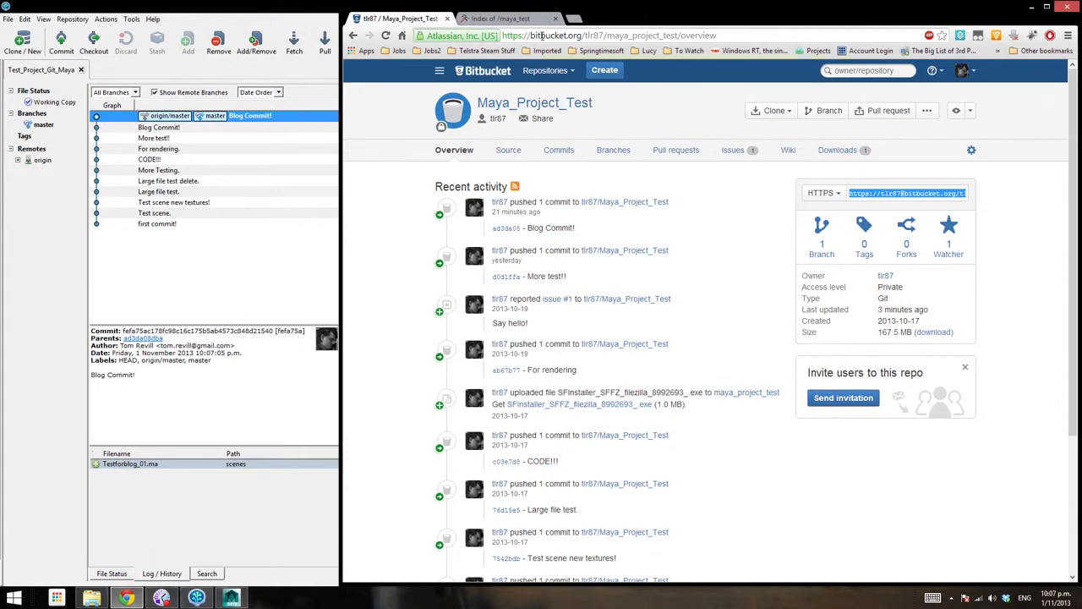
mouse_move(719, 84)
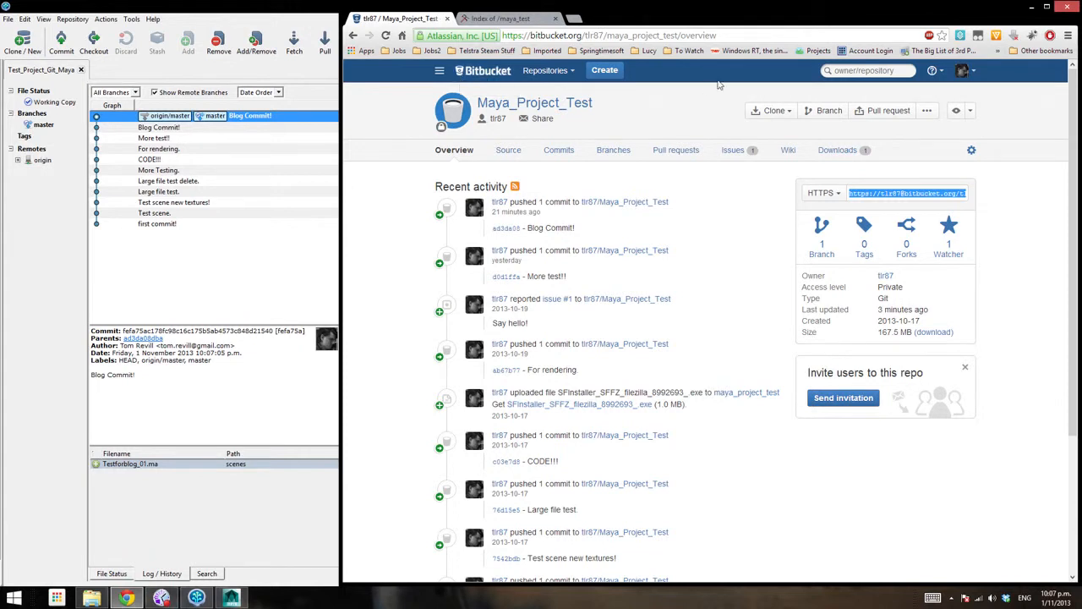
Reload the Maya_Project_Test overview and highlight the pushed Blog Commit!'s push time
click(609, 35)
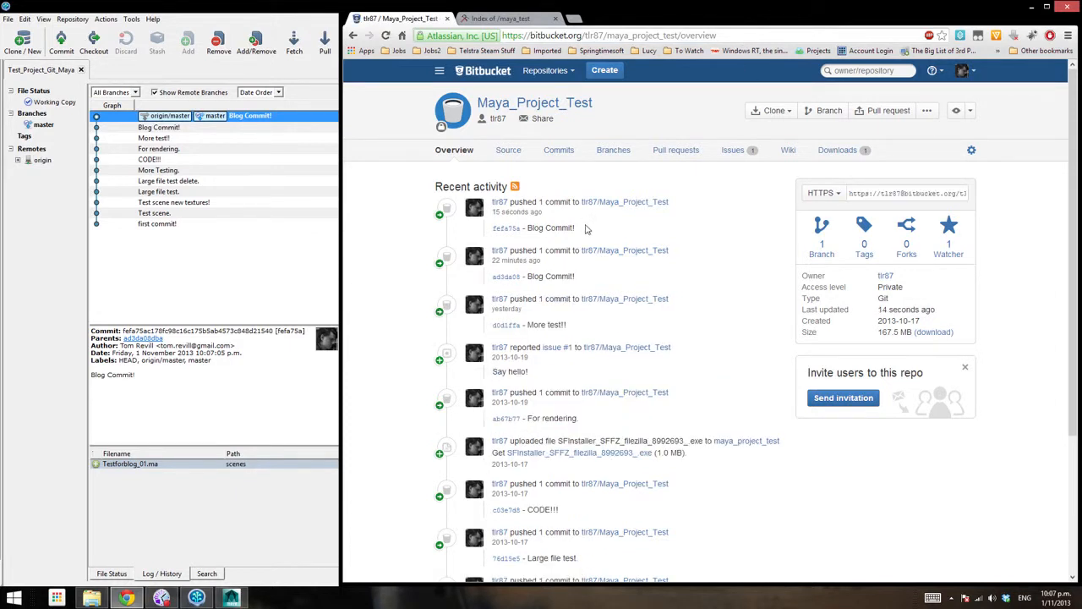
double_click(550, 228)
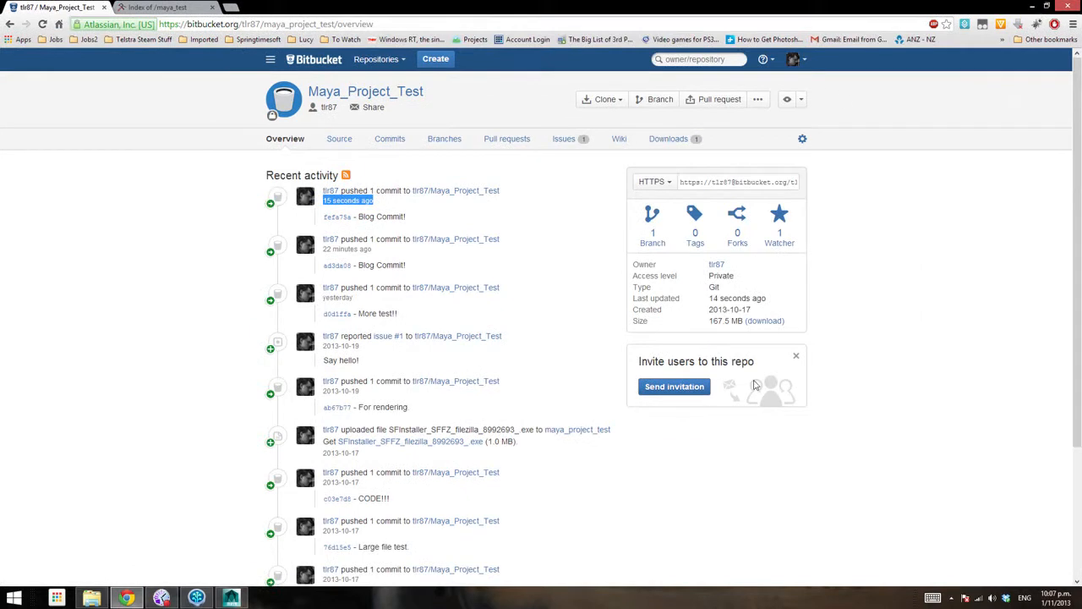
mouse_move(362, 247)
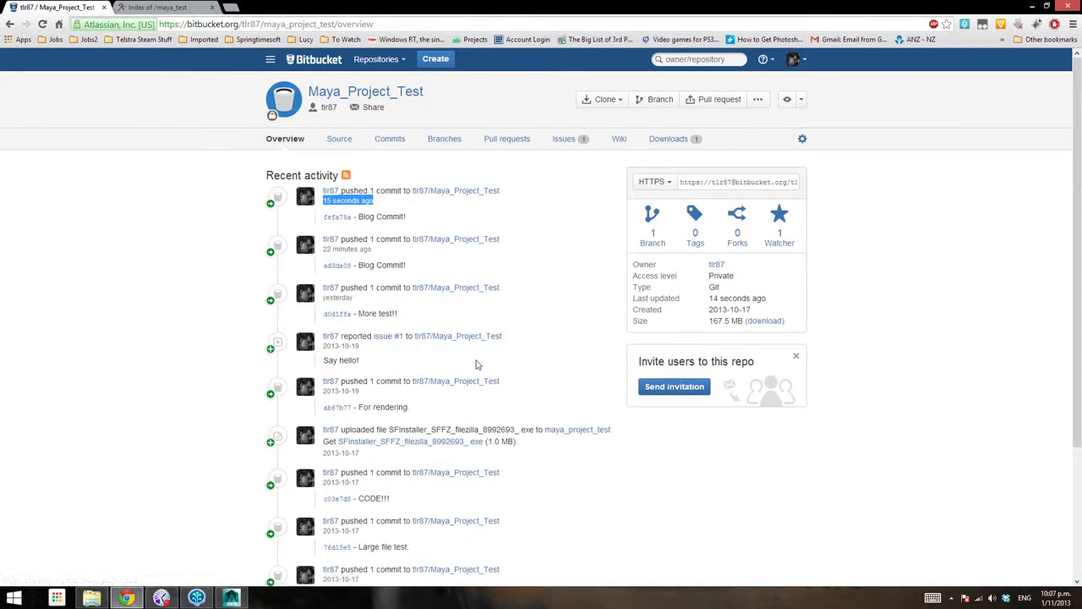
mouse_move(418, 304)
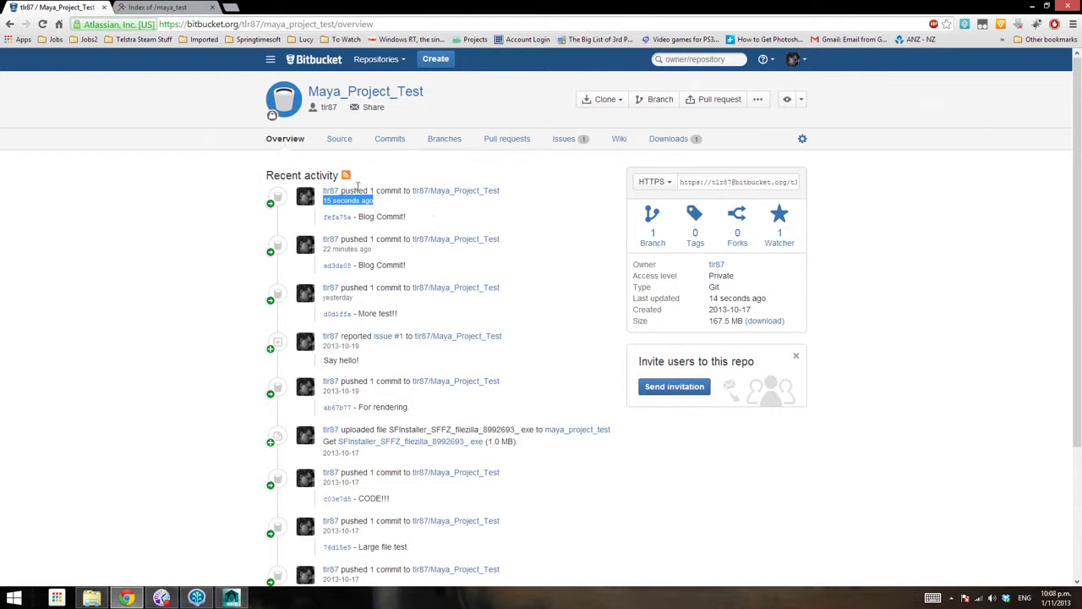
mouse_move(422, 200)
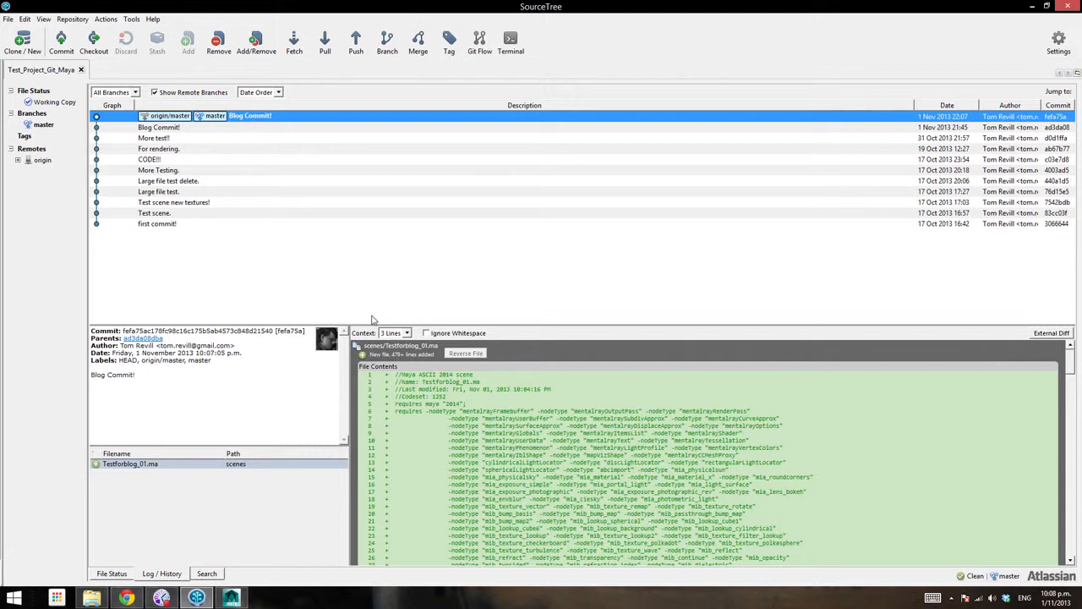
mouse_move(372, 323)
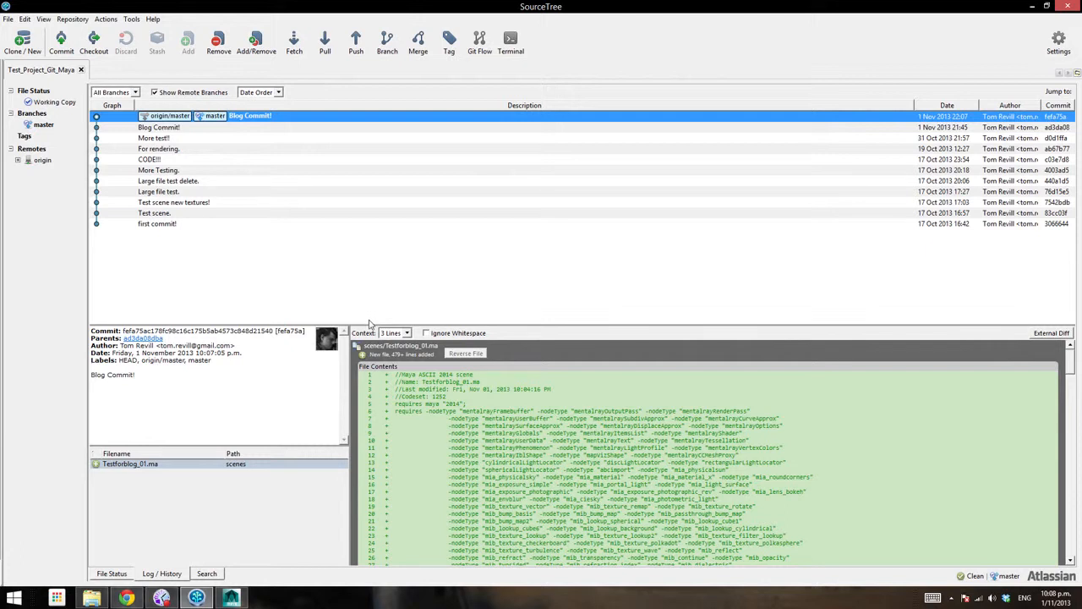
mouse_move(349, 323)
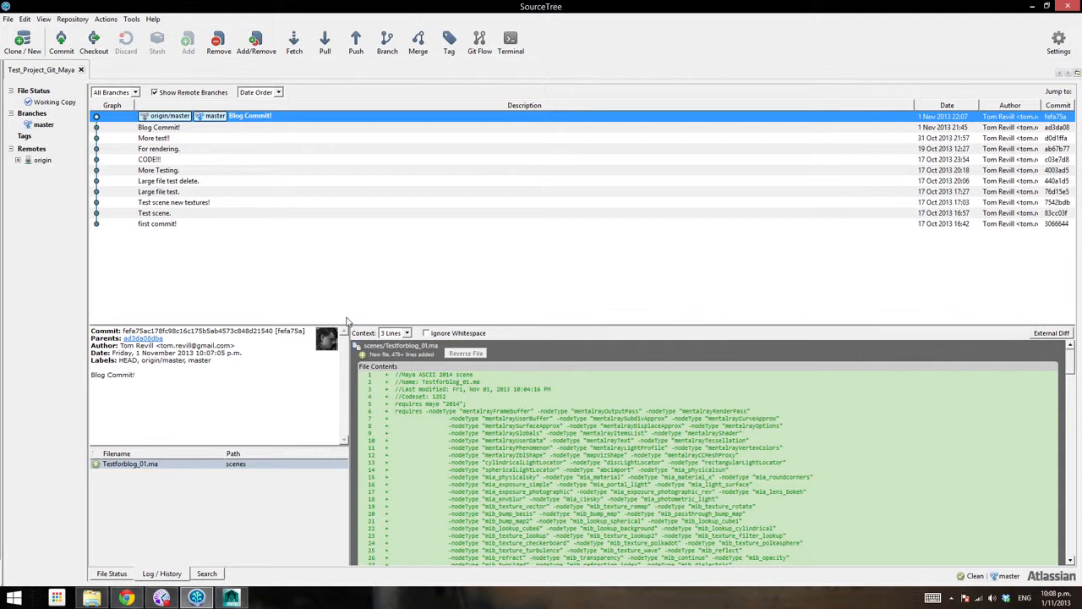
mouse_move(197, 598)
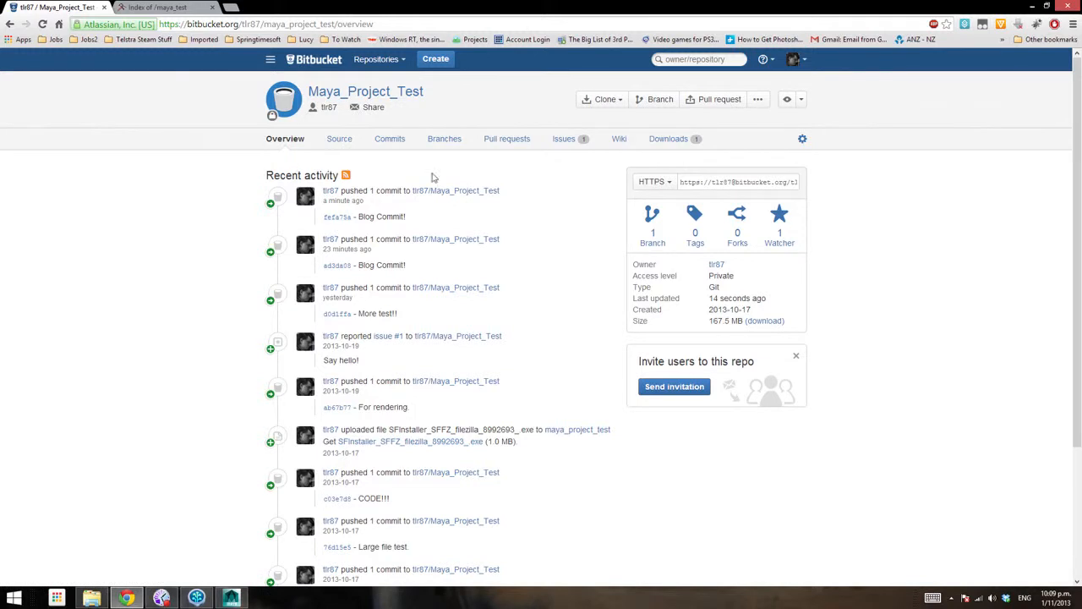
Browse the repository's Source listing into the scenes folder with Testforblog_01.ma
click(339, 139)
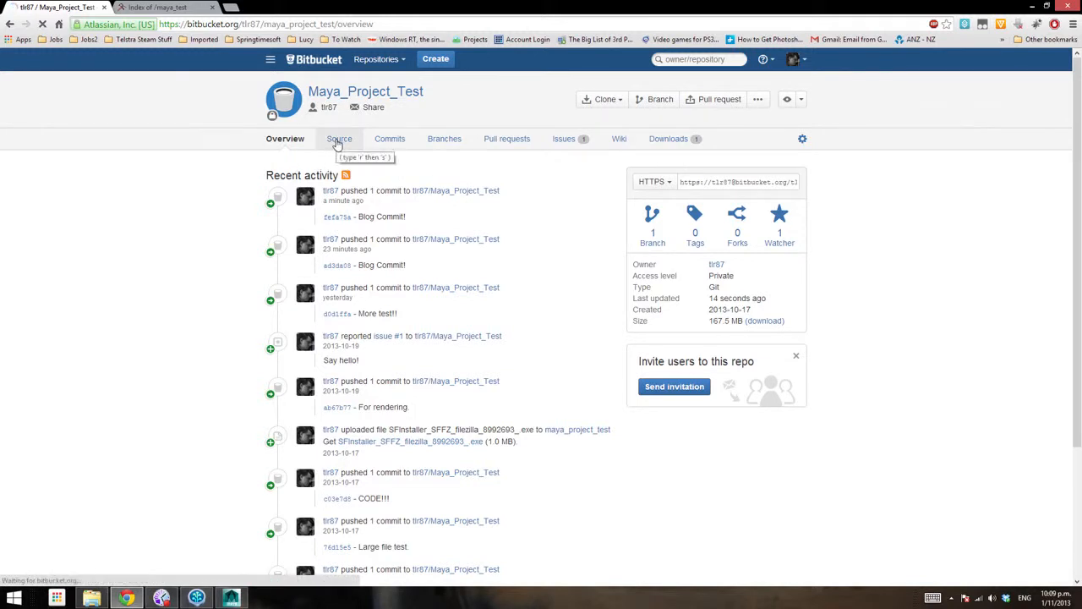
click(339, 139)
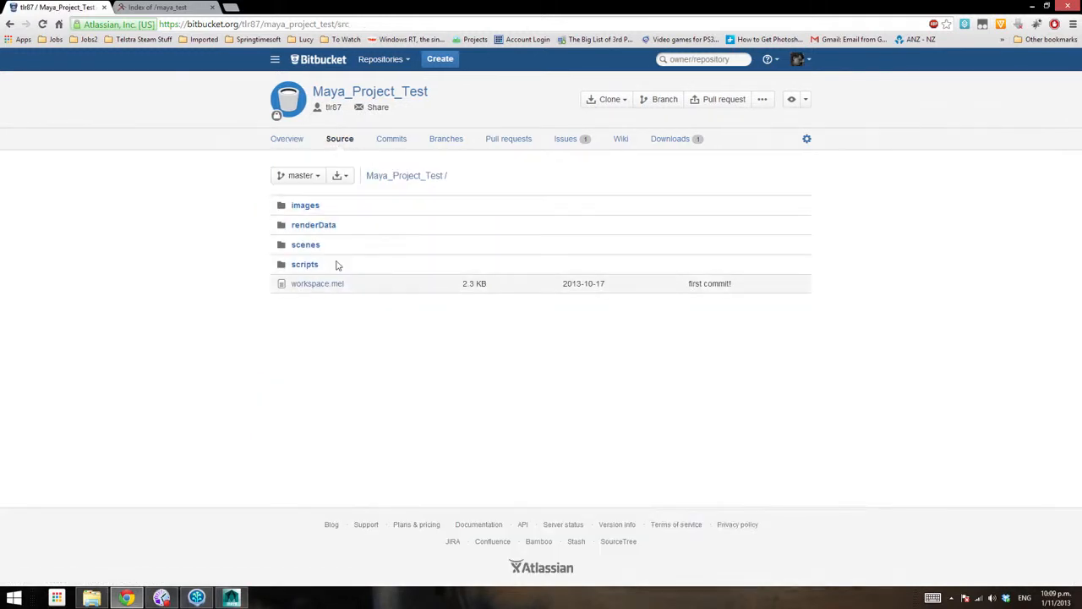
click(305, 245)
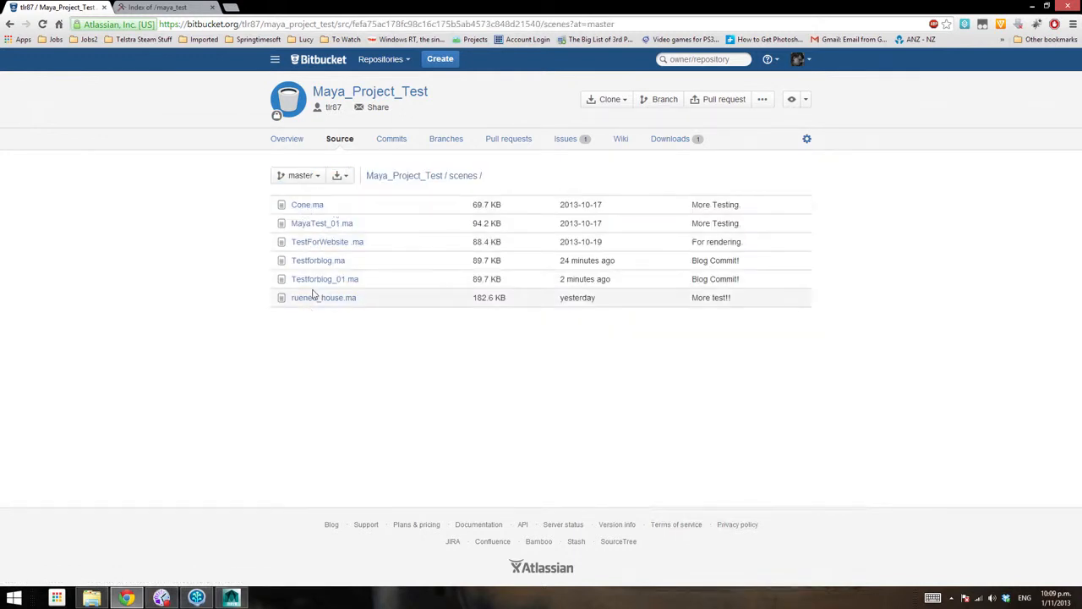
View the commit history, the empty branches page and the pull requests page
click(391, 139)
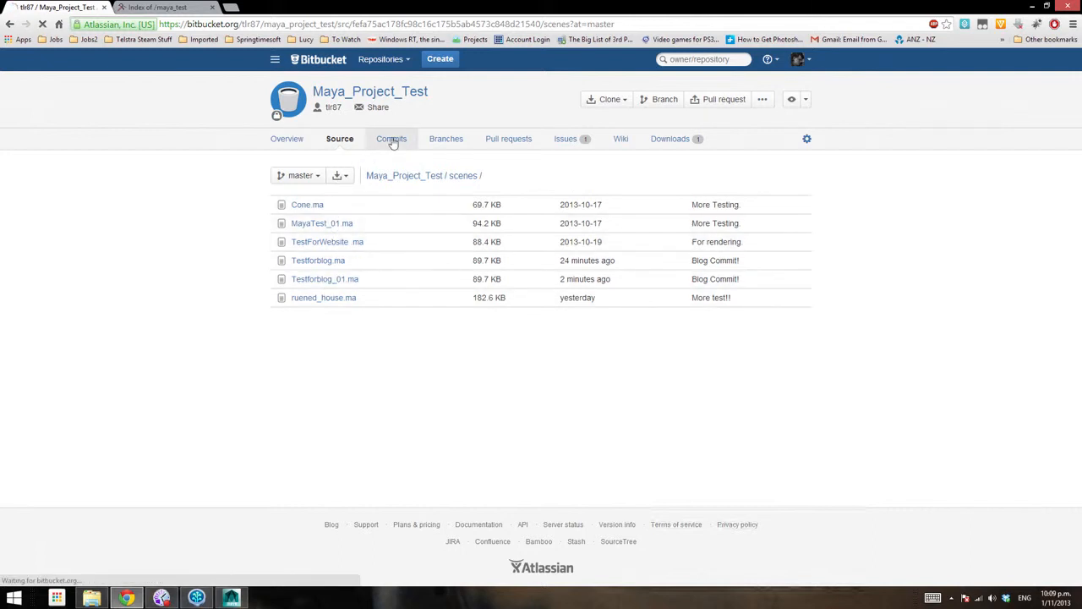
click(389, 139)
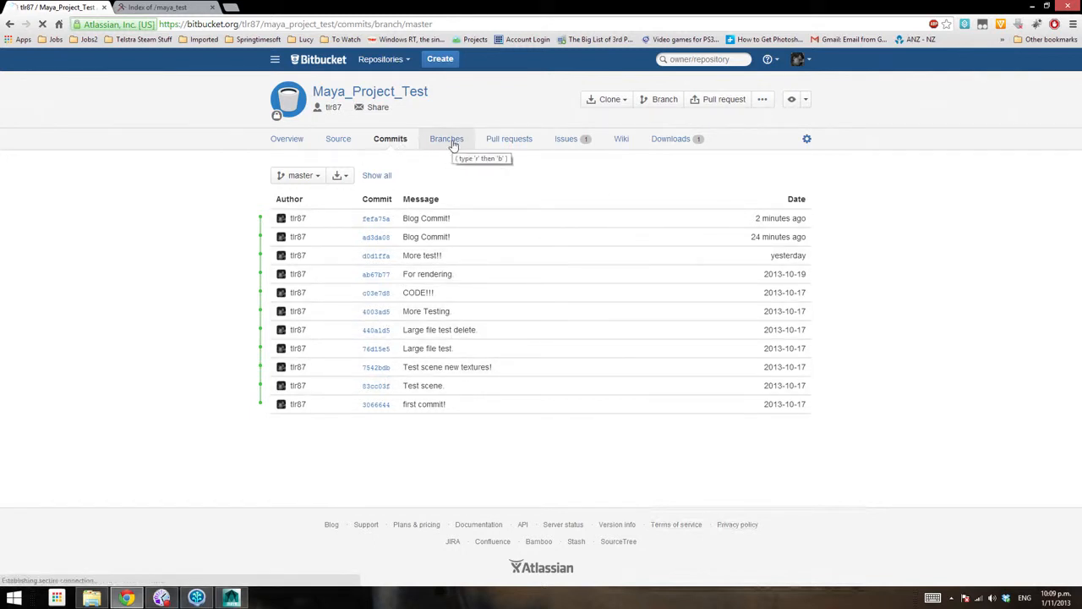
click(446, 138)
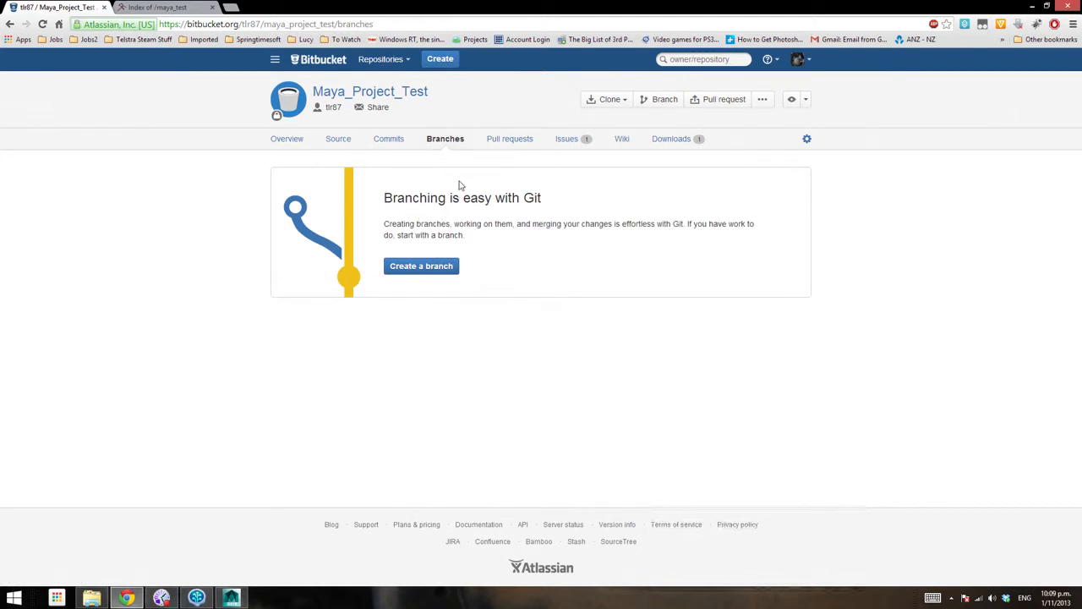
mouse_move(485, 218)
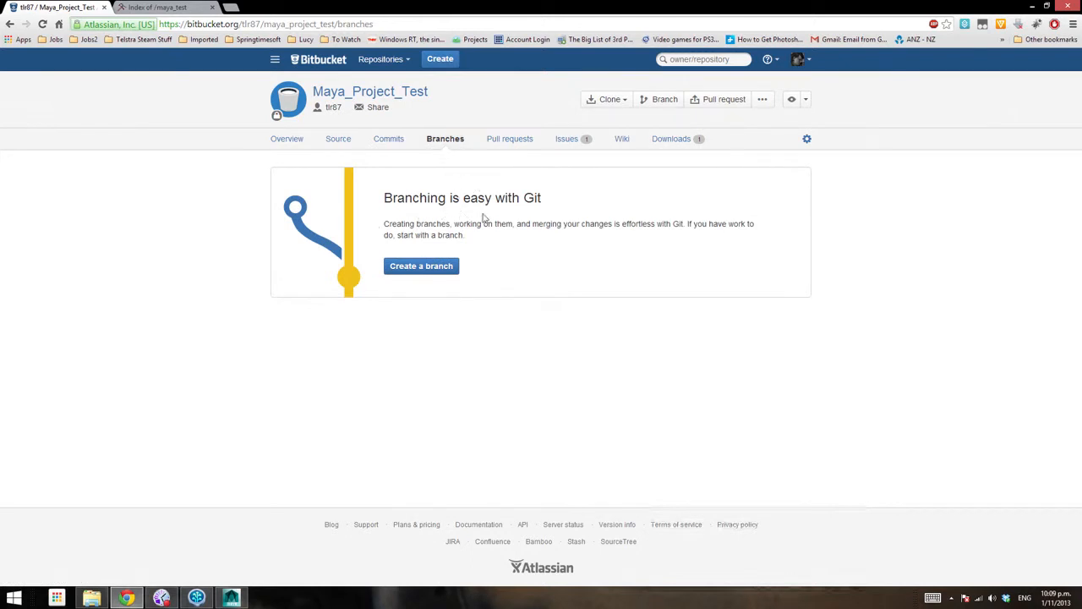
mouse_move(470, 188)
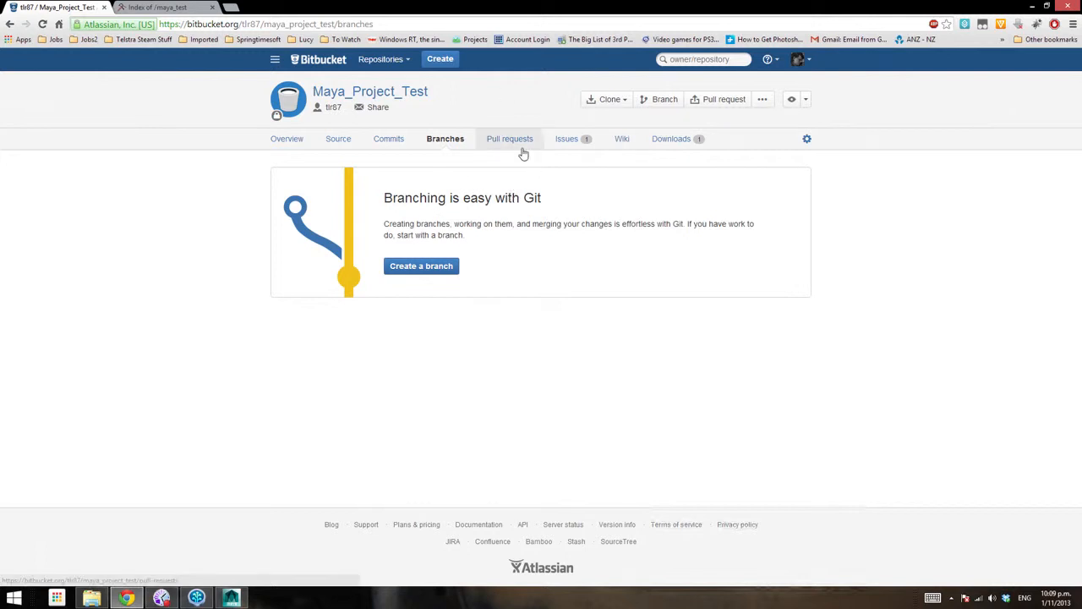
click(510, 139)
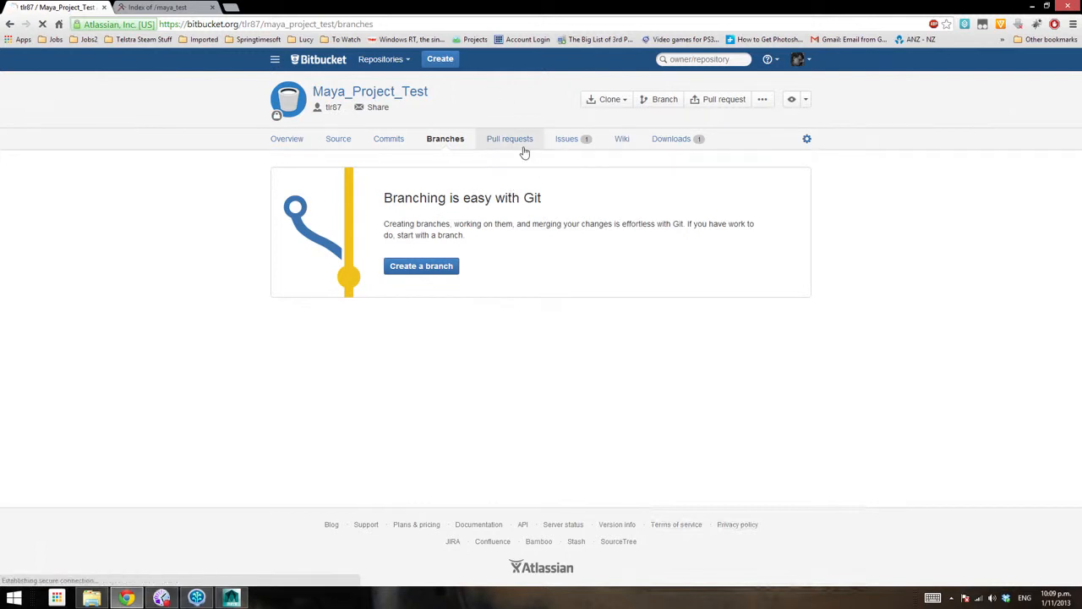
click(509, 139)
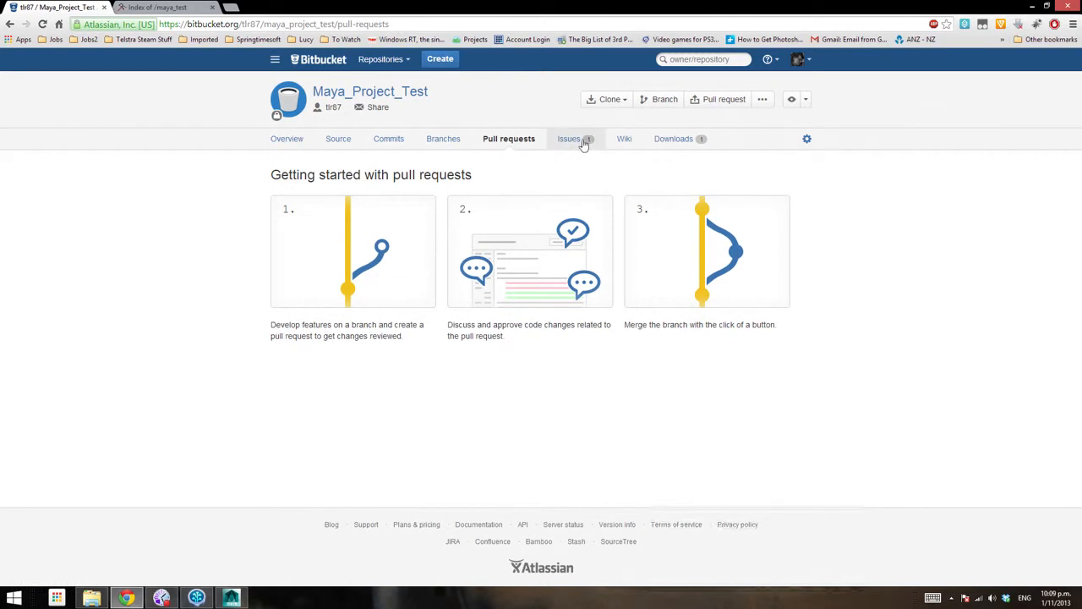
mouse_move(589, 160)
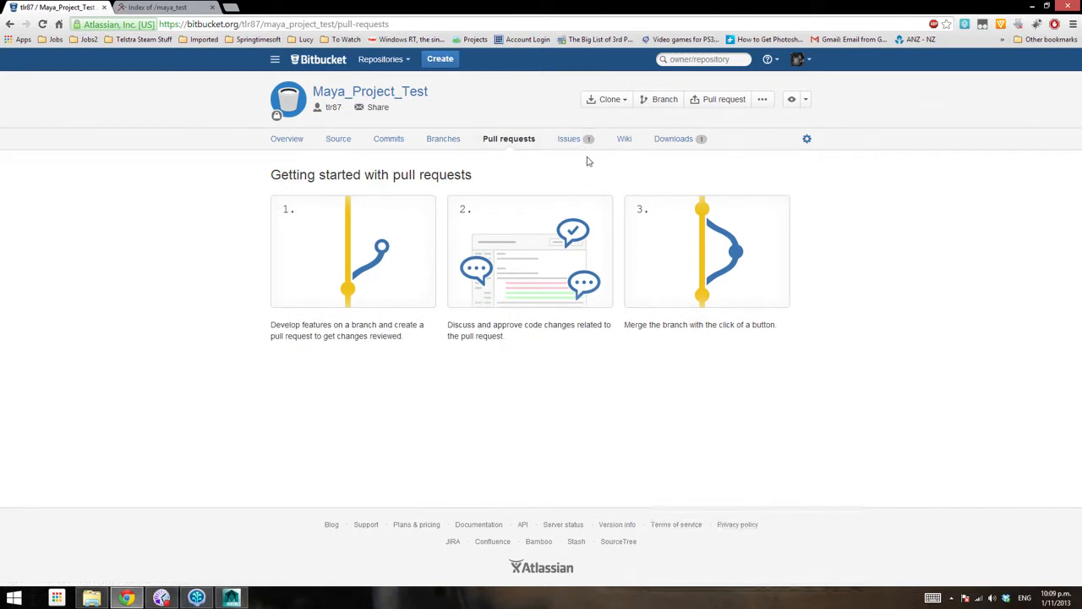
mouse_move(570, 138)
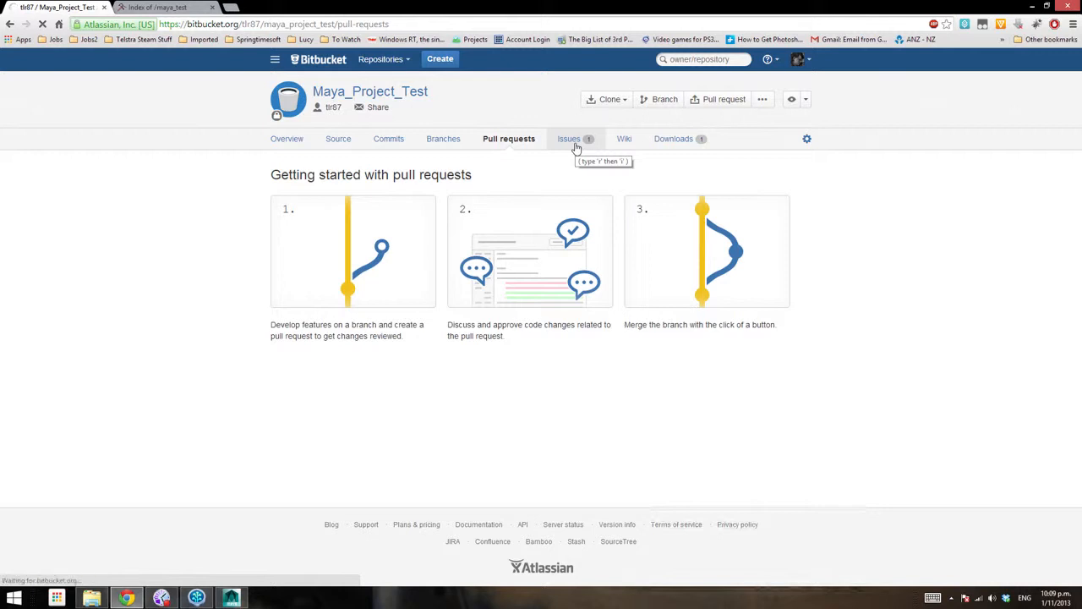
Start a new issue titled 'This is not working !' from the Issues list
click(564, 139)
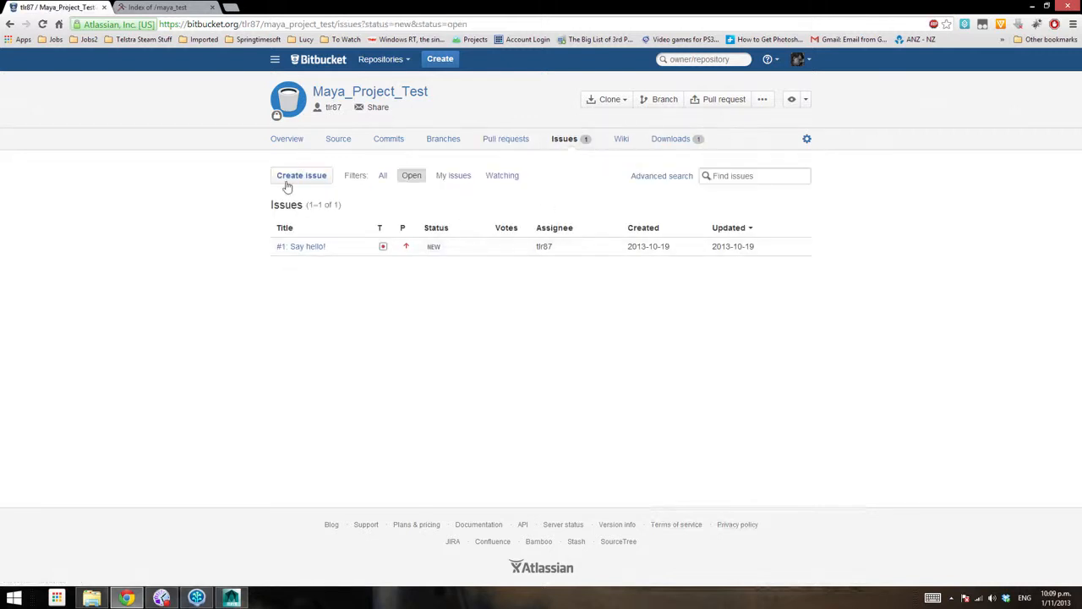
click(302, 175)
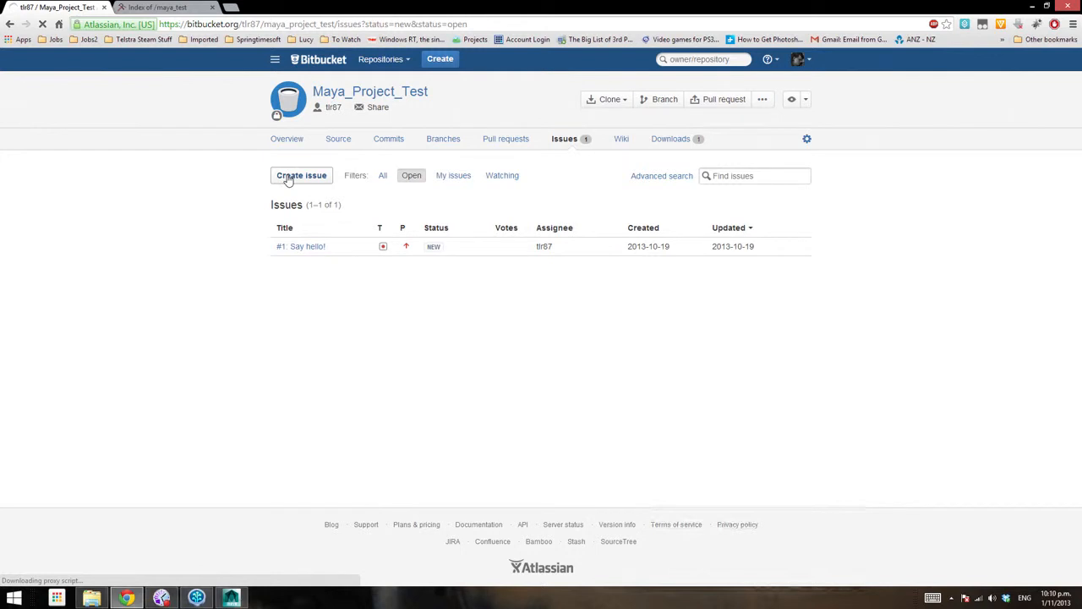
click(301, 175)
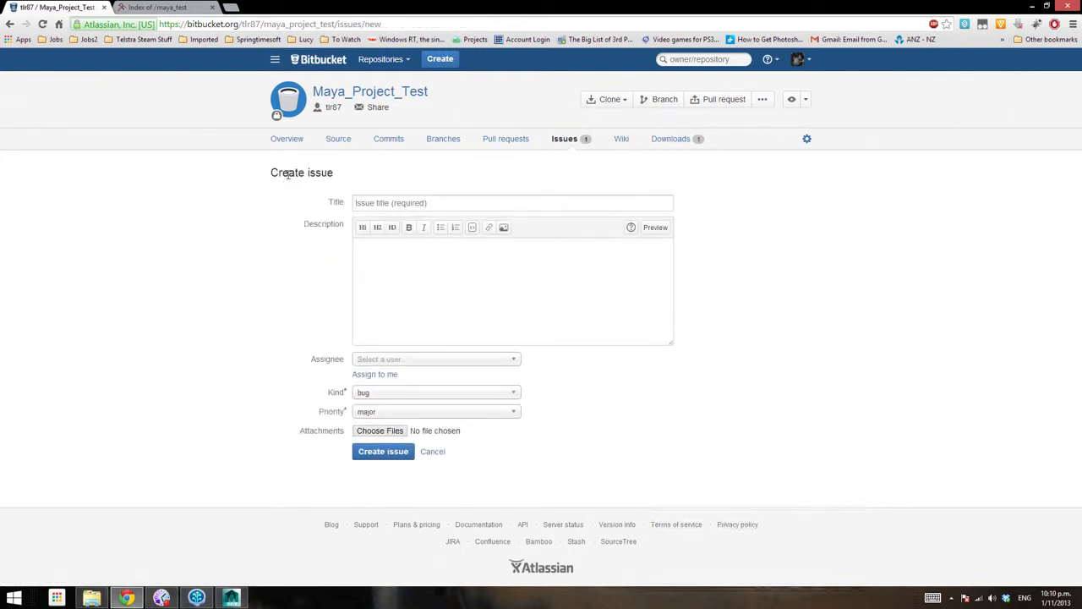
text(T)
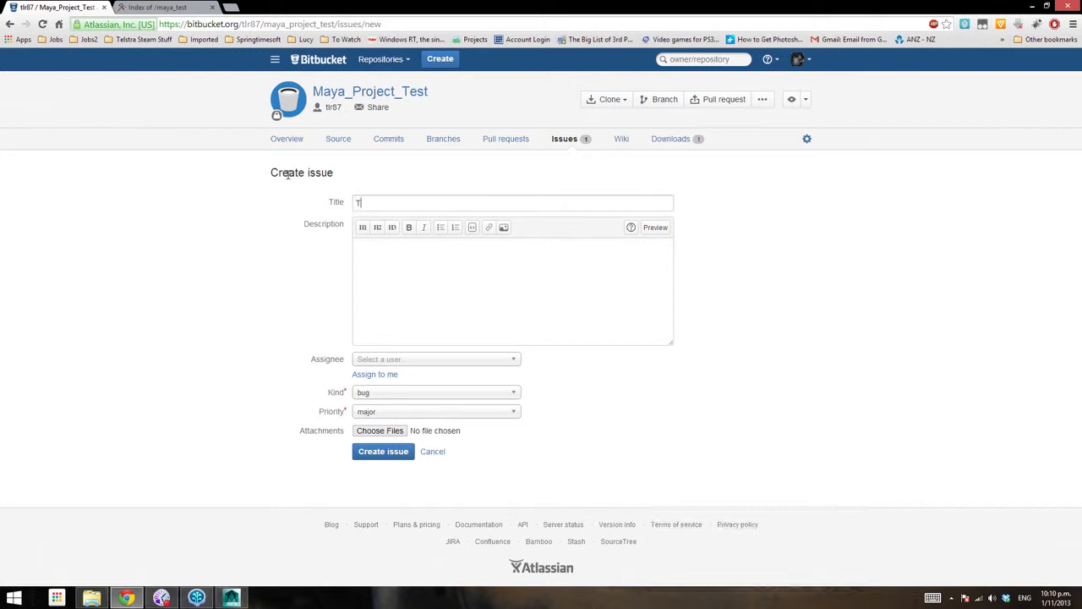
text(his is not working)
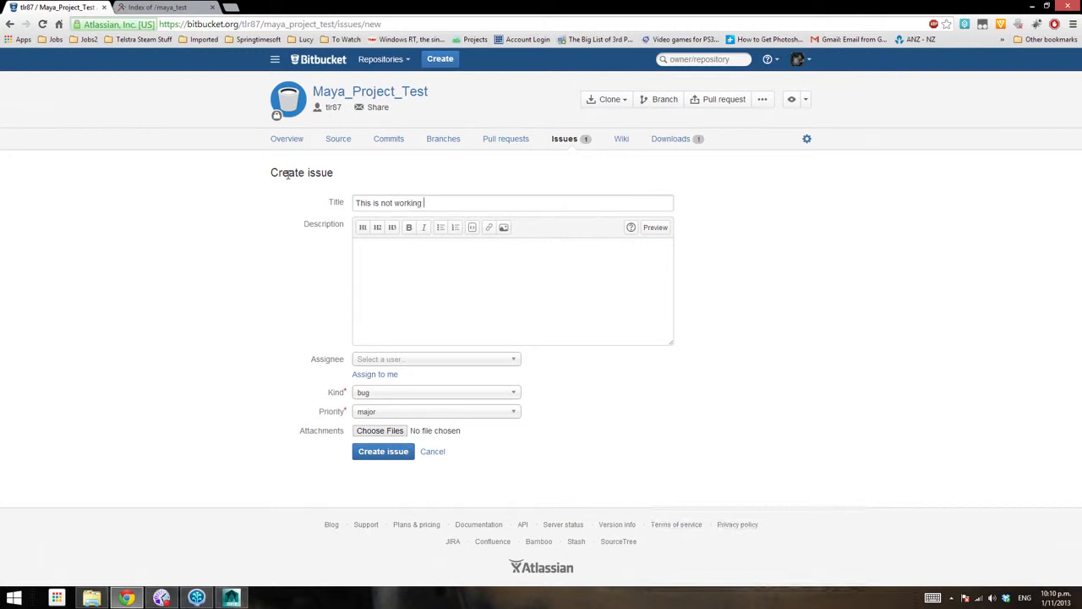
text(!)
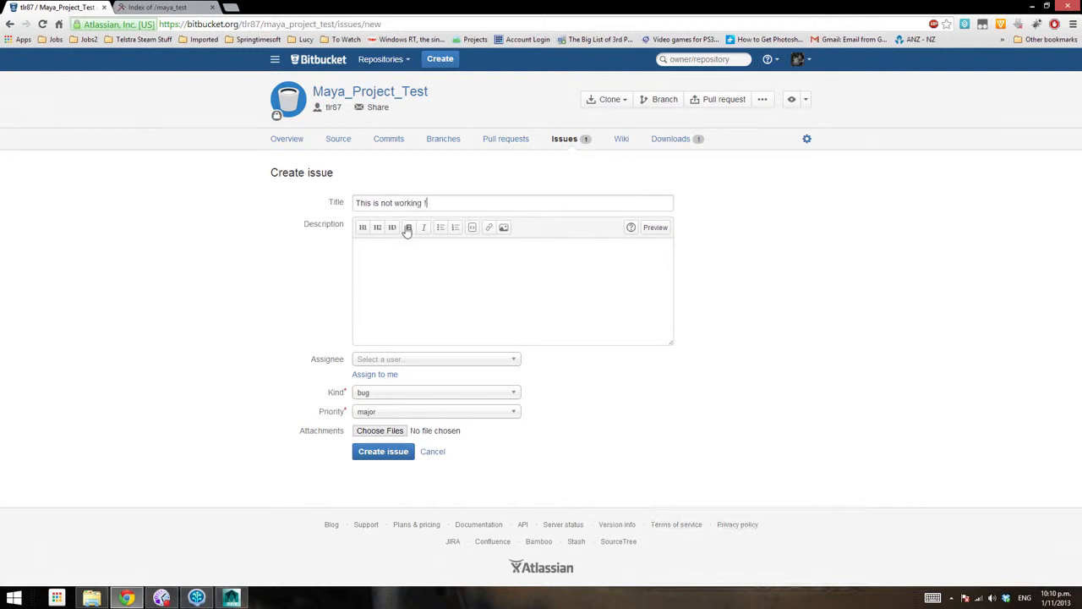
Assign it to yourself, make it a minor task with description 'Text', and create it
click(374, 374)
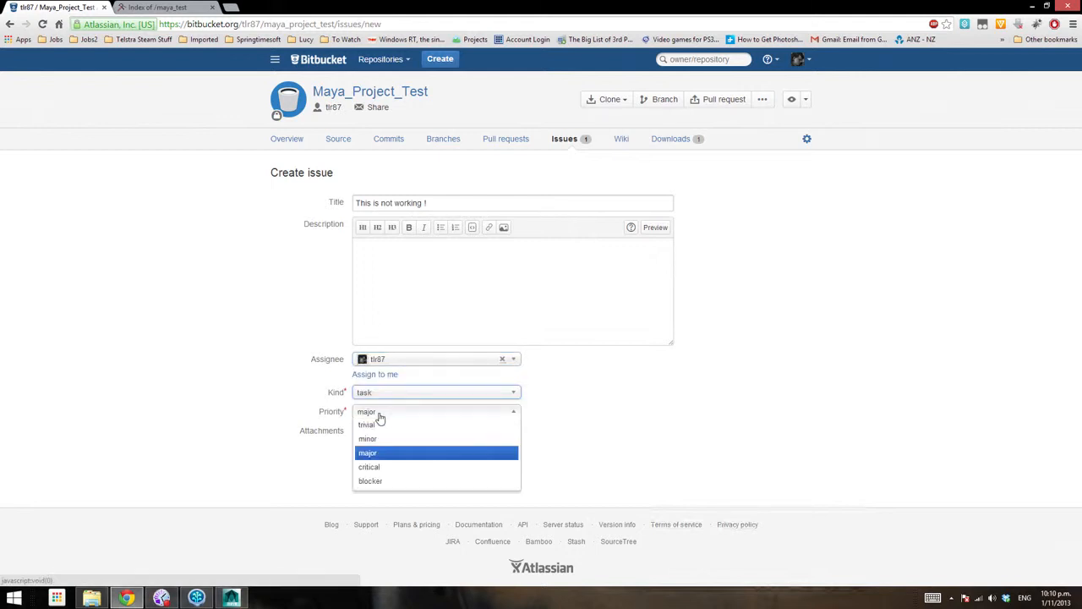
click(367, 439)
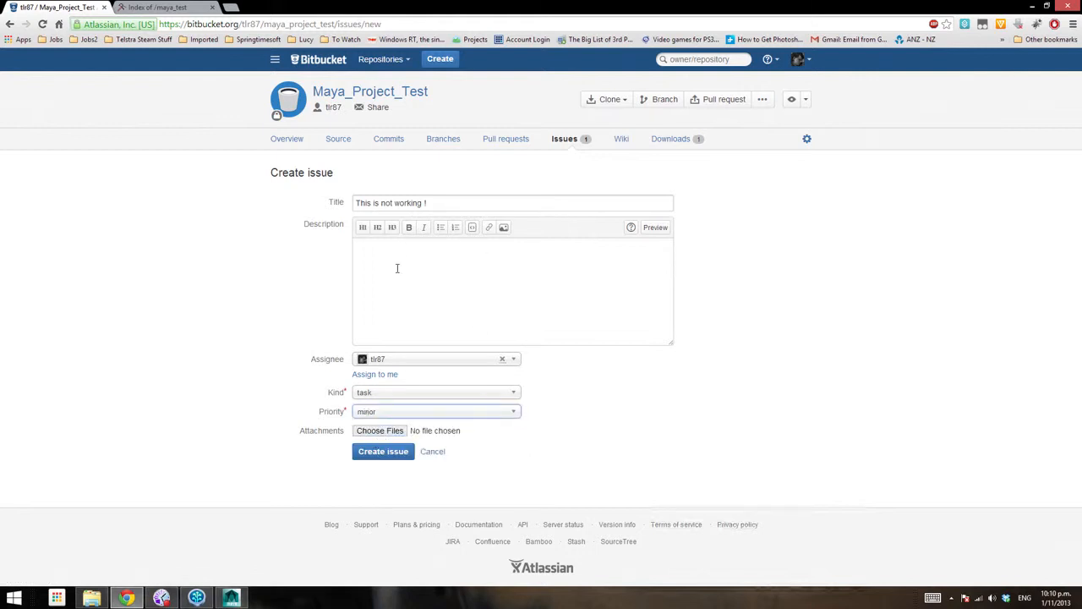
text(T)
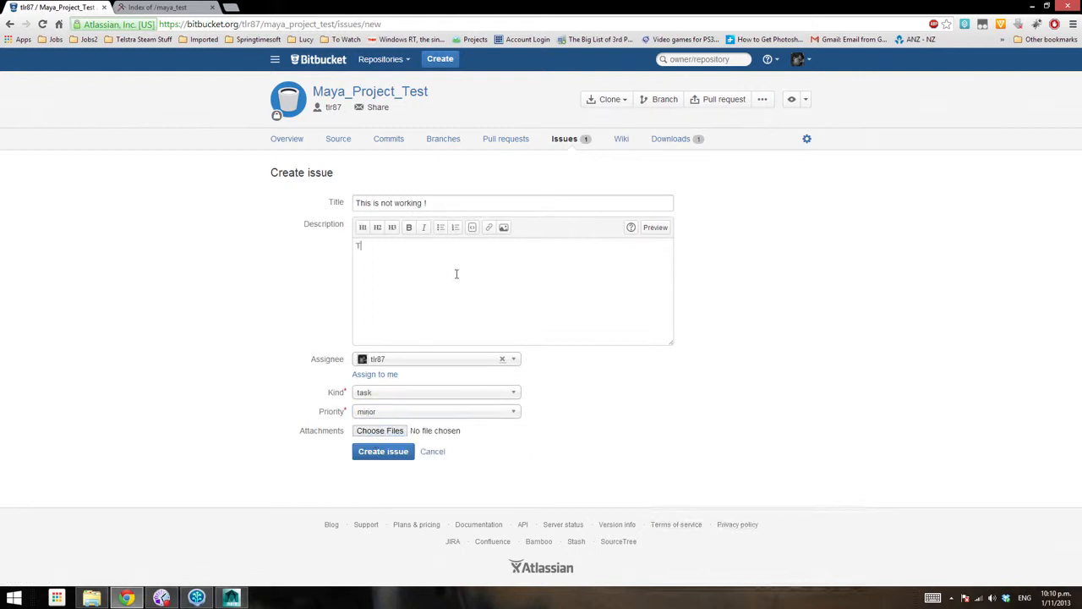
text(Text)
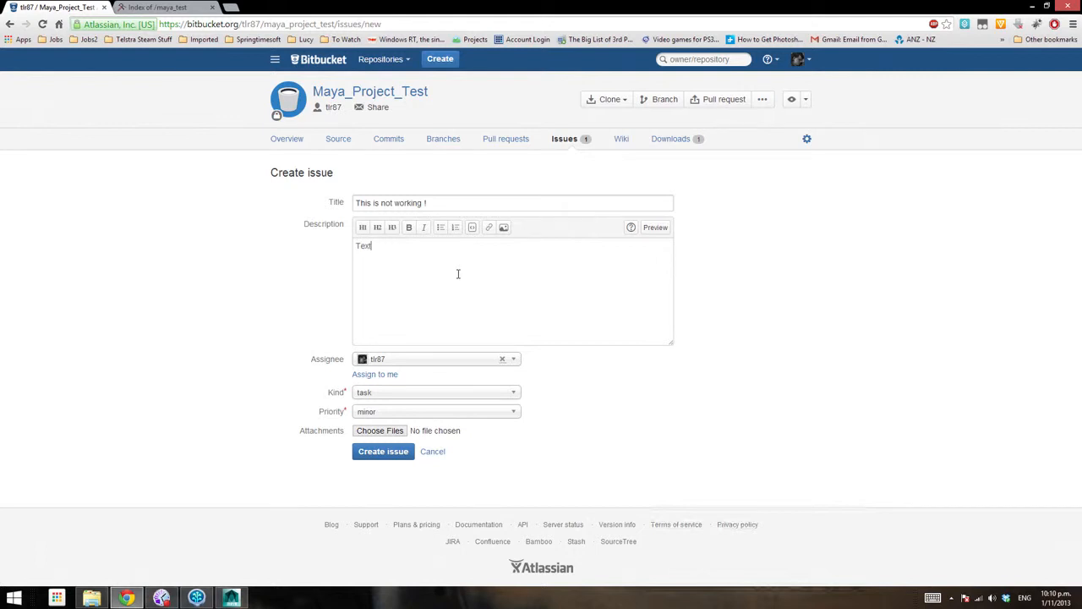
click(384, 450)
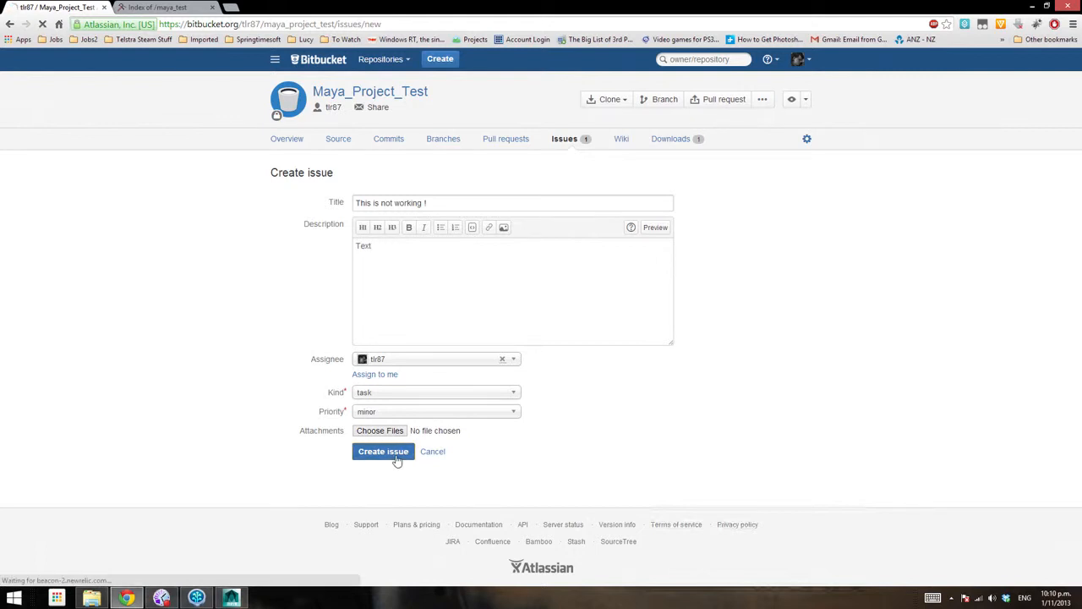
click(383, 451)
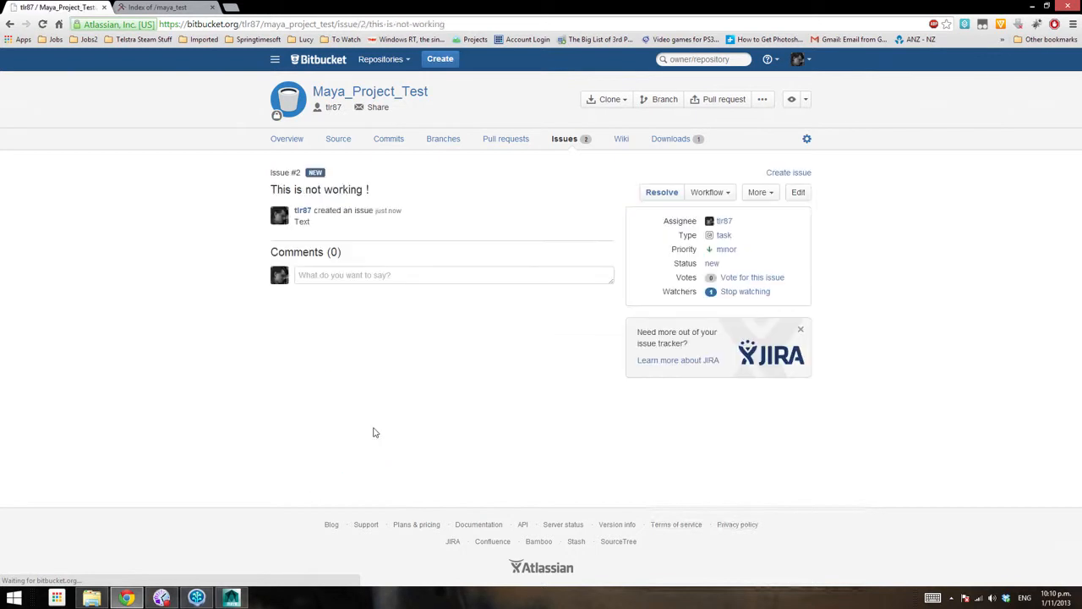
mouse_move(621, 139)
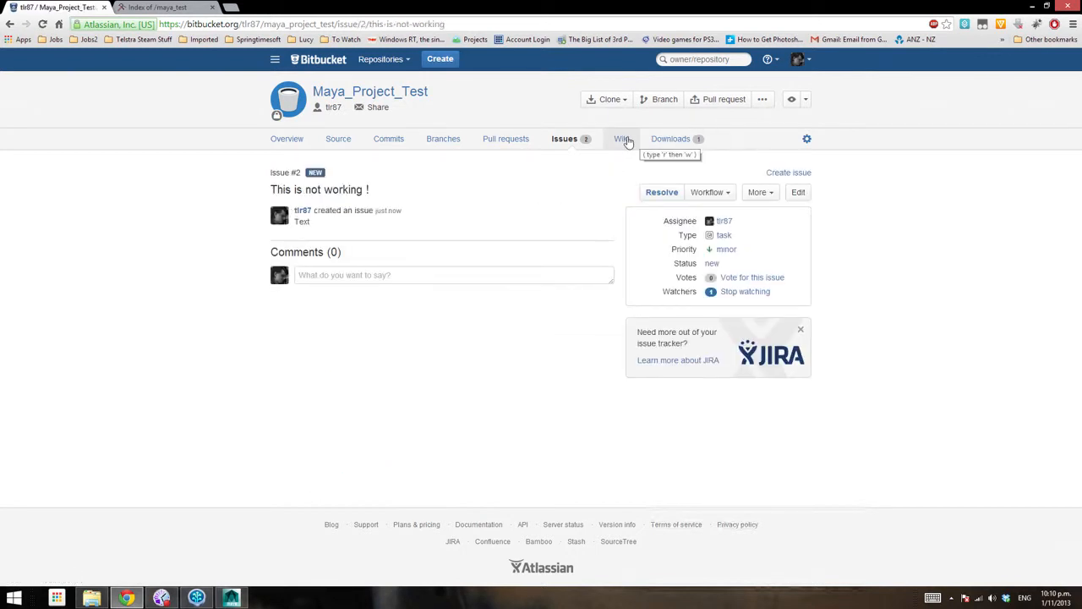
Show the repository's wiki Home page with its default welcome content
click(621, 138)
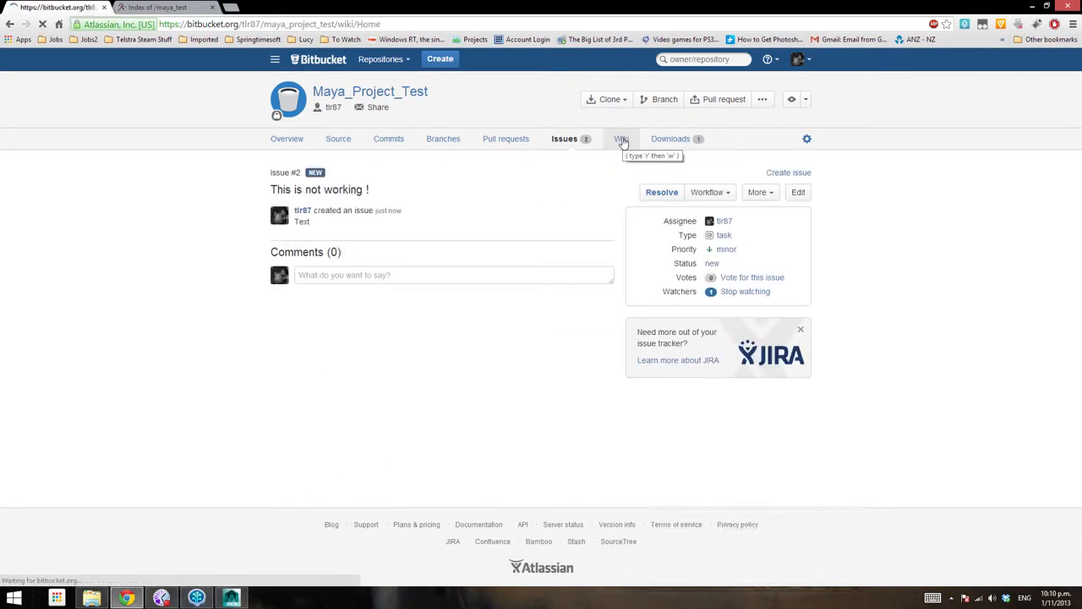
click(614, 138)
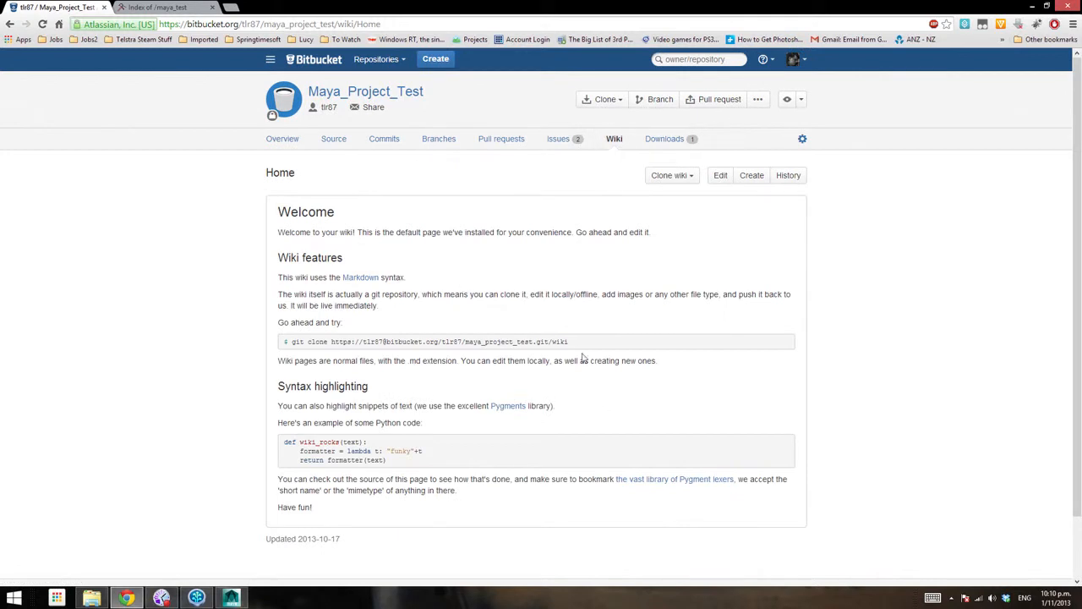
mouse_move(462, 479)
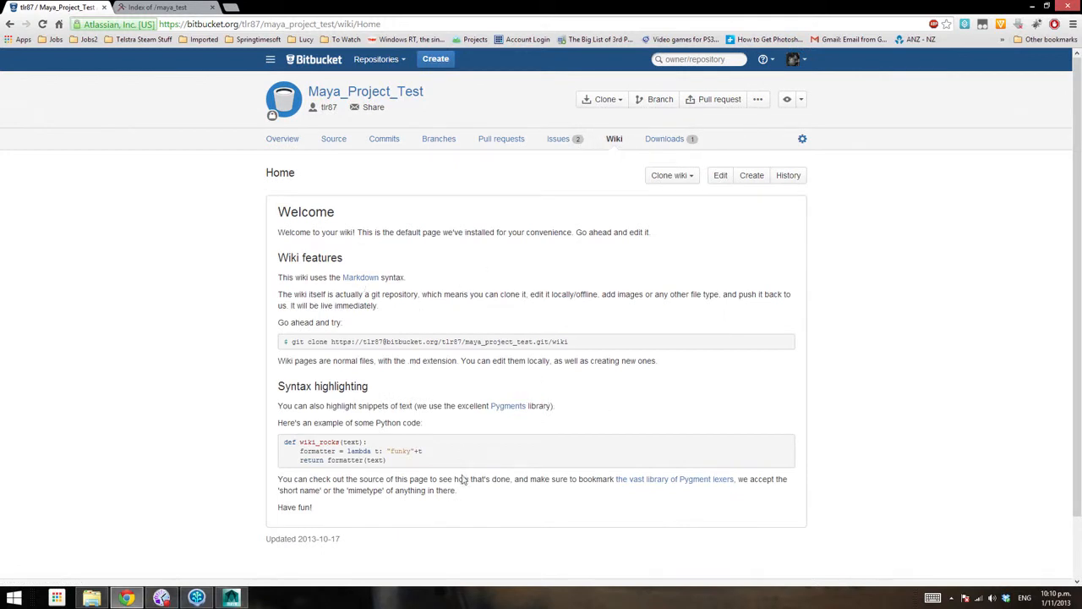
mouse_move(452, 429)
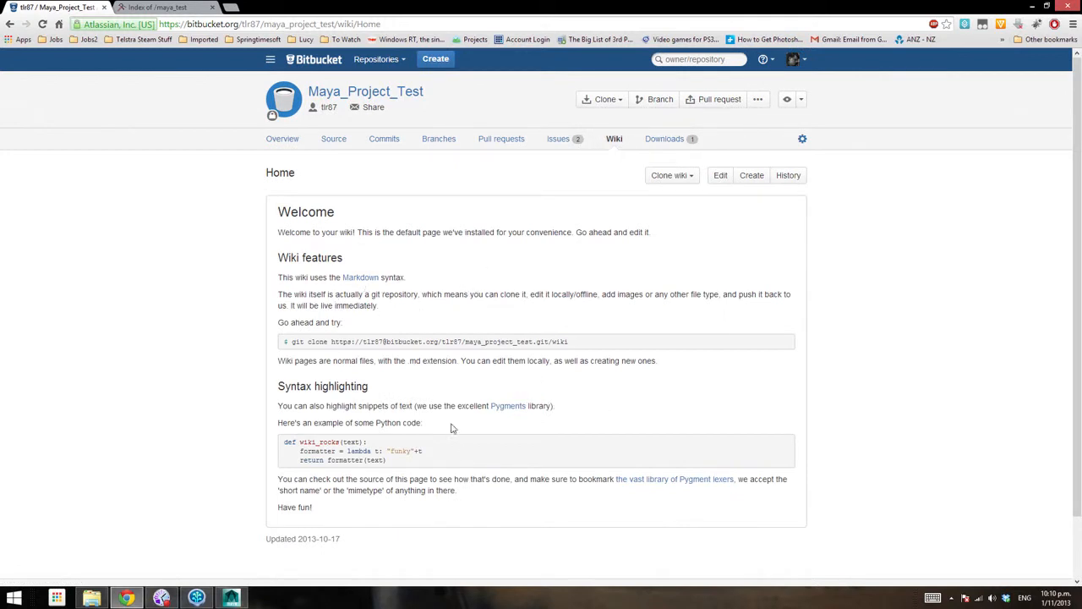
mouse_move(829, 336)
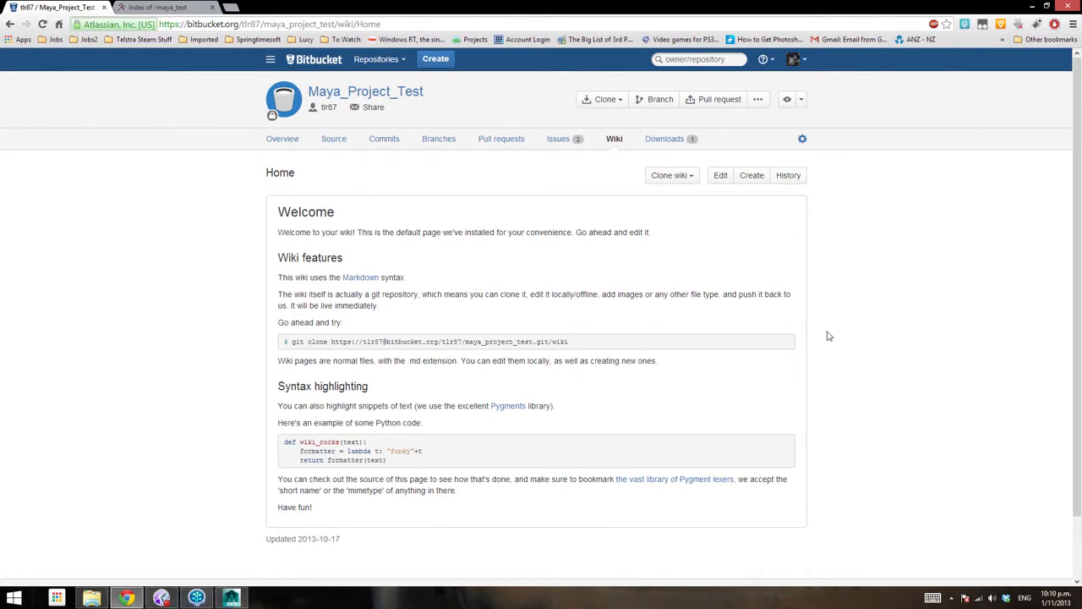
mouse_move(685, 155)
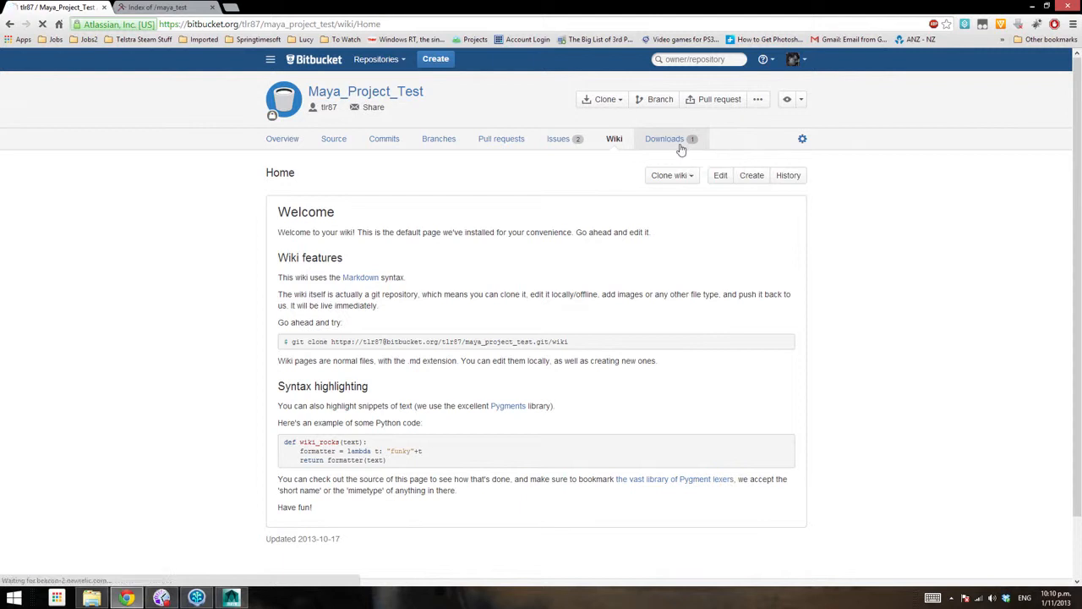
Show the Downloads page listing the single 1.0 MB FileZilla installer, then the desktop
click(664, 139)
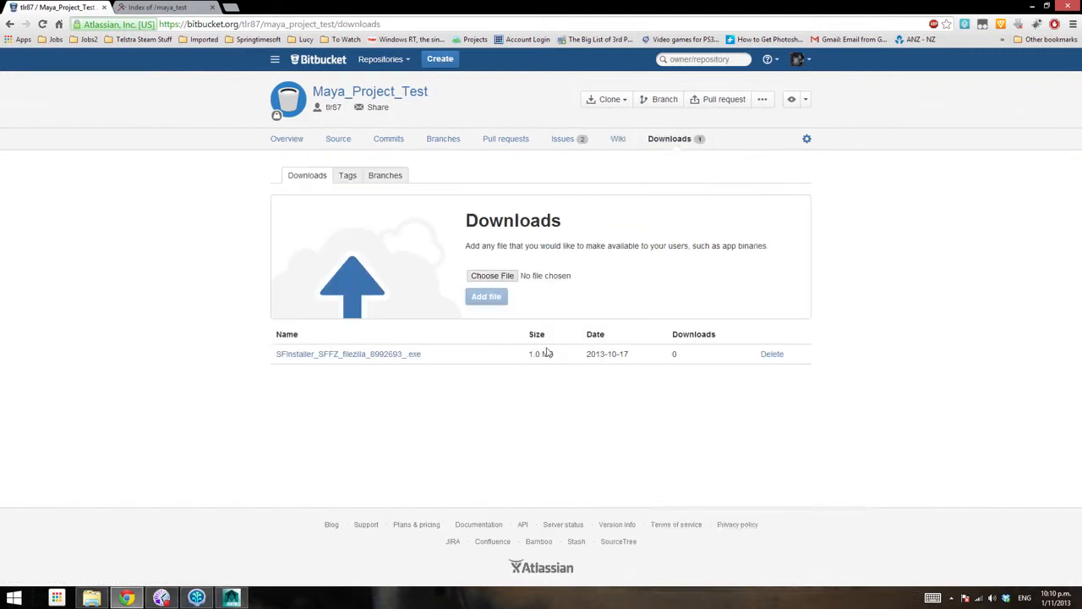
mouse_move(476, 210)
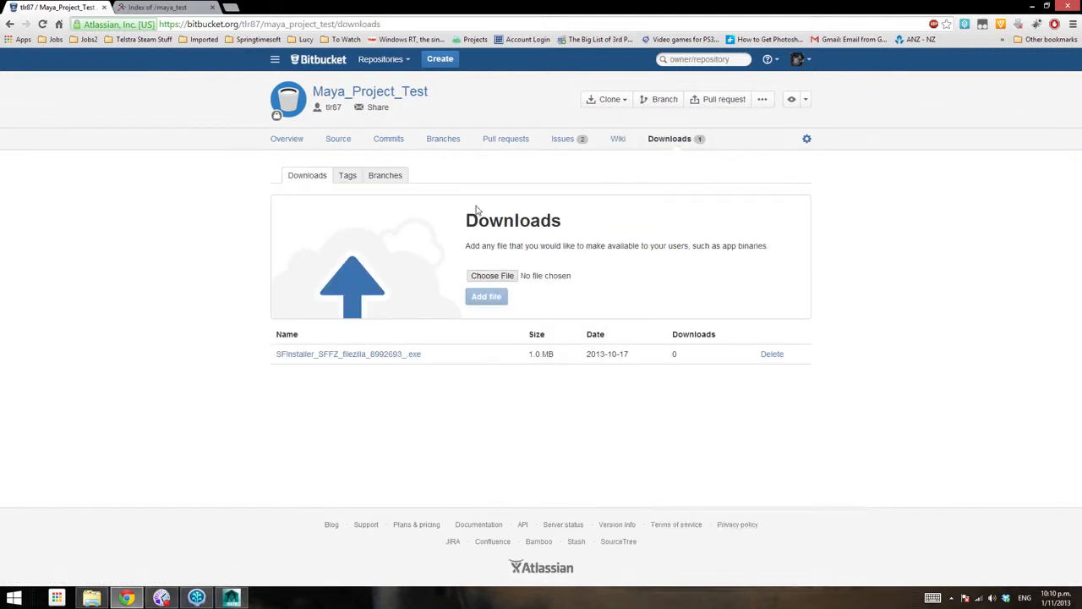
mouse_move(674, 139)
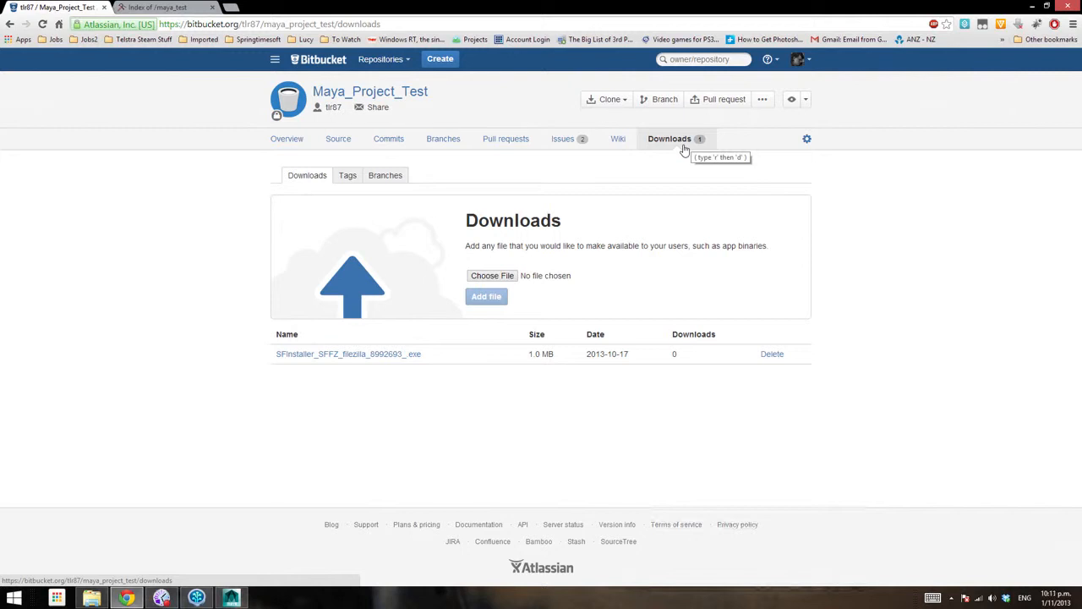
mouse_move(470, 75)
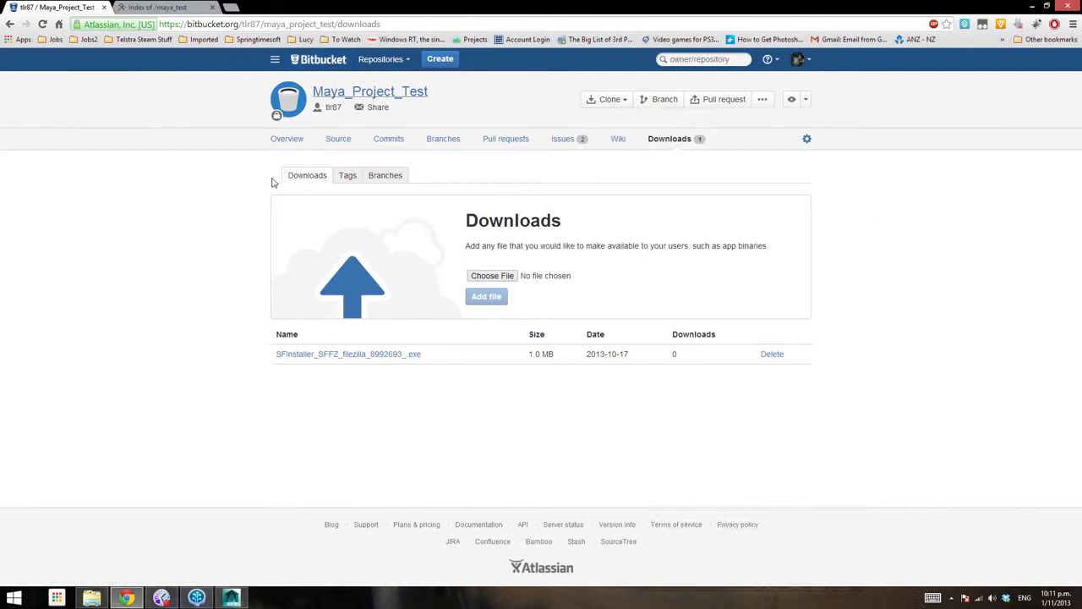
mouse_move(612, 233)
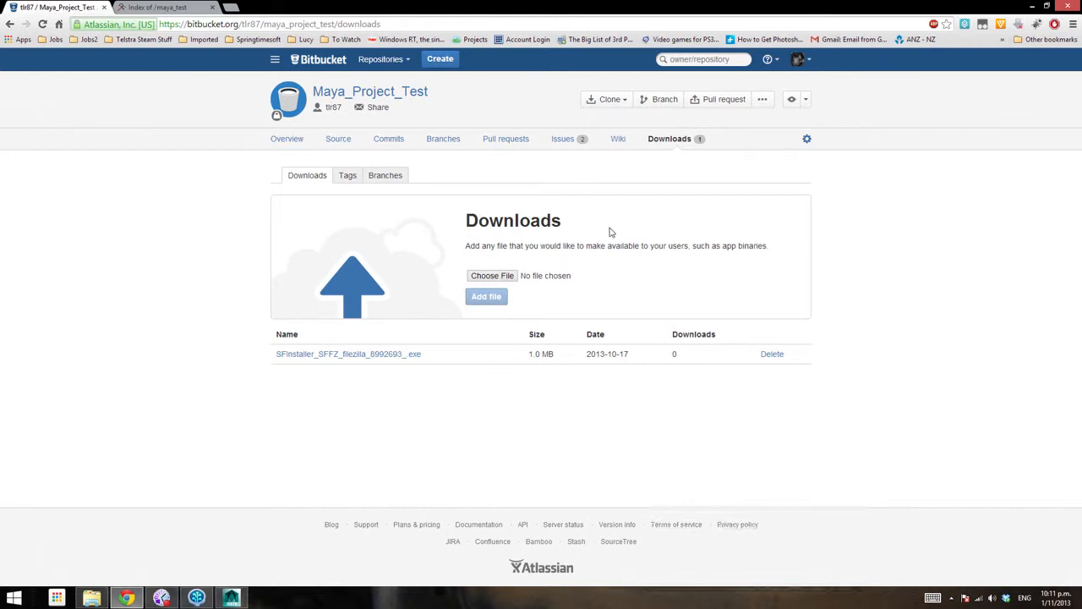
mouse_move(610, 232)
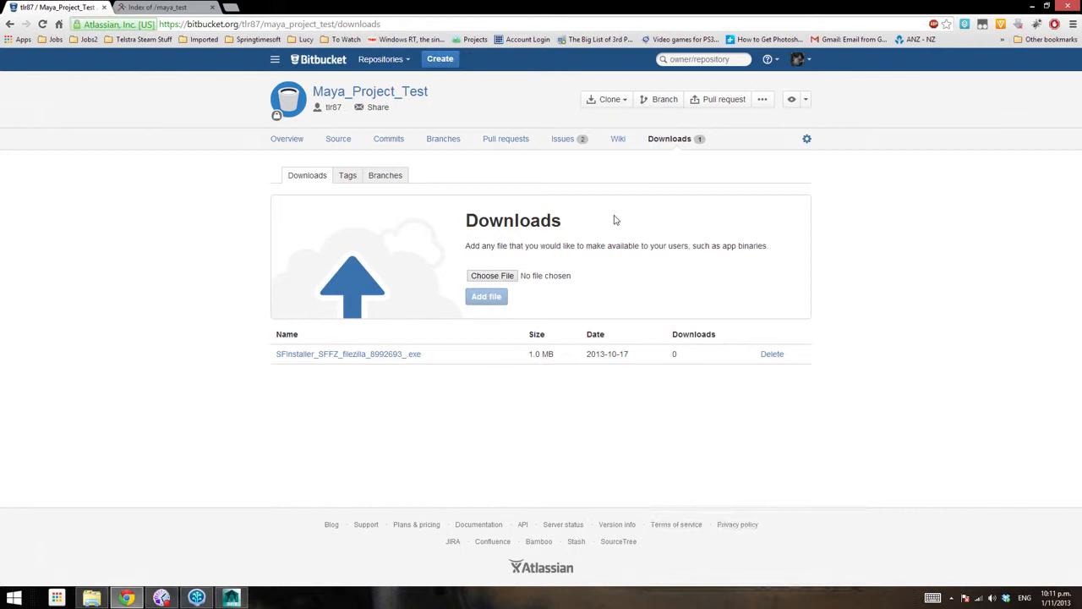
mouse_move(607, 210)
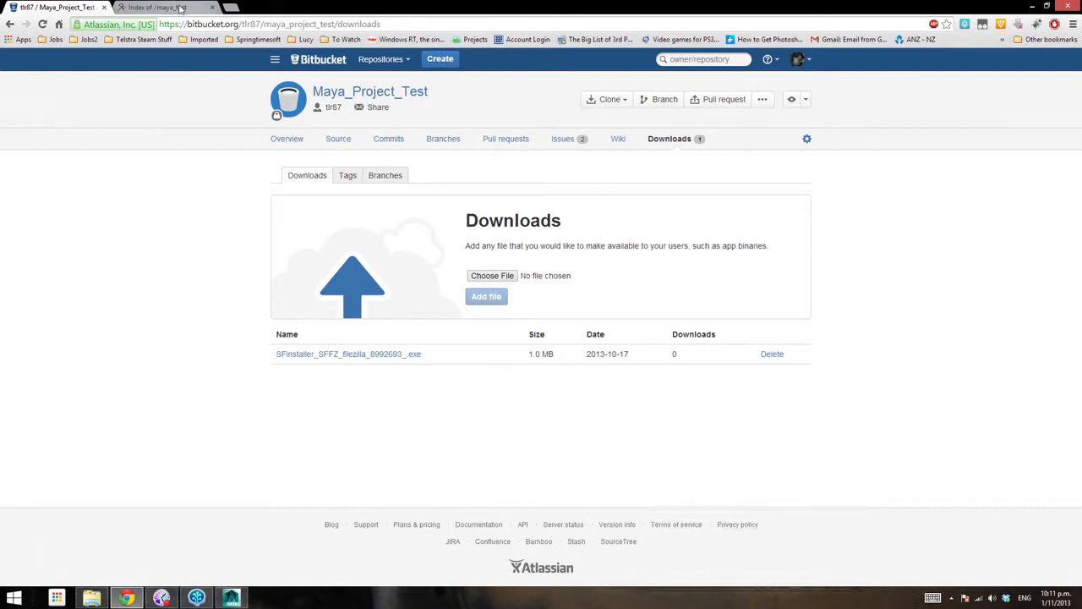
click(164, 8)
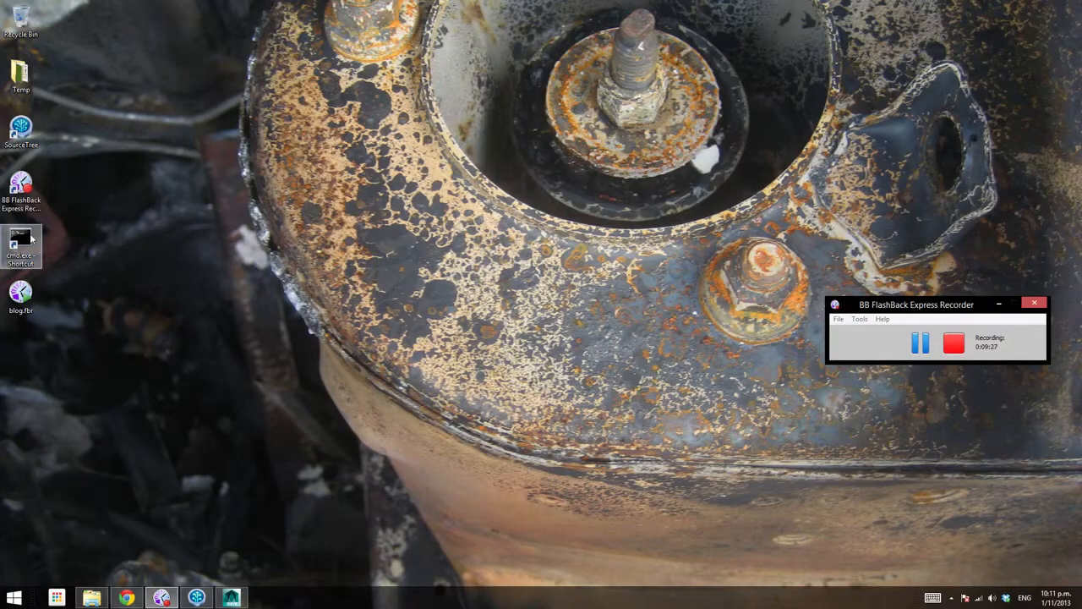
Launch a Command Prompt from the desktop shortcut and position it on screen
double_click(20, 245)
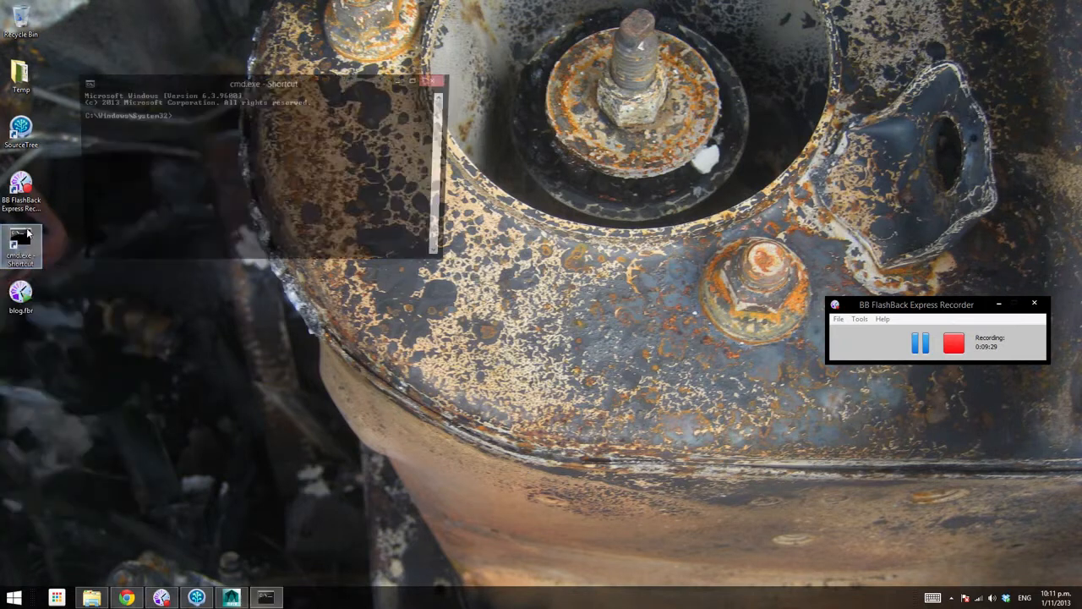
drag(262, 83, 346, 146)
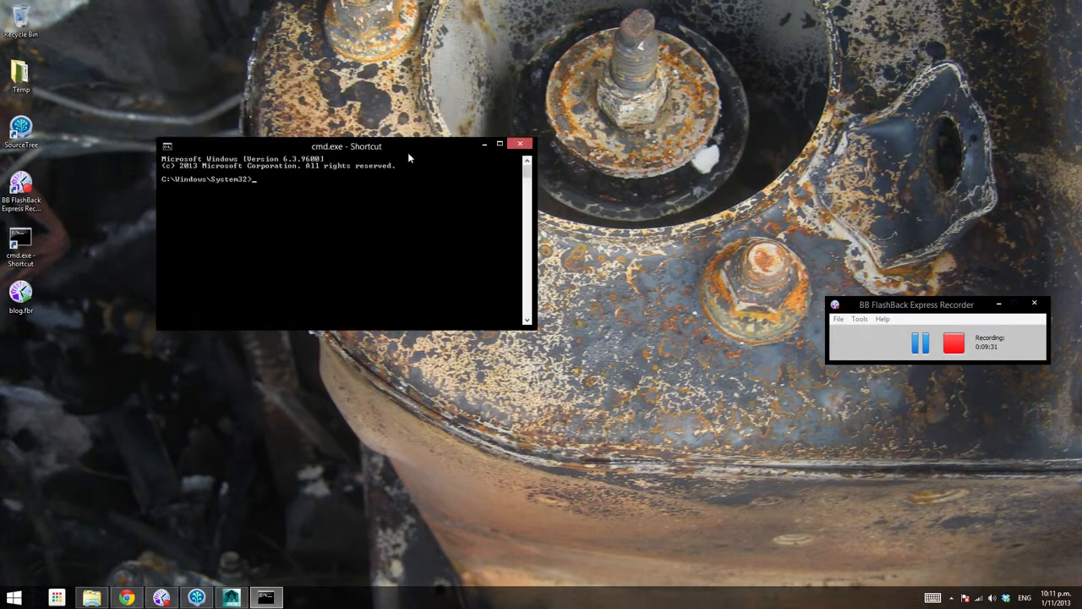
drag(346, 146, 337, 203)
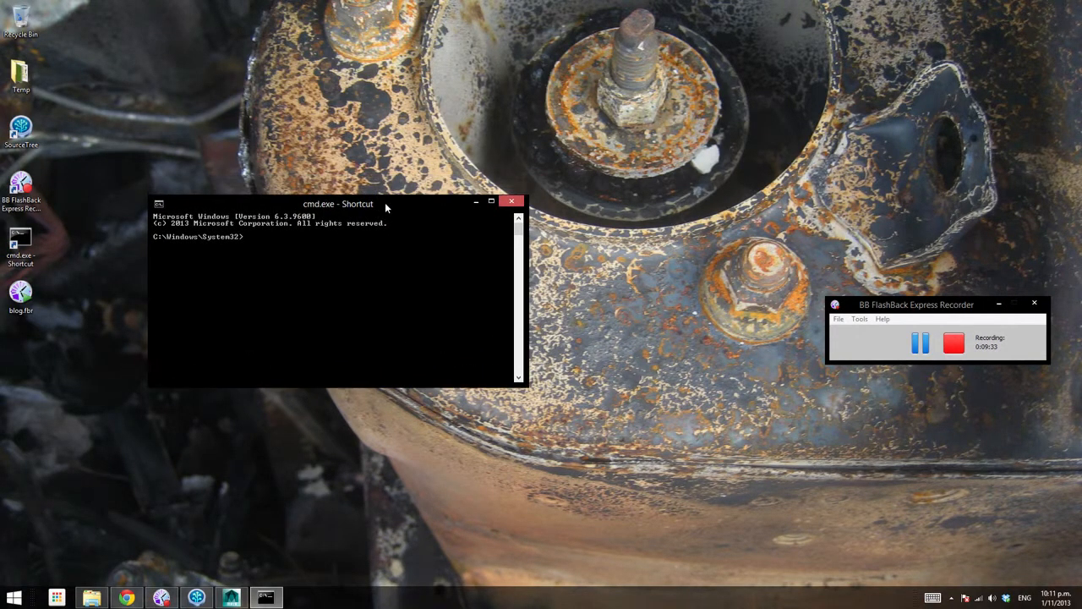
drag(339, 203, 338, 221)
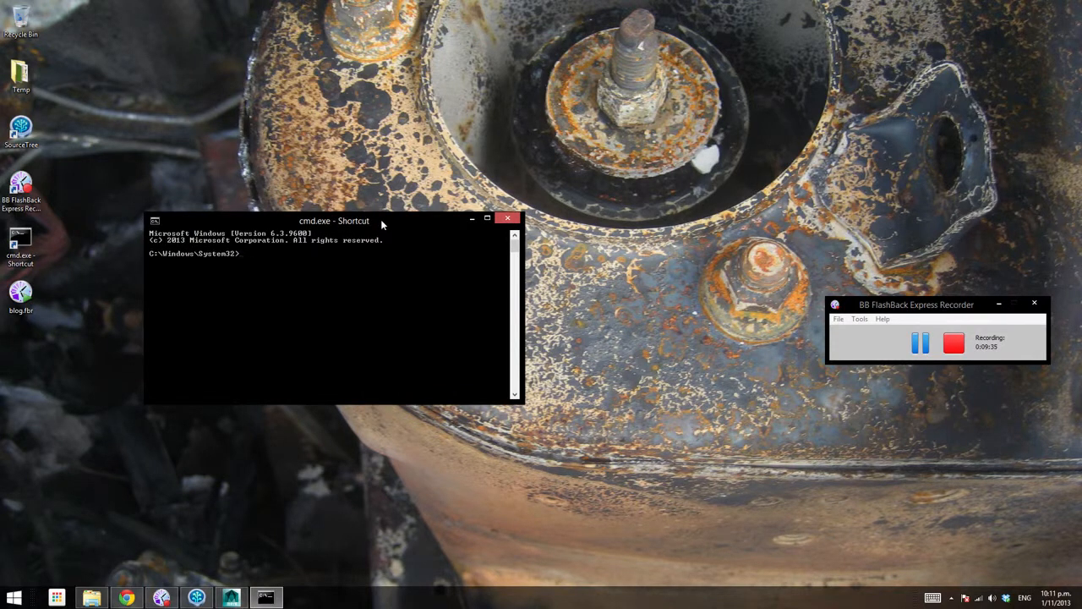
drag(334, 220, 355, 221)
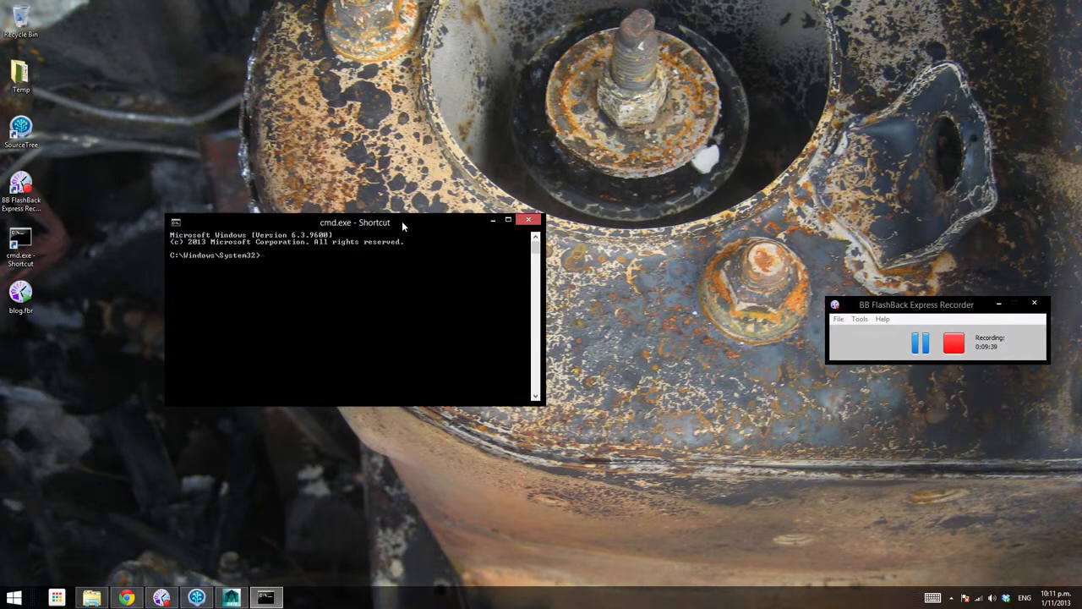
drag(354, 221, 403, 229)
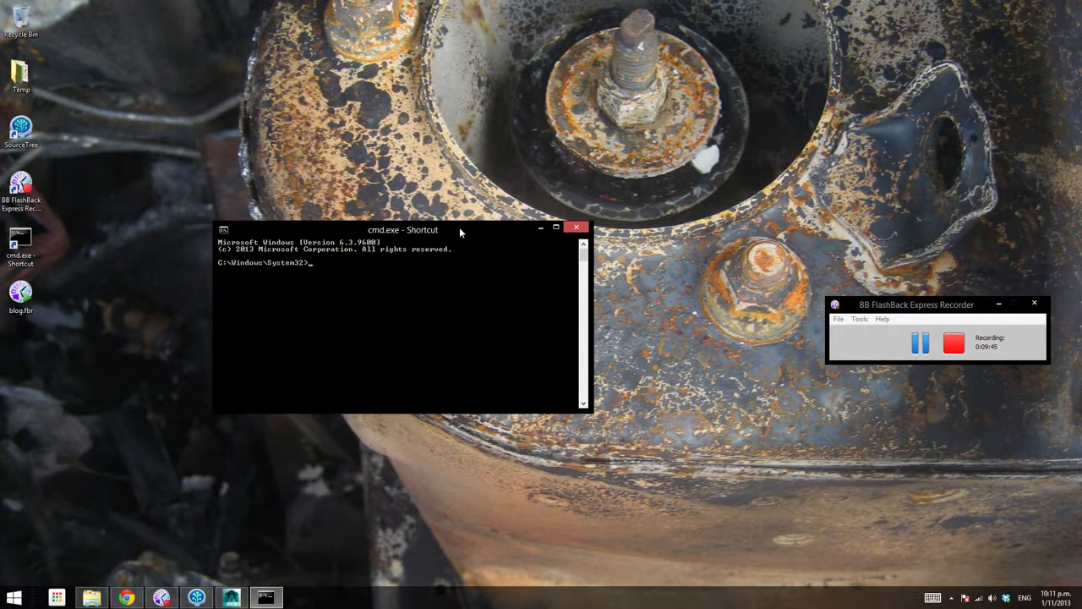
Type an ssh login command with an example testsite address, then erase the address
text(shh)
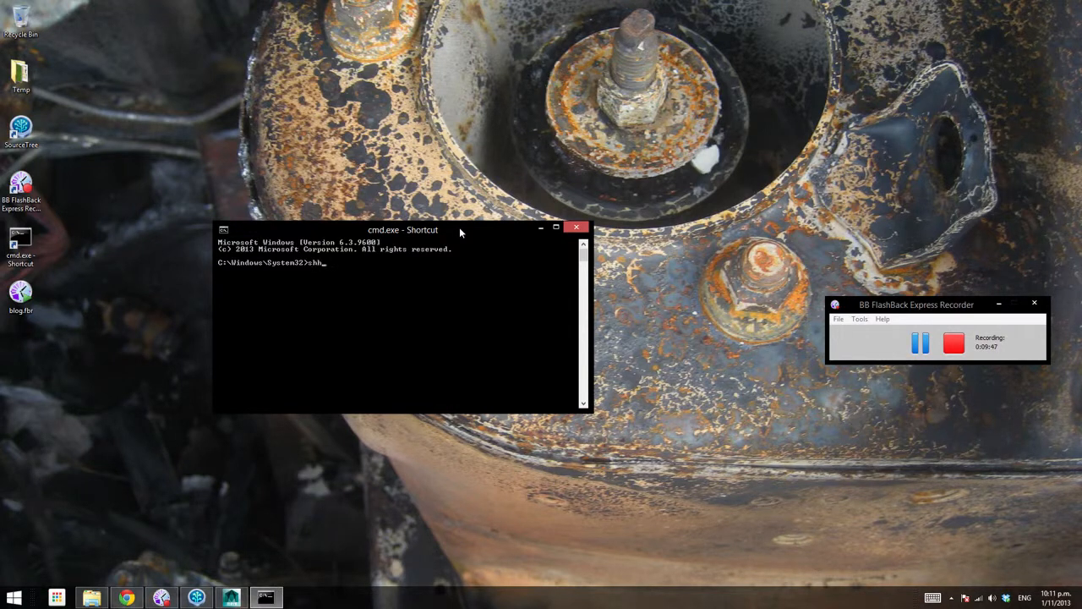
mouse_move(129, 498)
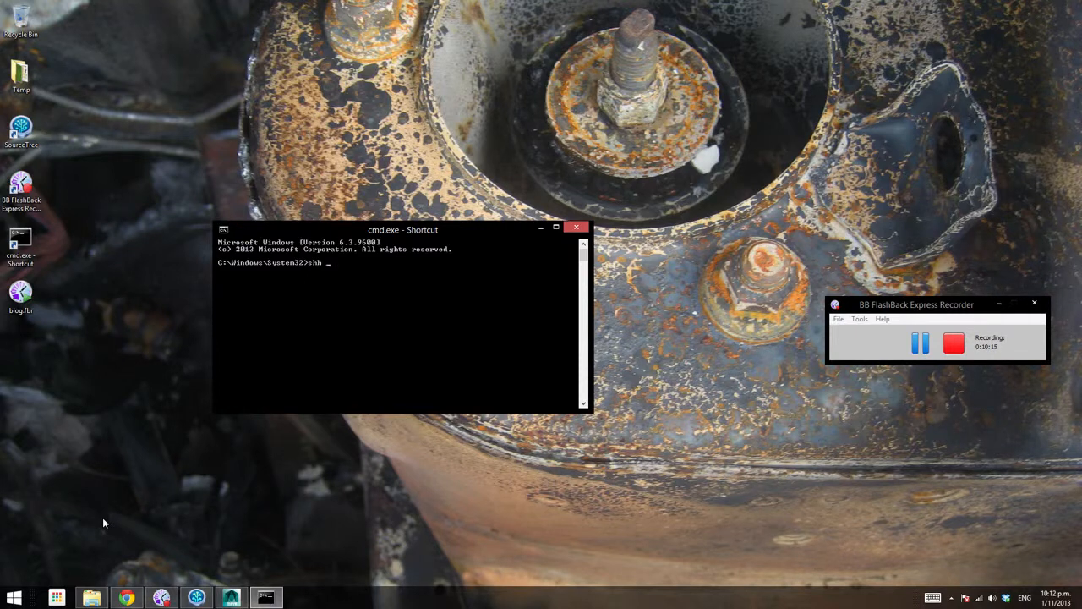
text(t)
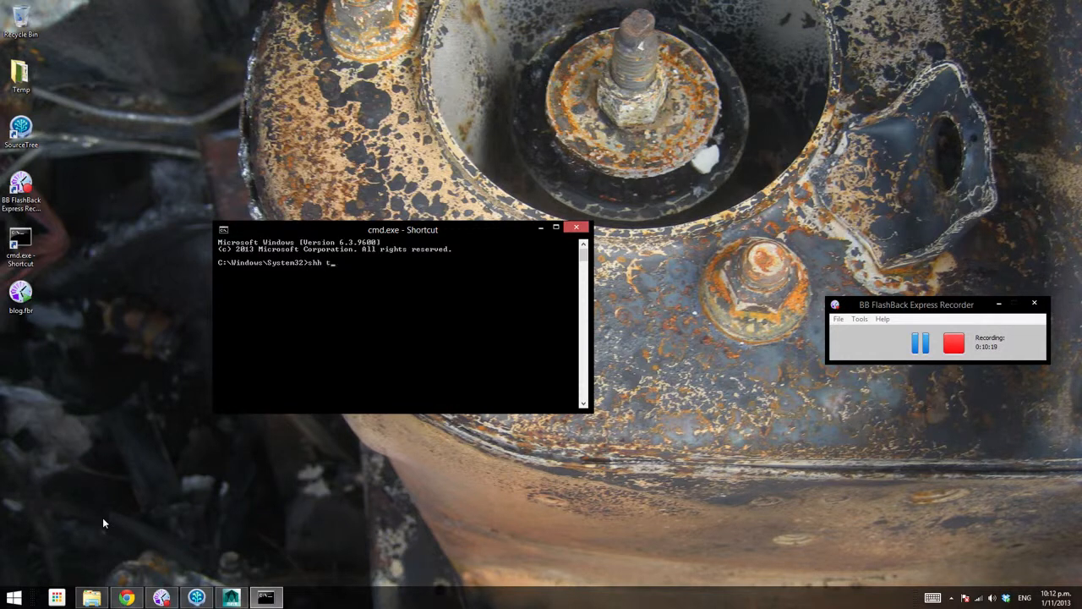
text(e)
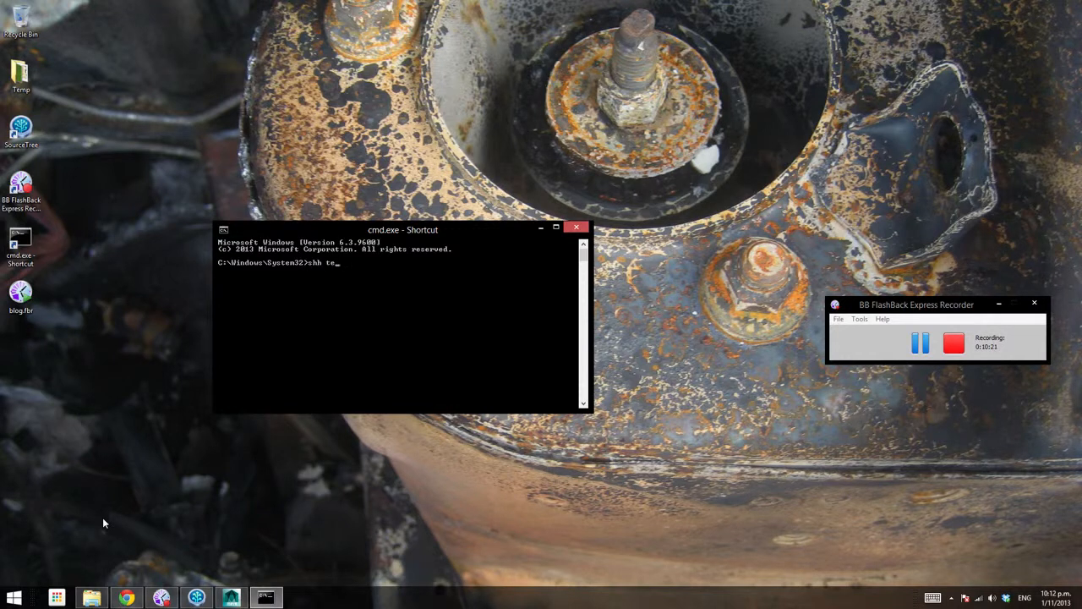
text(st@te)
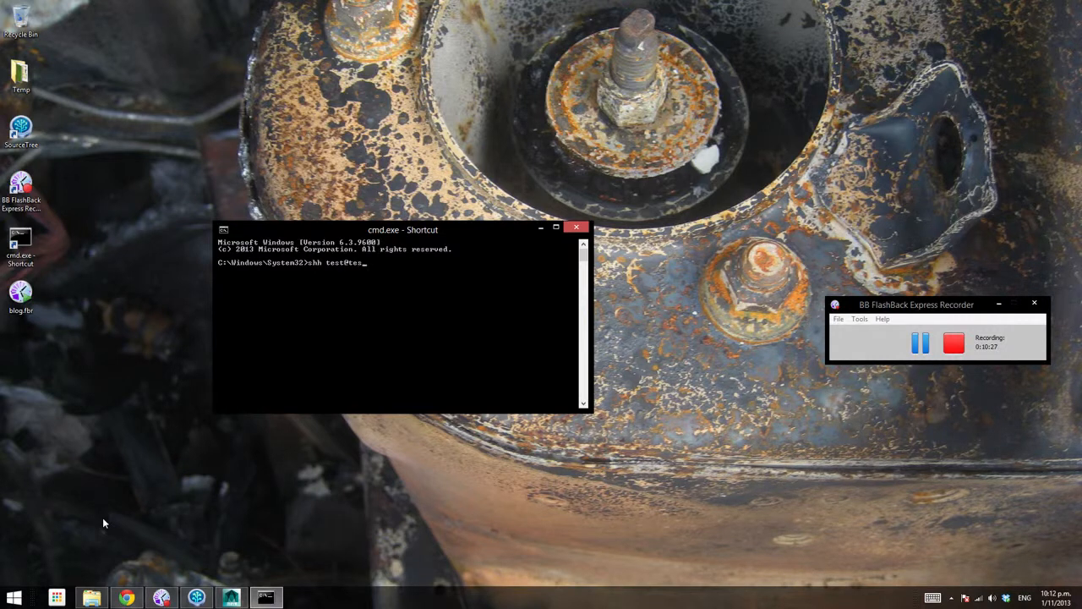
text(site)
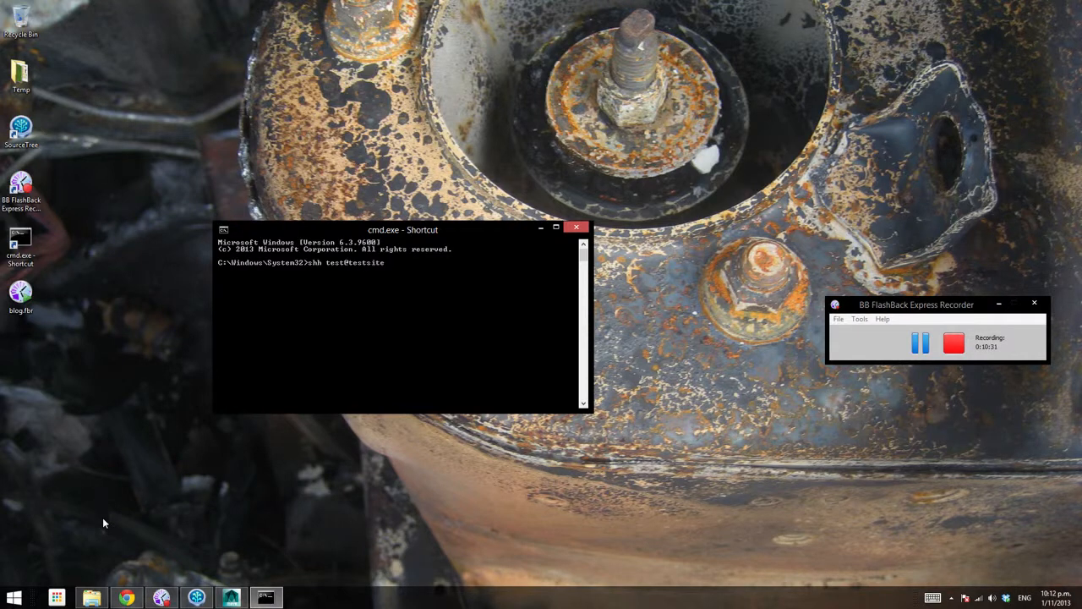
text(.com)
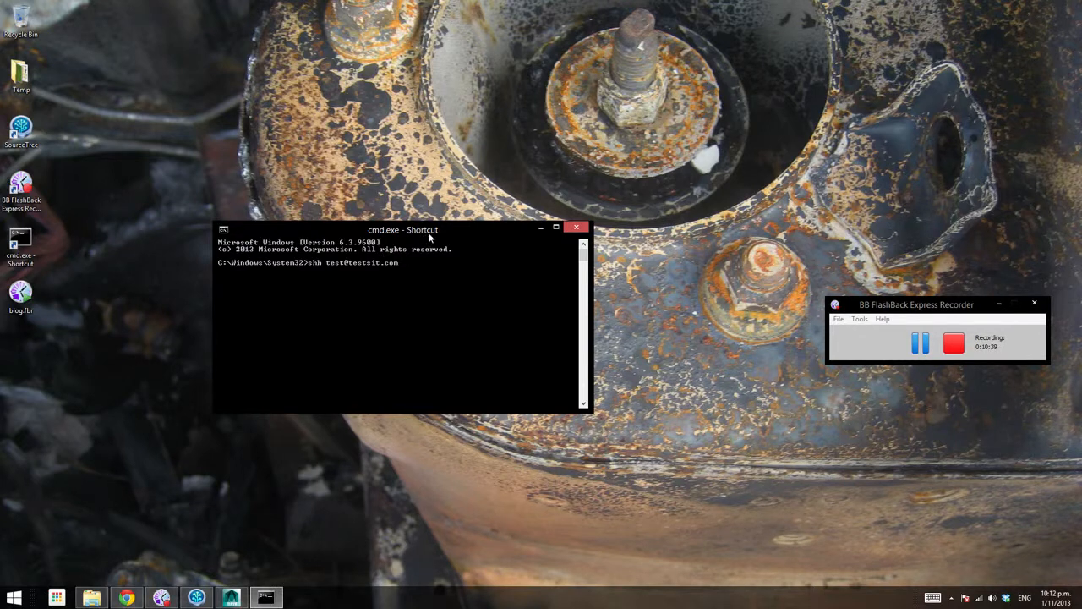
drag(402, 229, 354, 224)
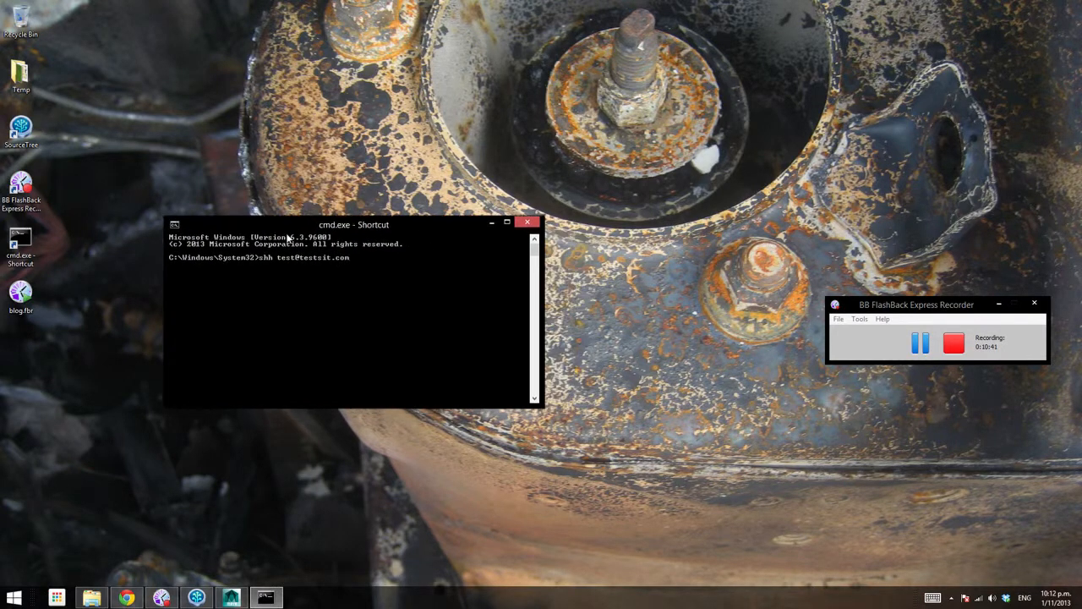
drag(353, 224, 451, 238)
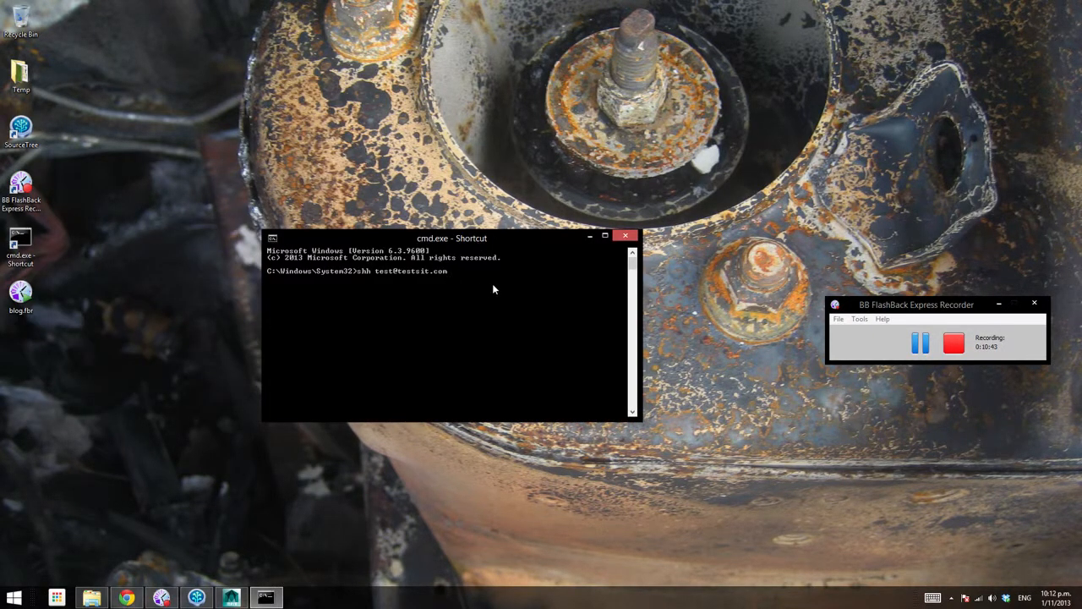
key(BackSpace)
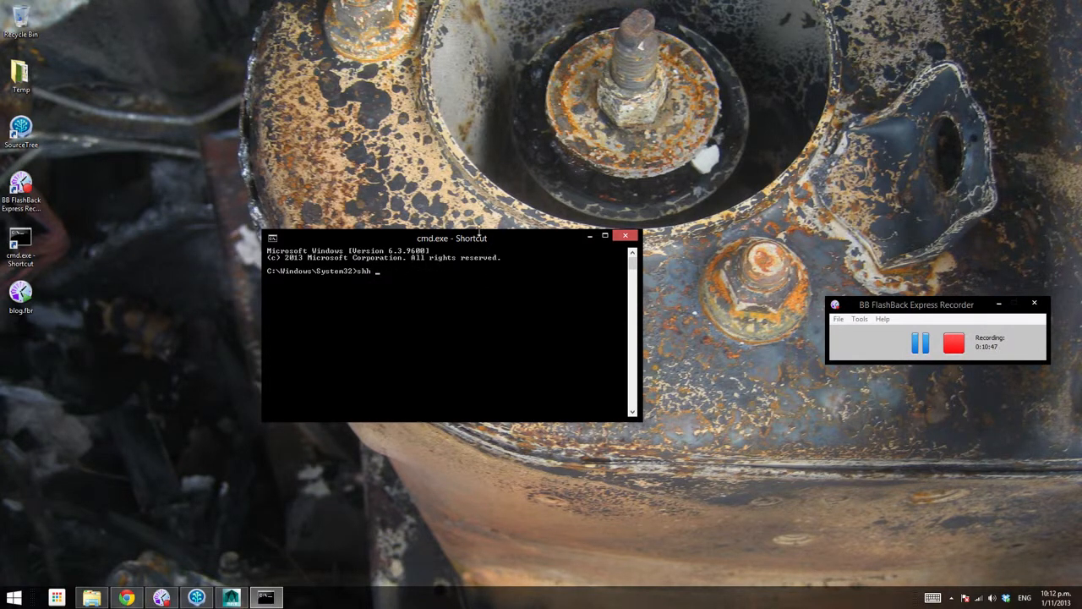
drag(453, 238, 389, 265)
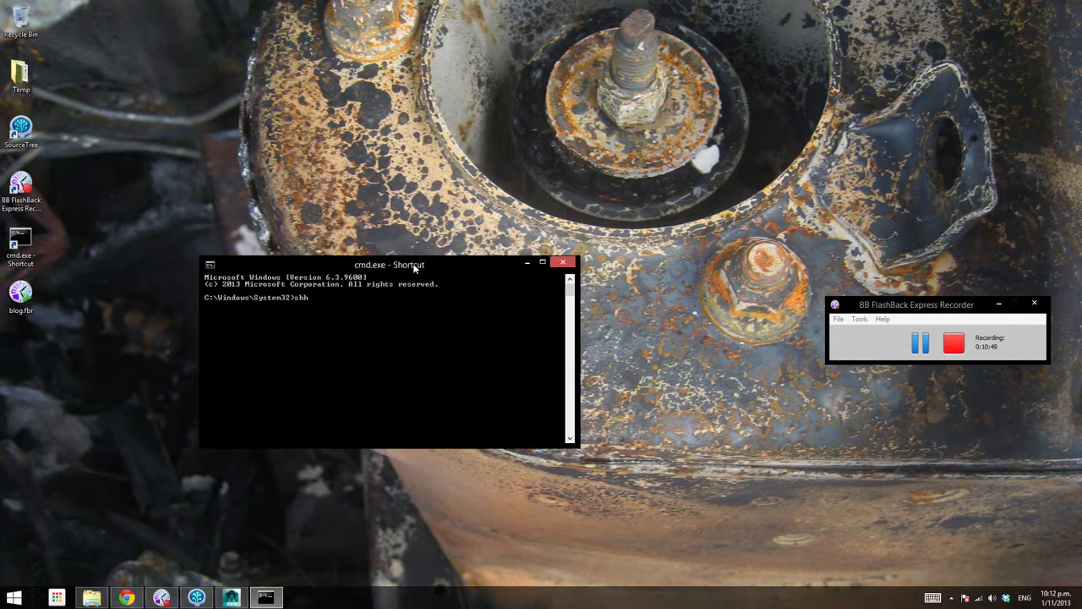
click(563, 262)
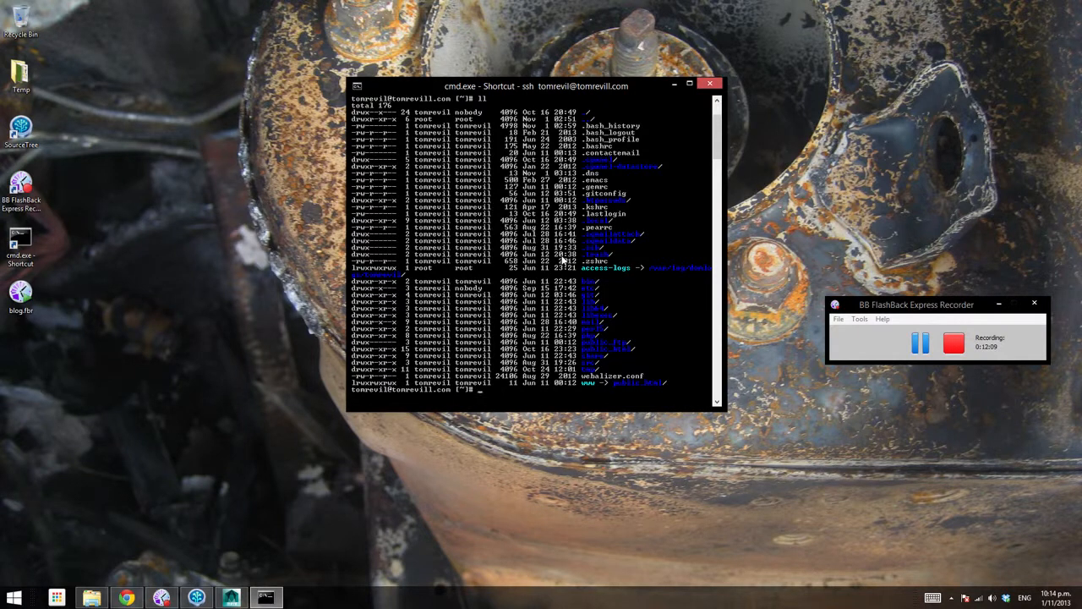
cd into www and then maya_test on the server, listing the project files
text(w)
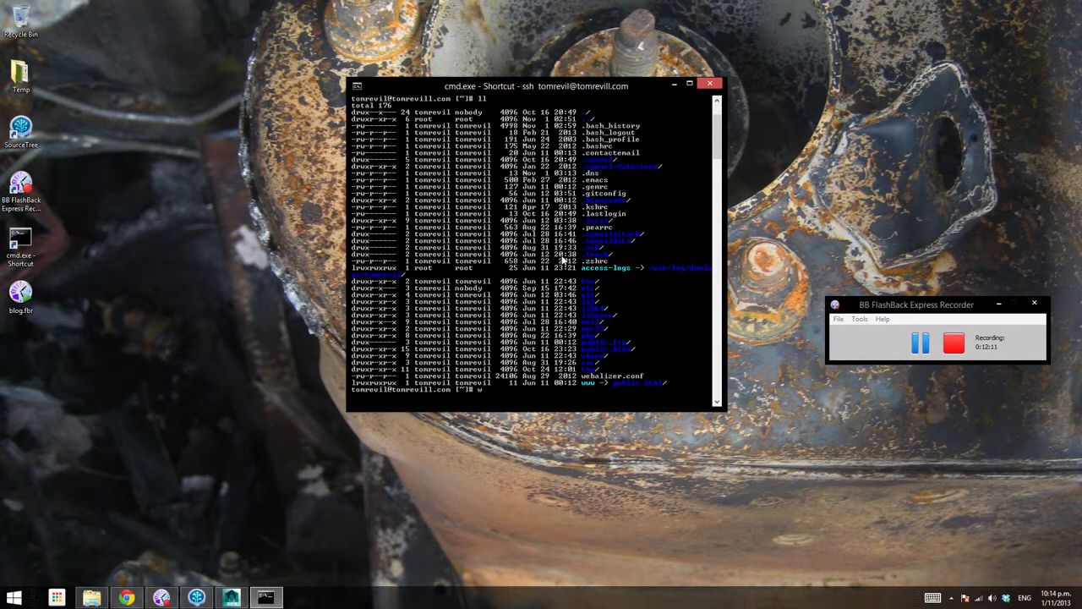
text(c)
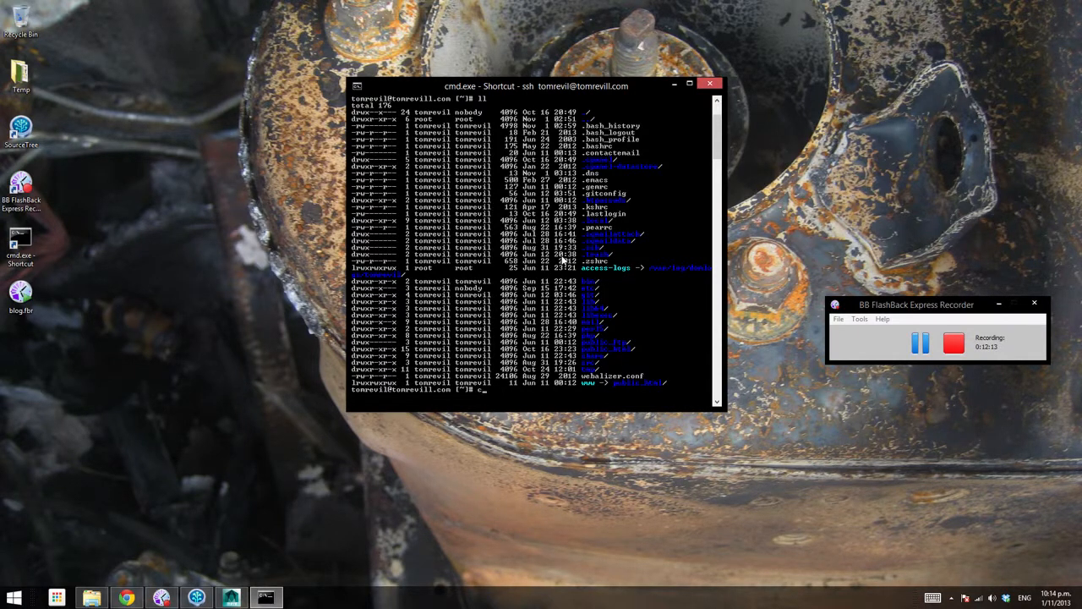
text(d)
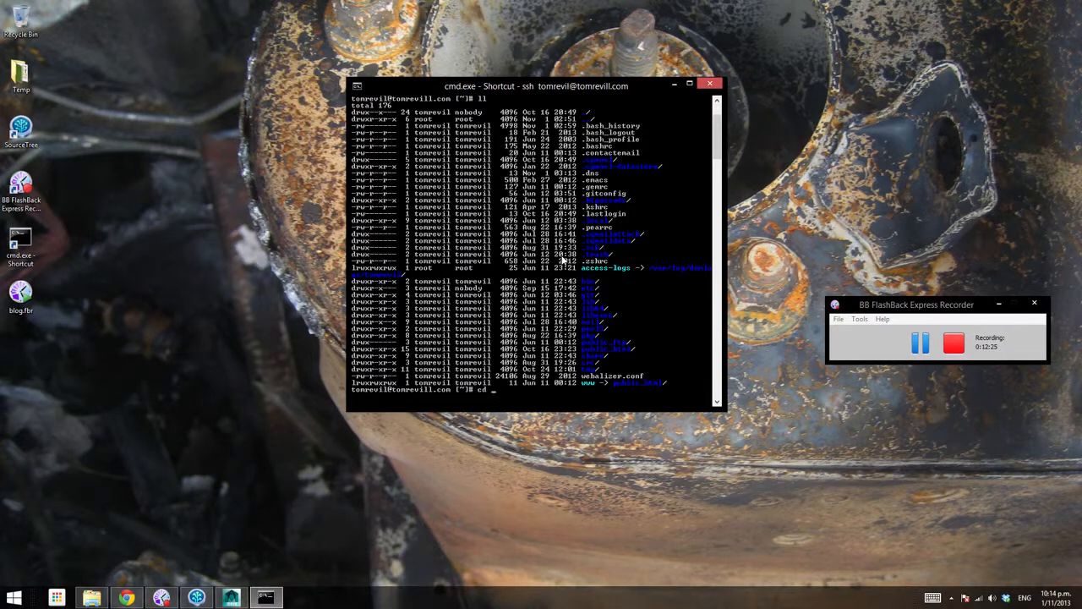
text(www)
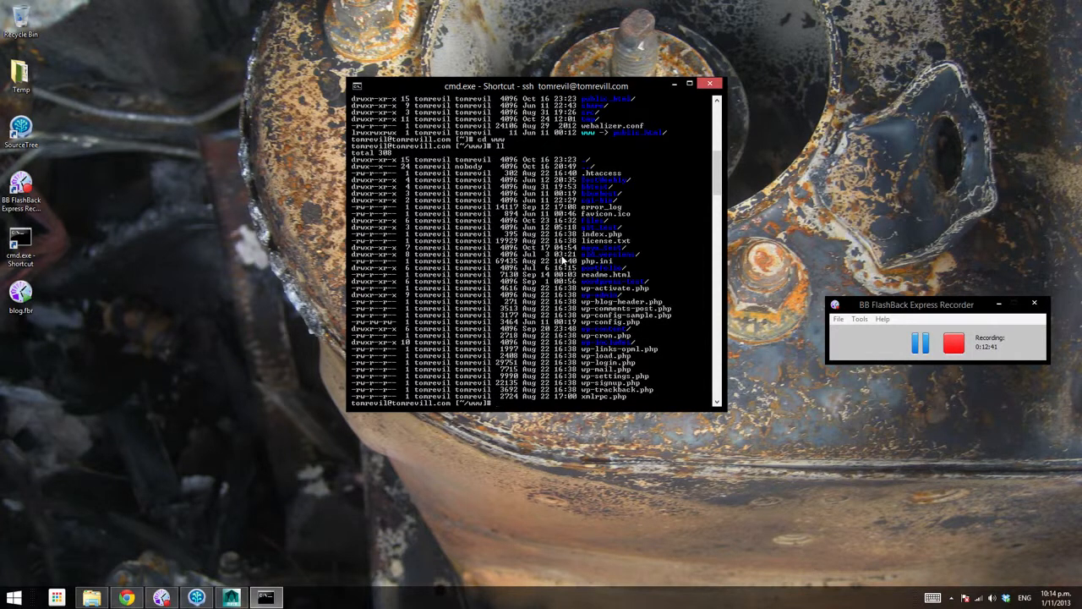
mouse_move(726, 250)
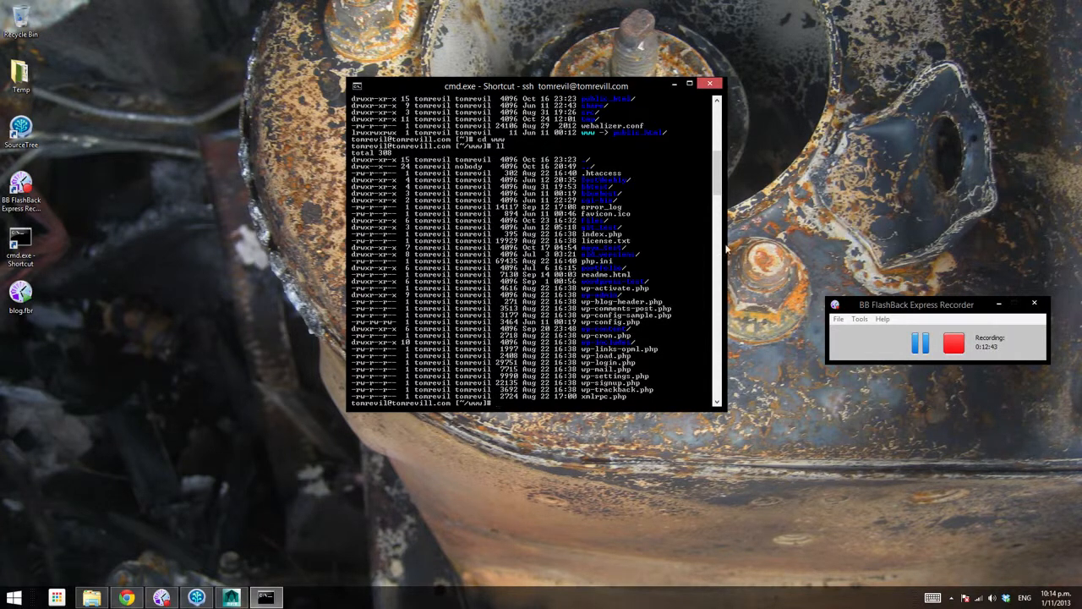
text(cd maya_test/)
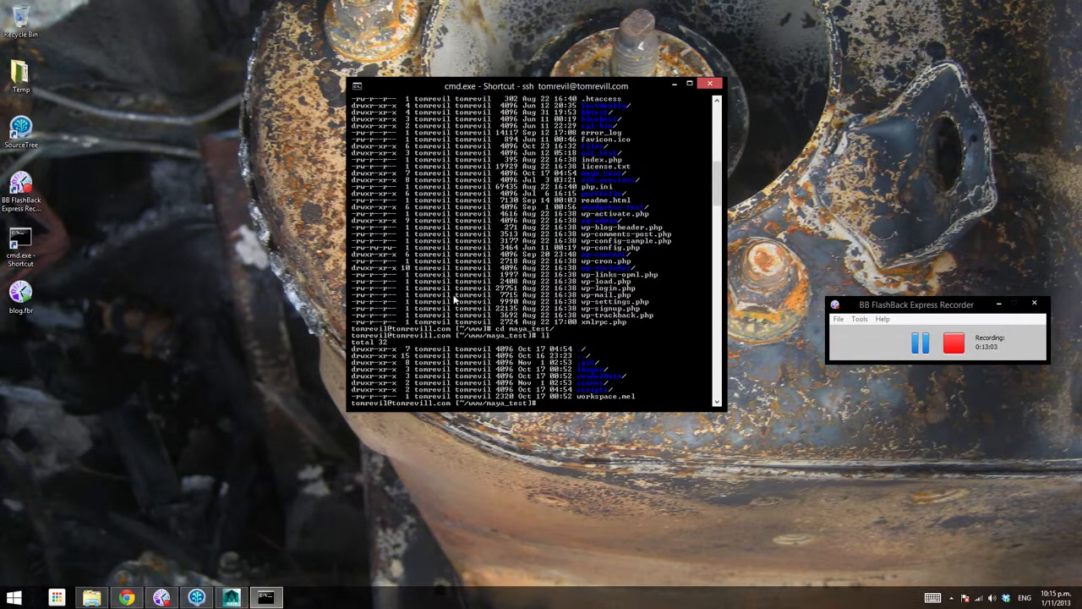
mouse_move(102, 554)
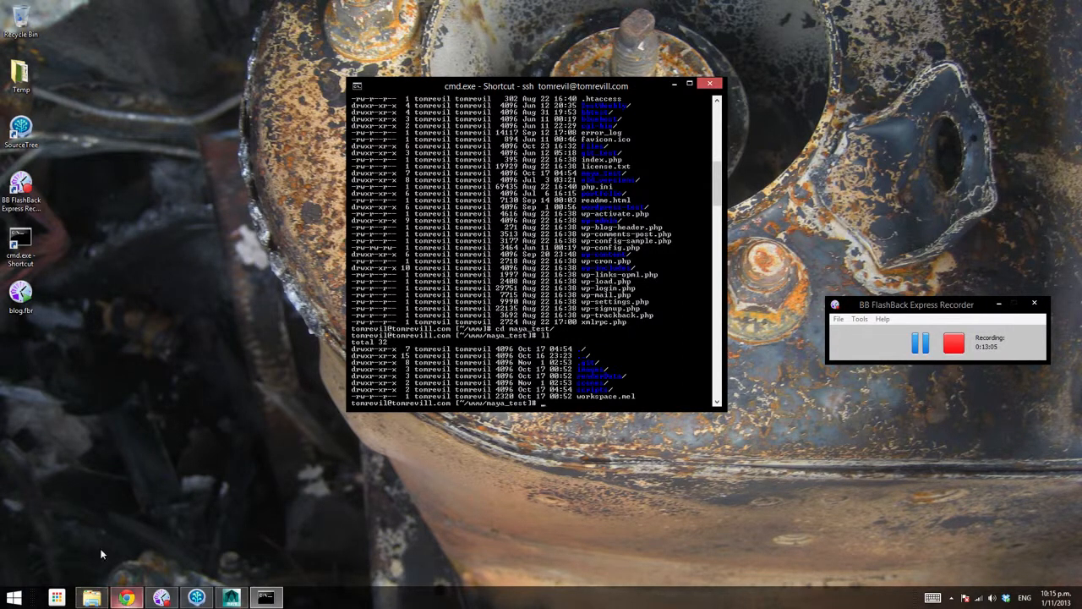
mouse_move(158, 218)
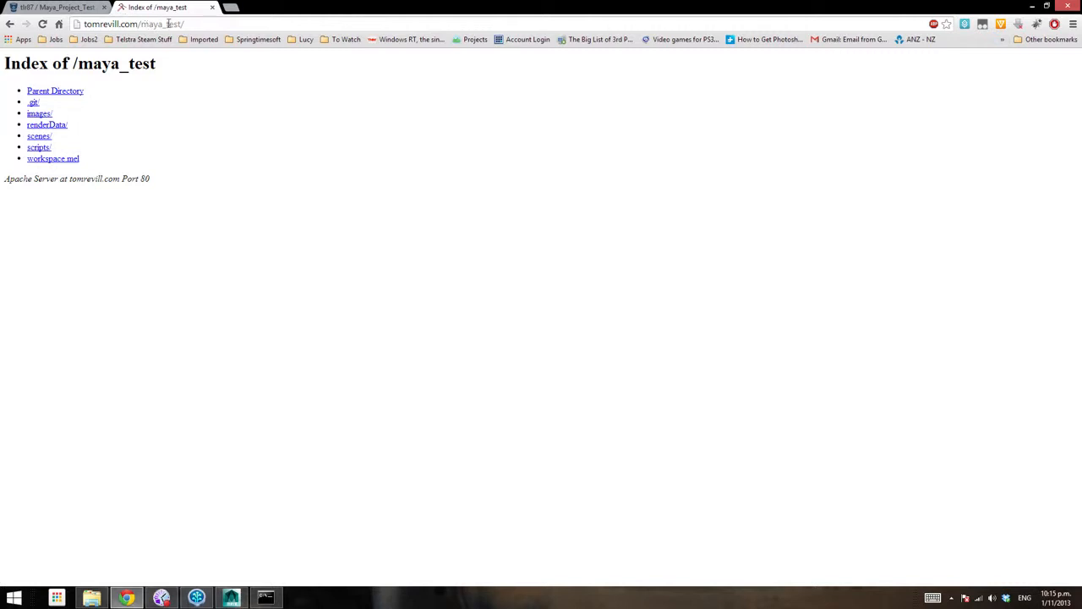
mouse_move(39, 112)
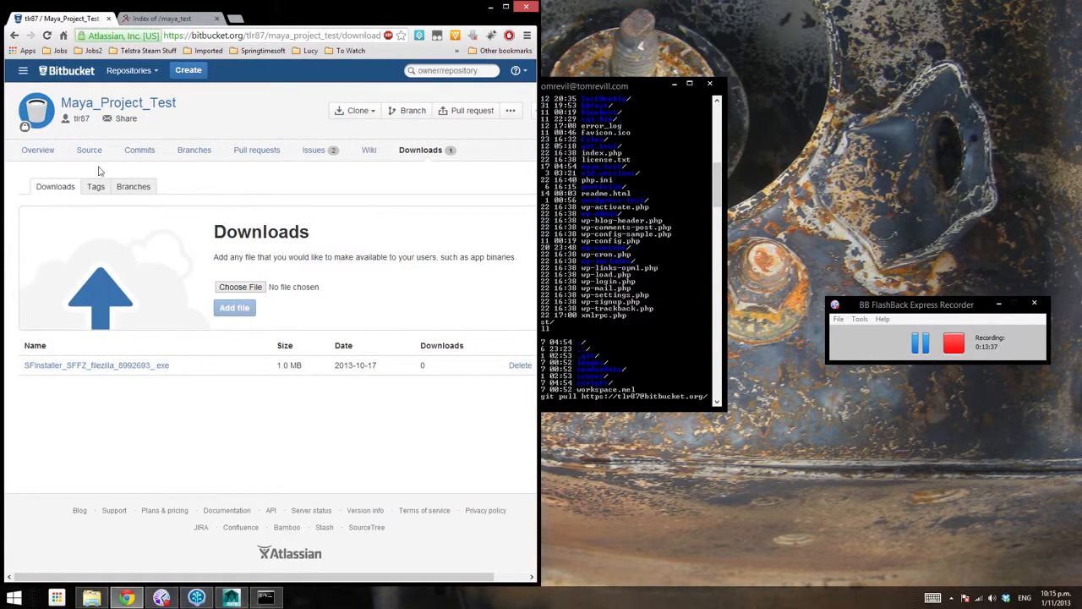
mouse_move(89, 150)
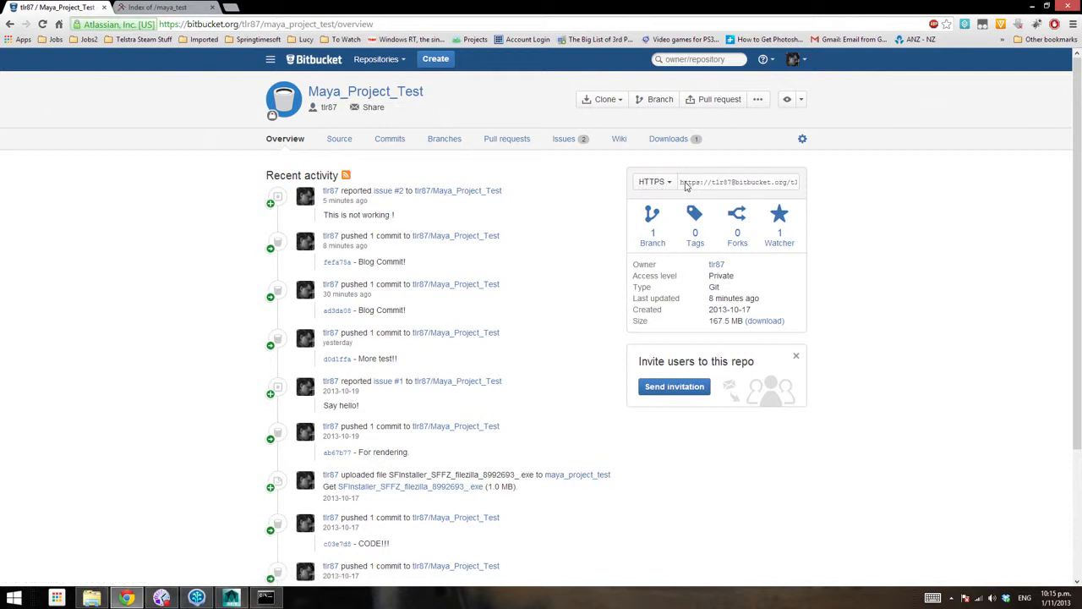
Copy the HTTPS clone address of maya_project_test from the repository overview
click(739, 181)
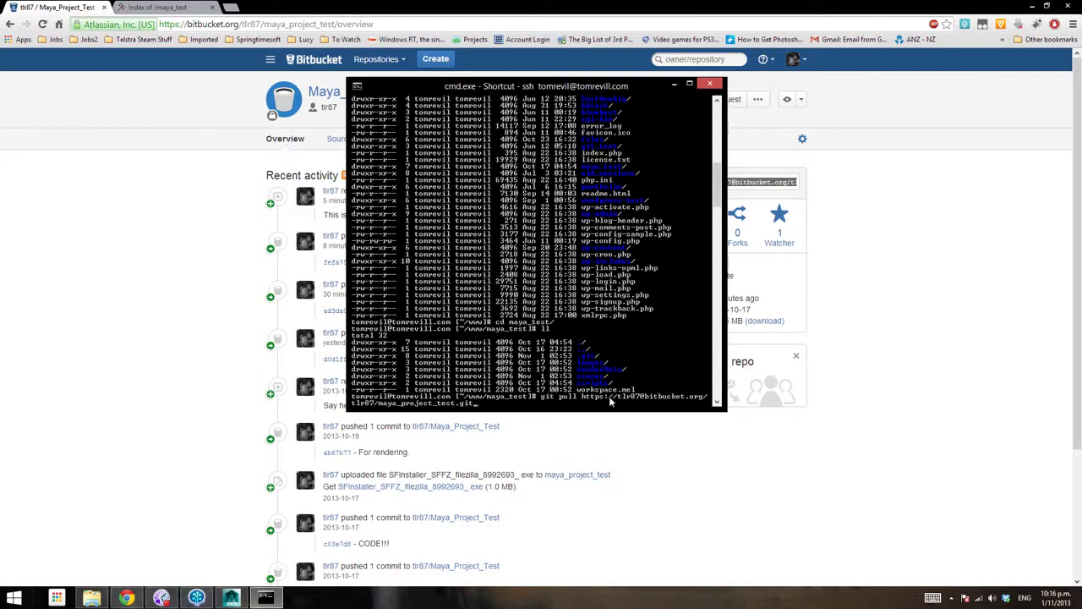
mouse_move(529, 412)
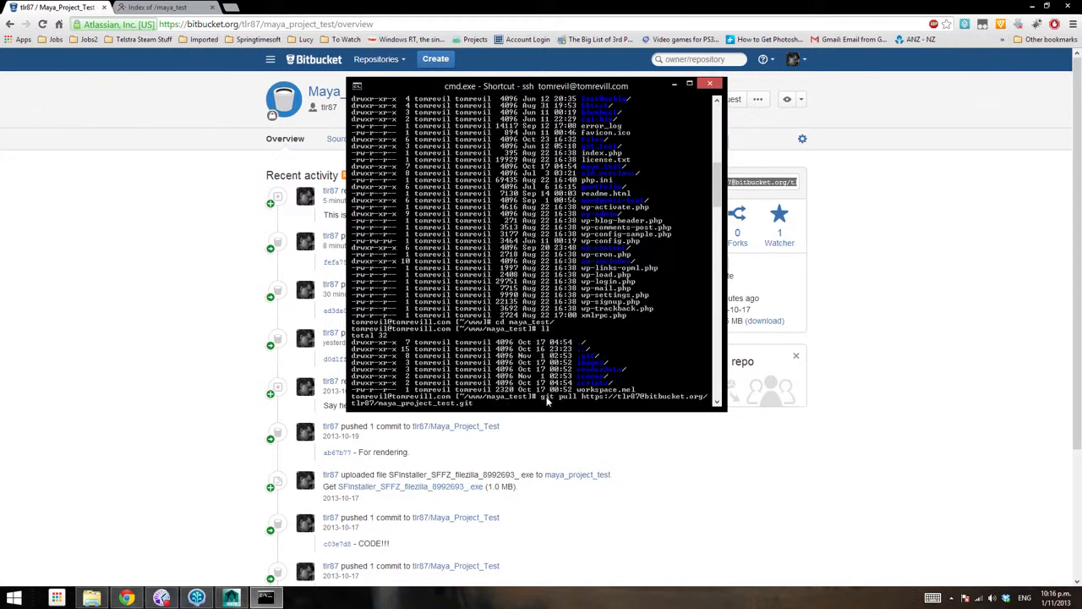
mouse_move(648, 409)
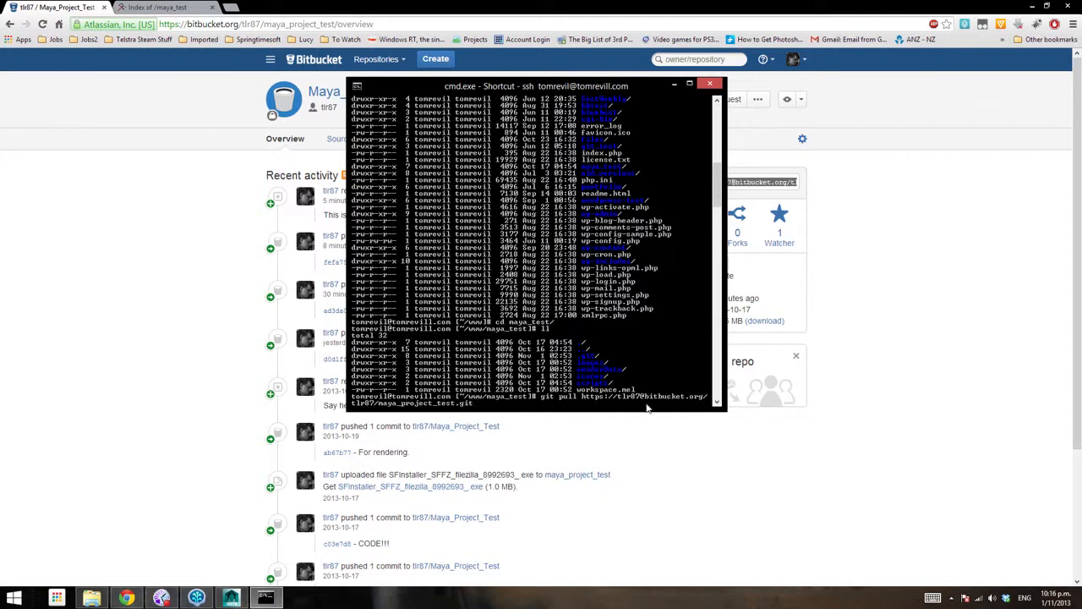
mouse_move(480, 411)
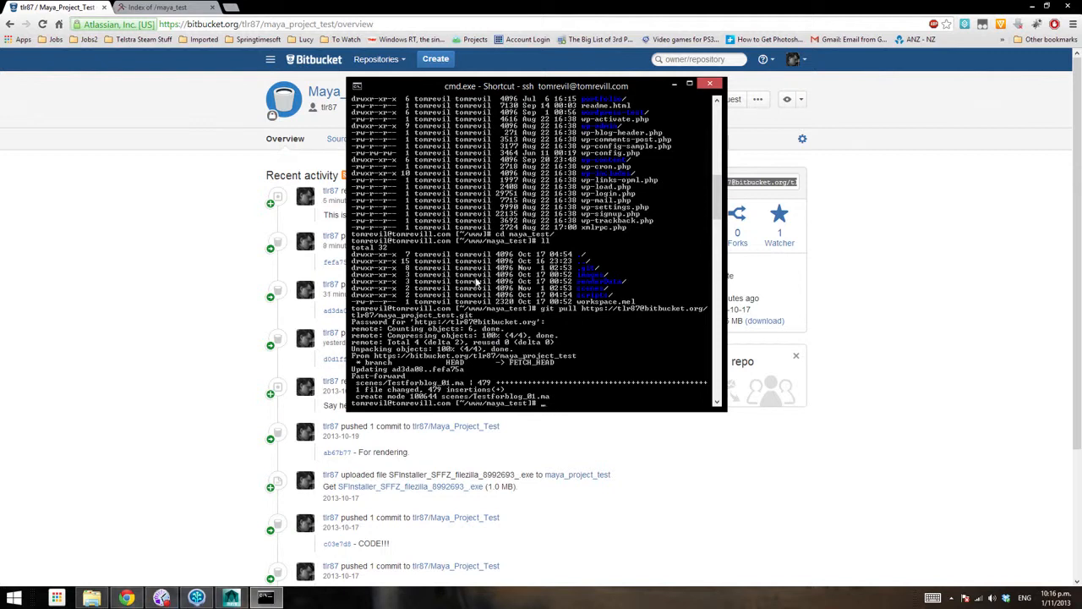
Run git pull from the Bitbucket URL, creating scenes/Testforblog_01.ma on the server
click(165, 8)
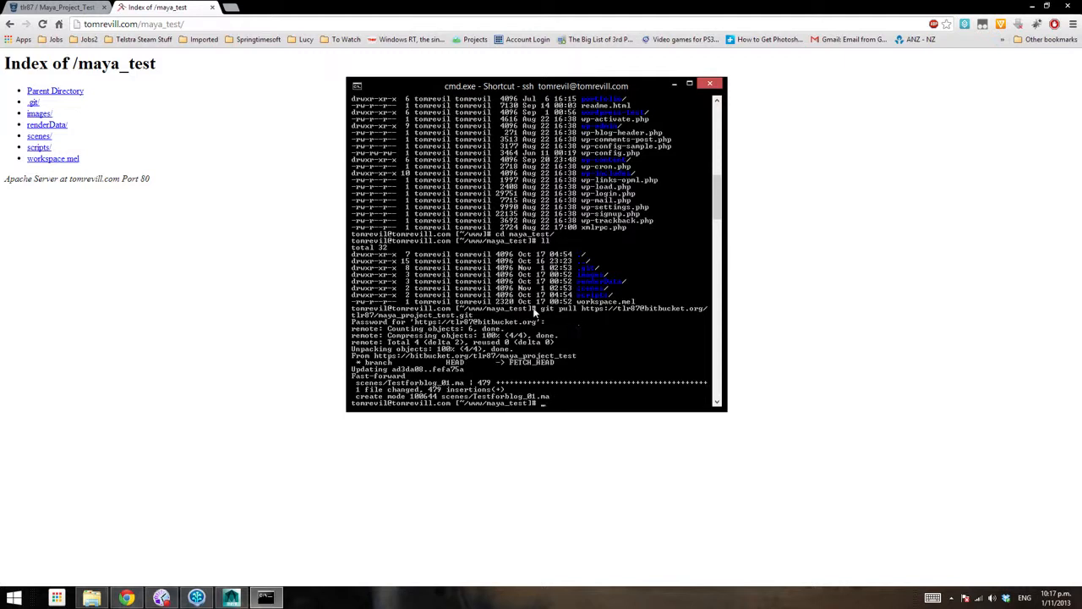
mouse_move(651, 319)
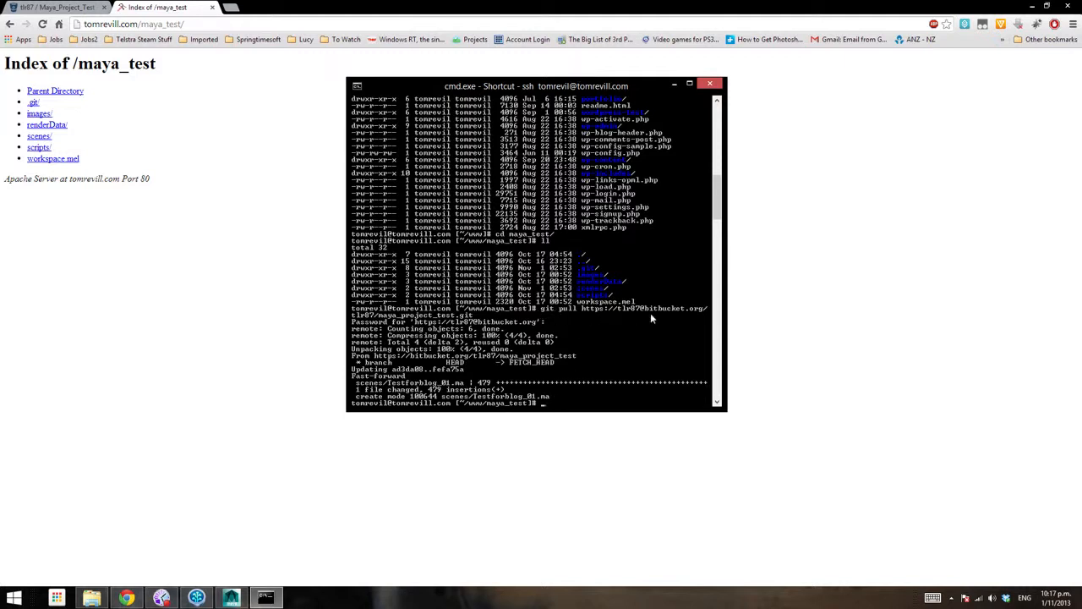
mouse_move(240, 542)
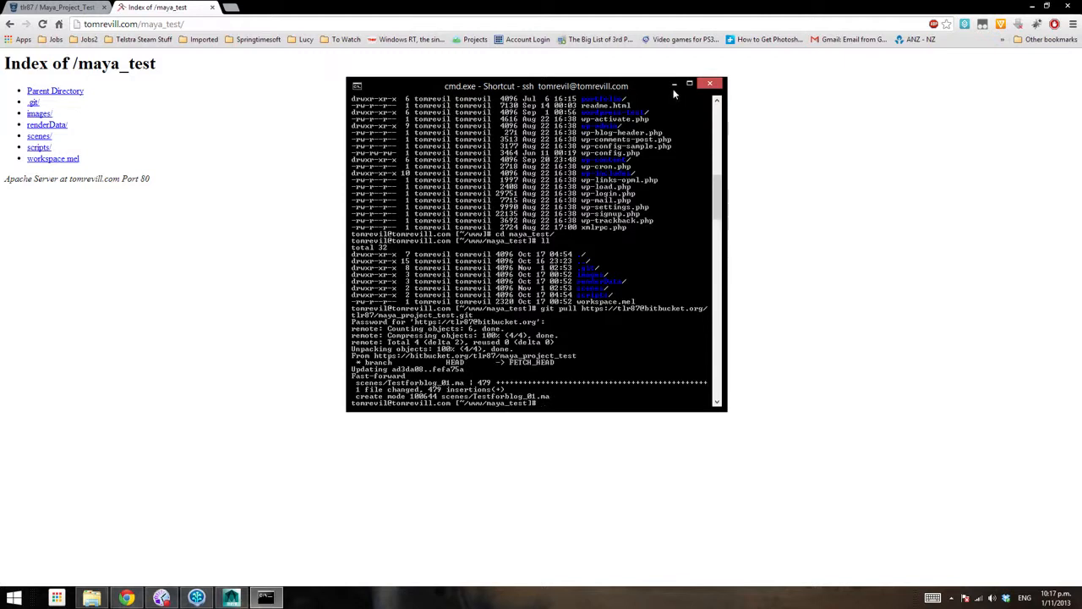
mouse_move(146, 124)
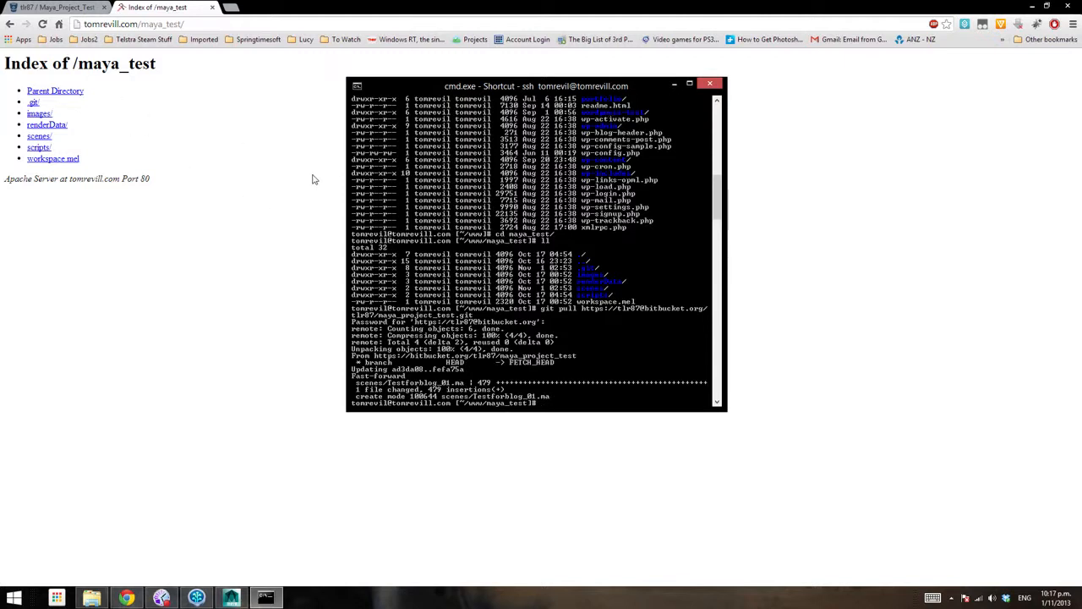
Minimize Chrome after checking the Index of /maya_test listing
click(13, 598)
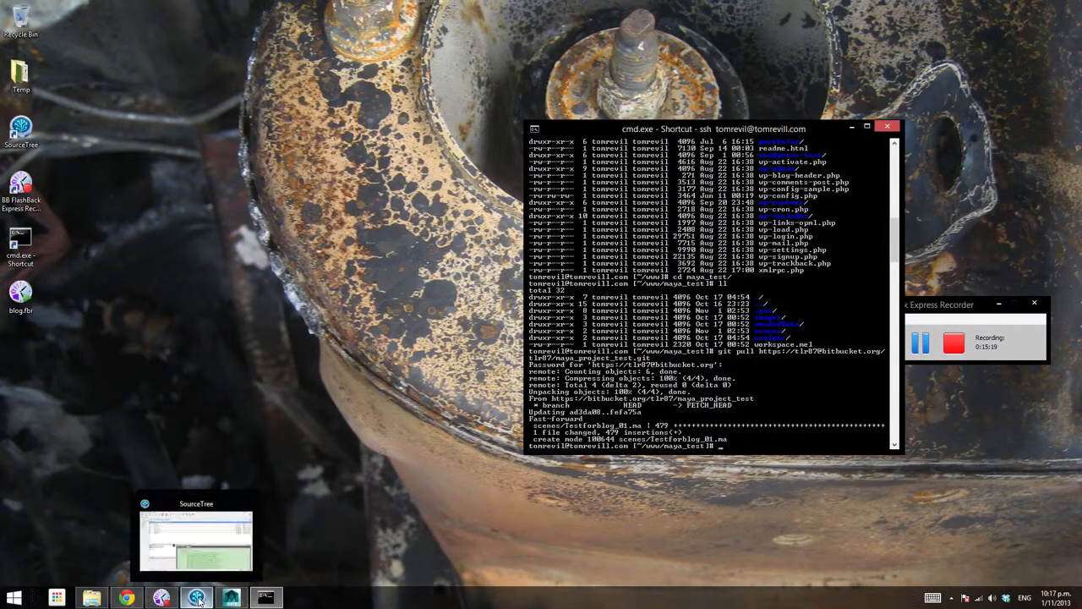
Bring SourceTree forward and select the top Blog Commit! row on master and origin/master
click(196, 539)
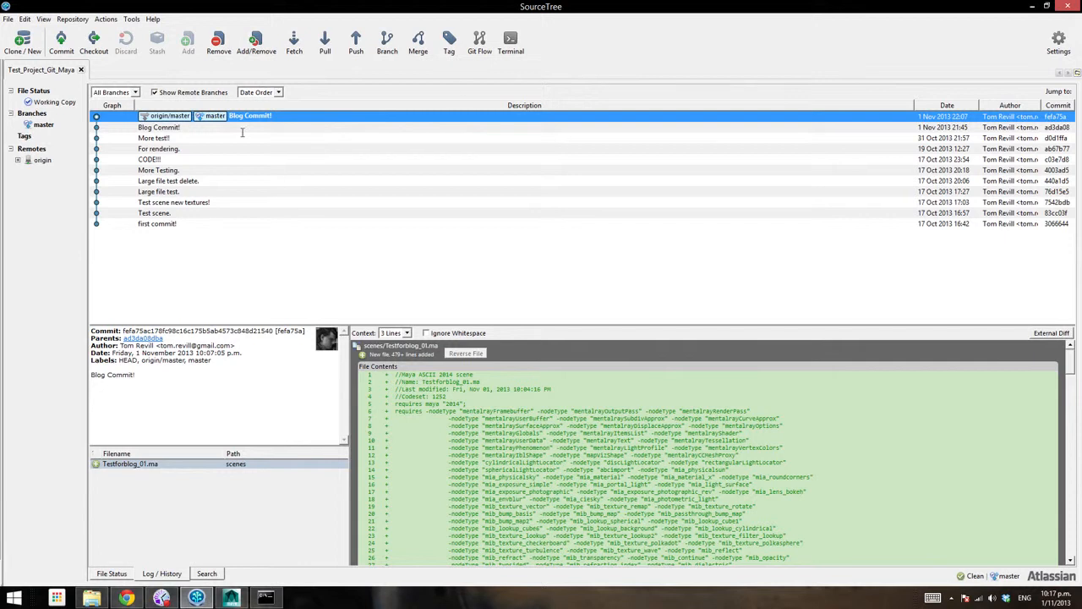
mouse_move(271, 153)
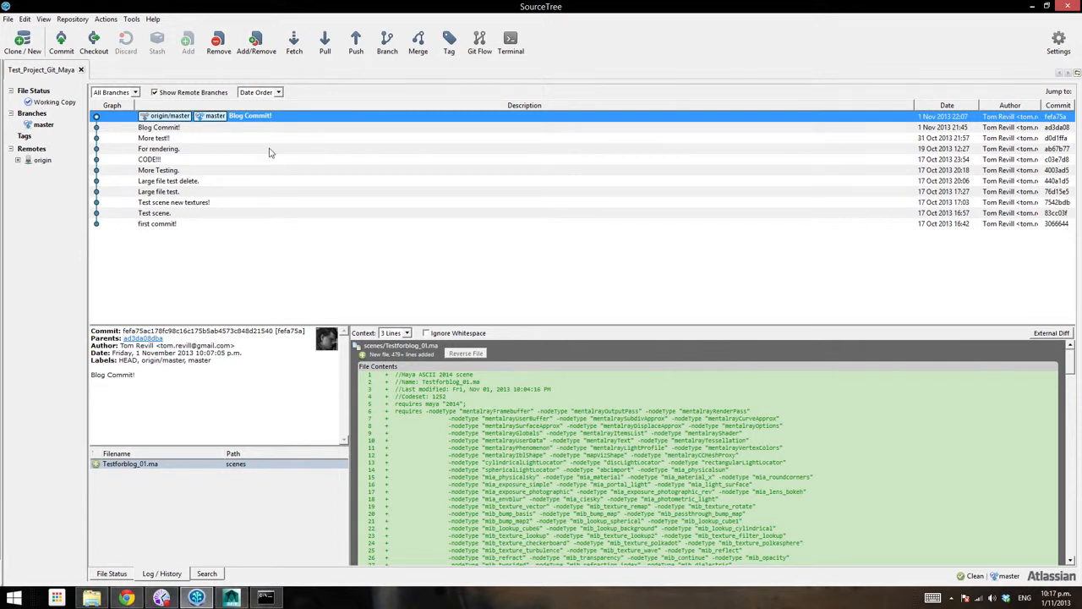
mouse_move(1018, 12)
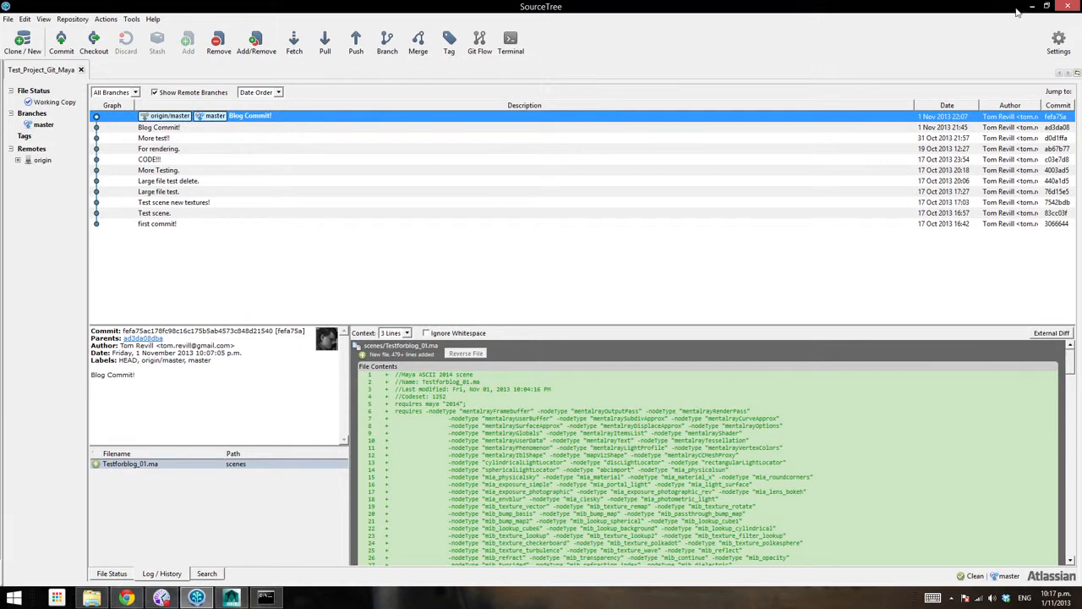
click(1046, 6)
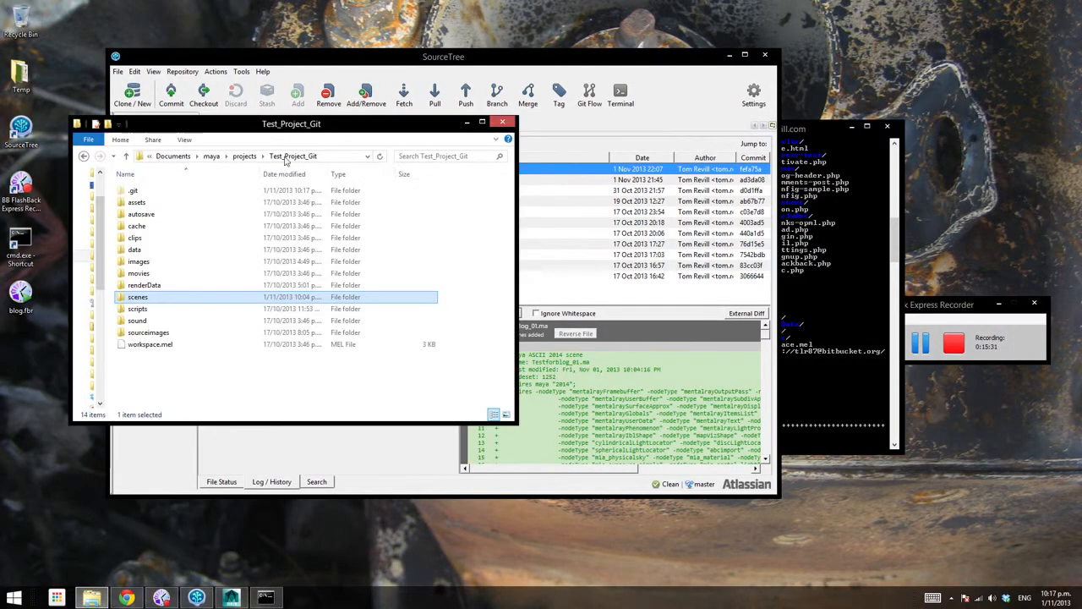
click(137, 226)
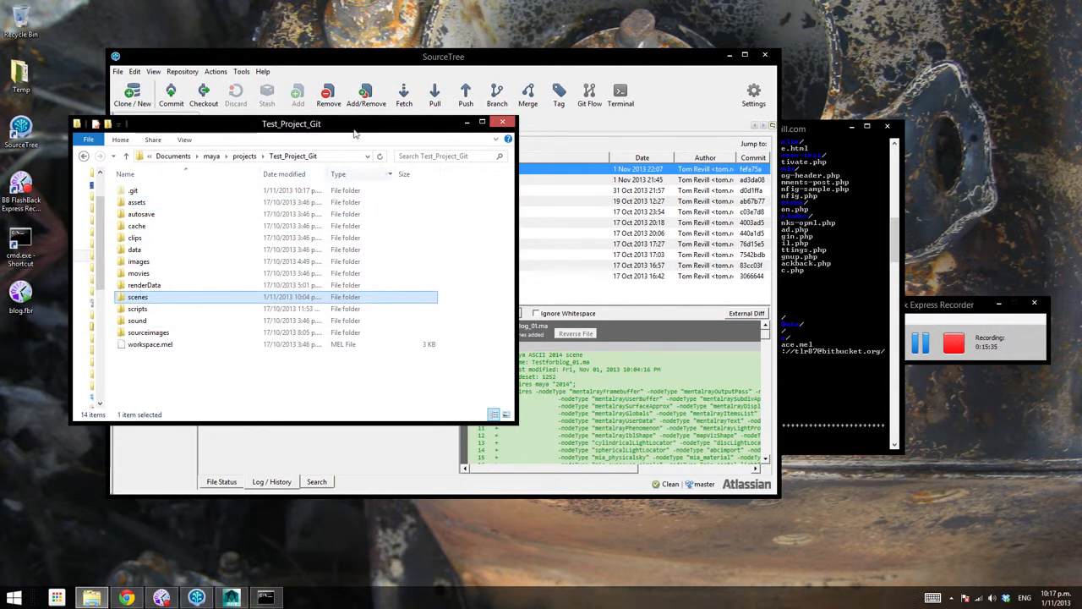
click(502, 123)
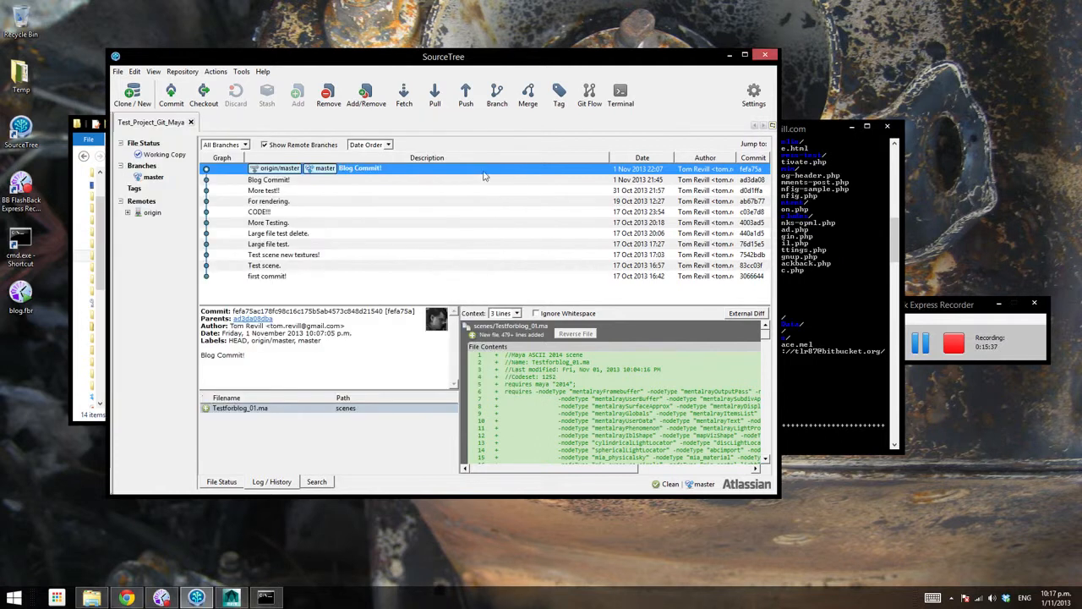
mouse_move(423, 276)
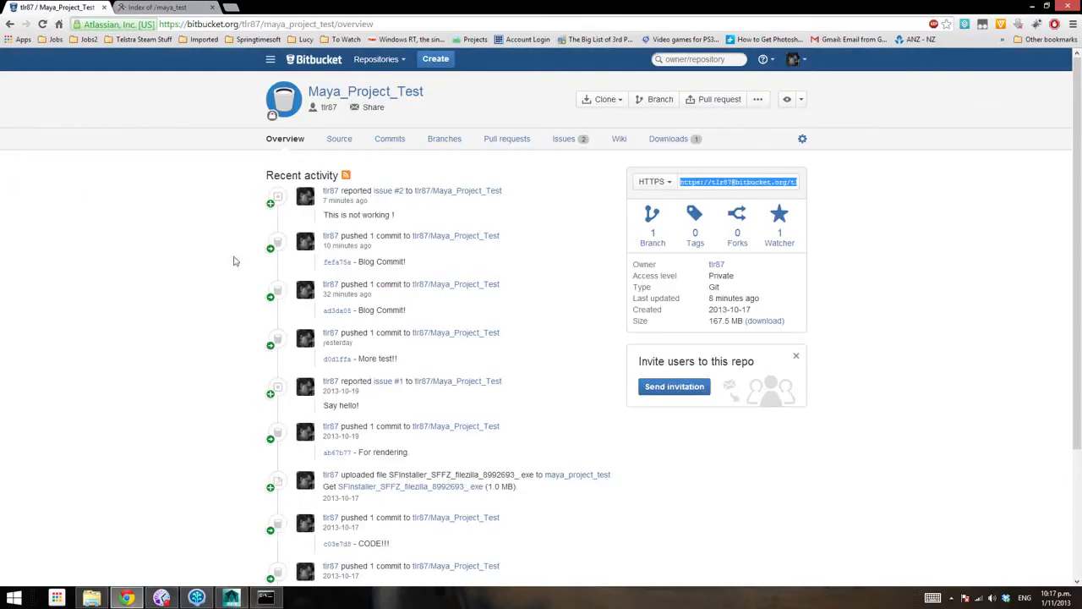
mouse_move(843, 320)
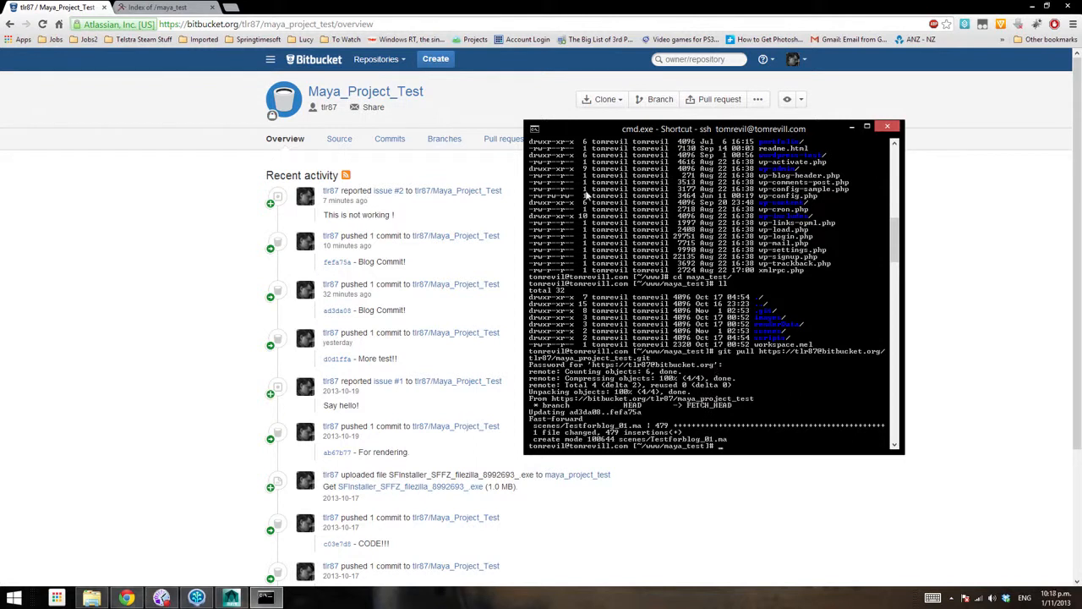
mouse_move(742, 285)
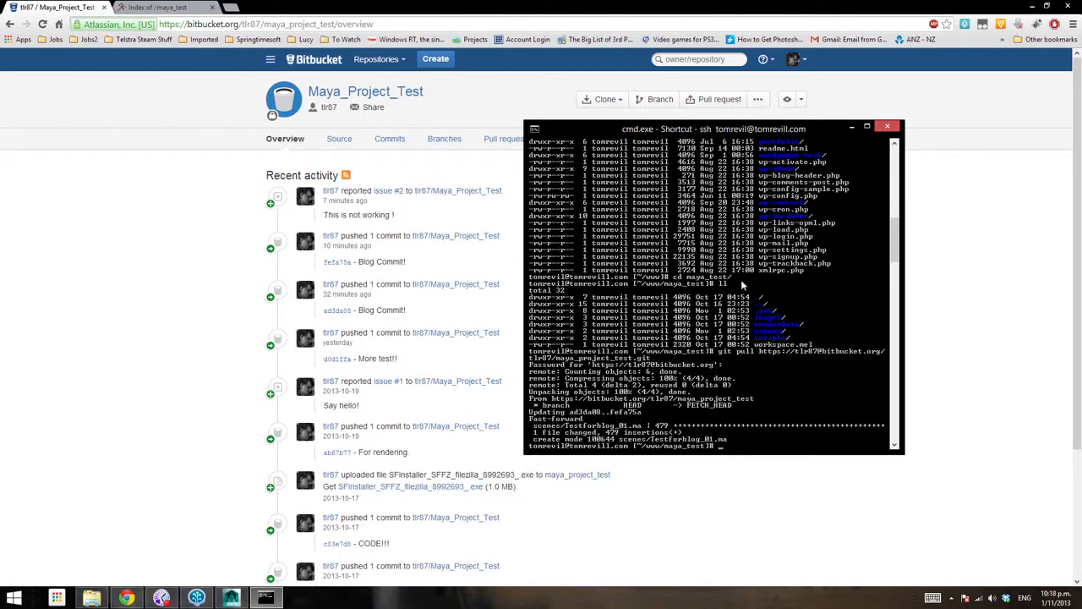
mouse_move(787, 211)
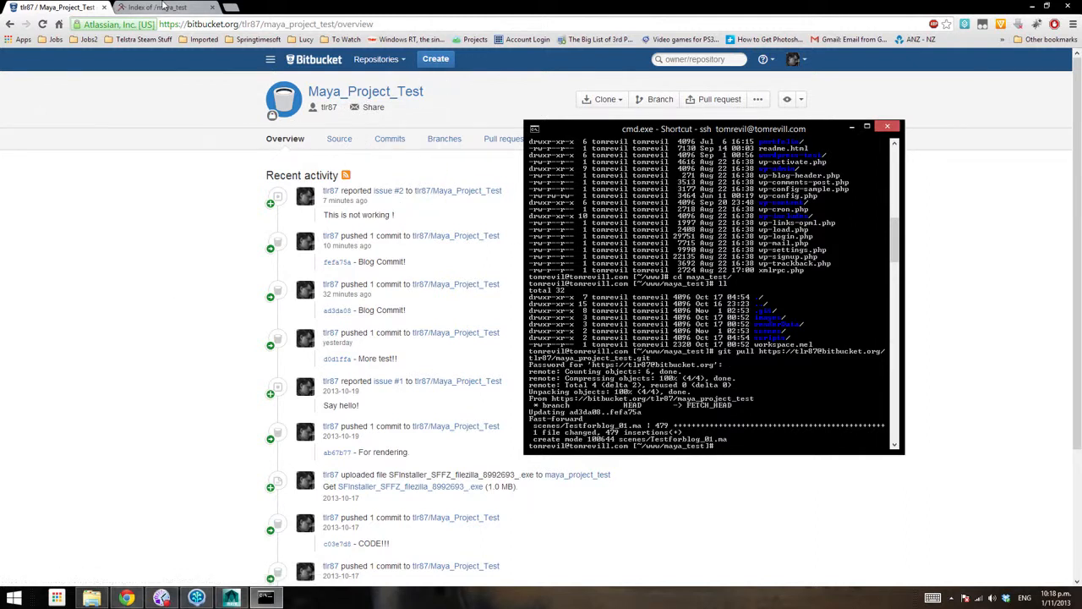
Compare the Bitbucket repository overview with the tomrevill.com/maya_test directory listing
click(165, 8)
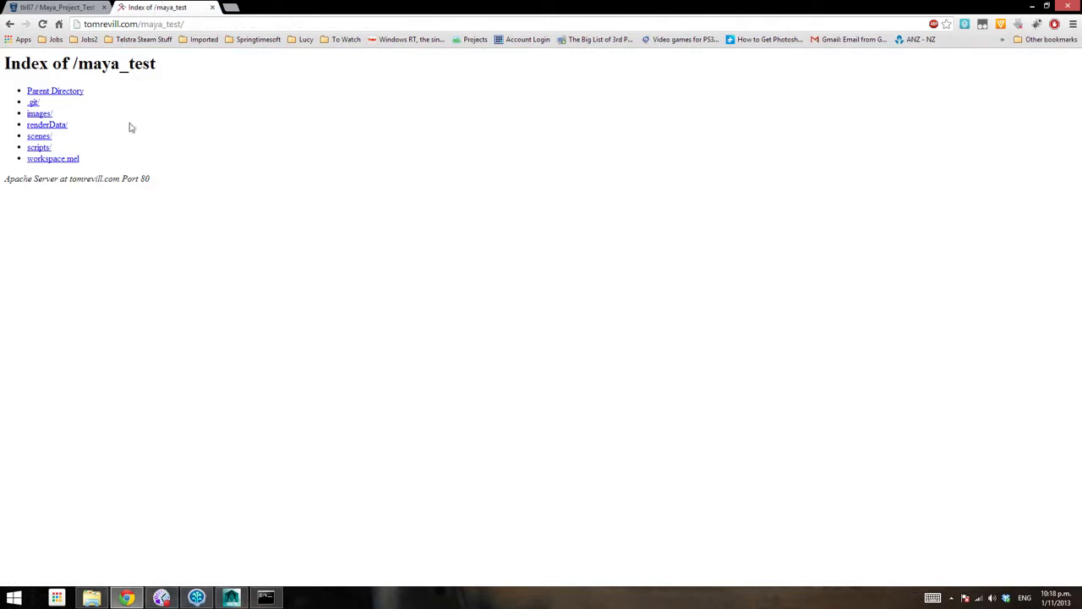
click(55, 8)
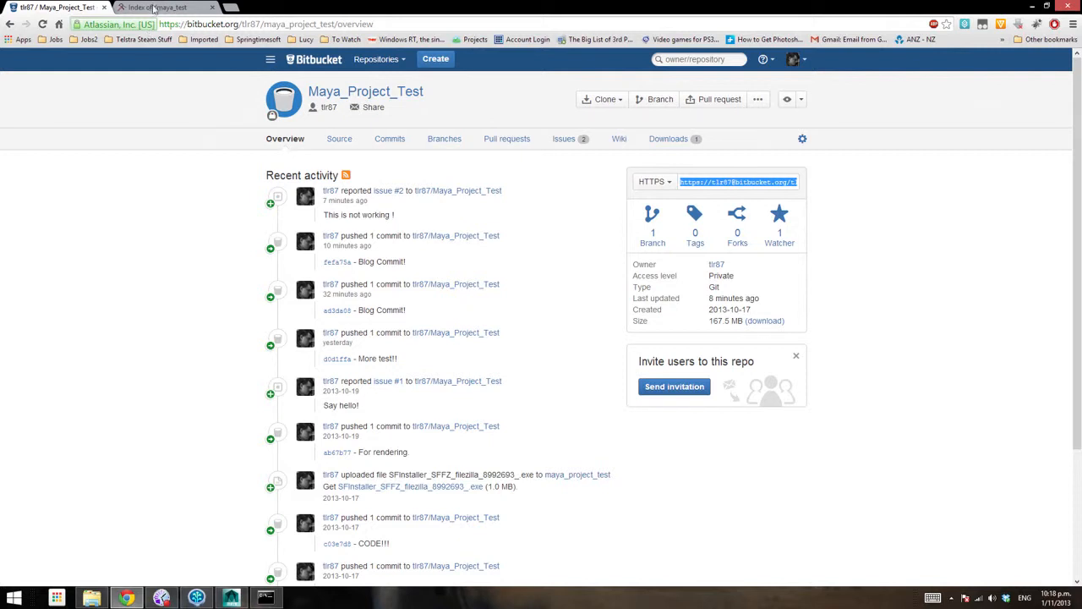
click(157, 6)
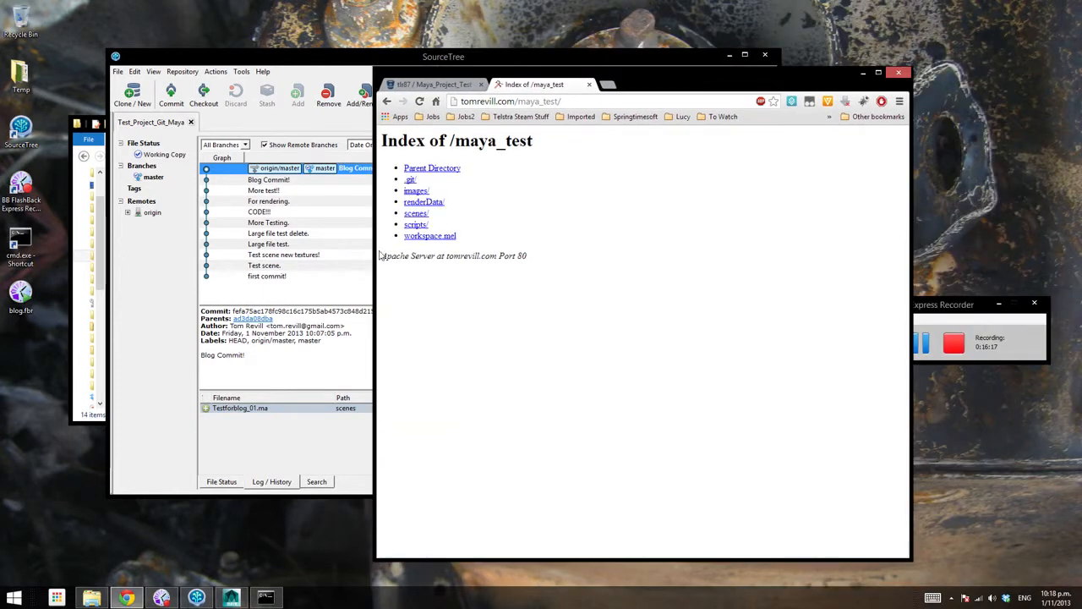
mouse_move(480, 248)
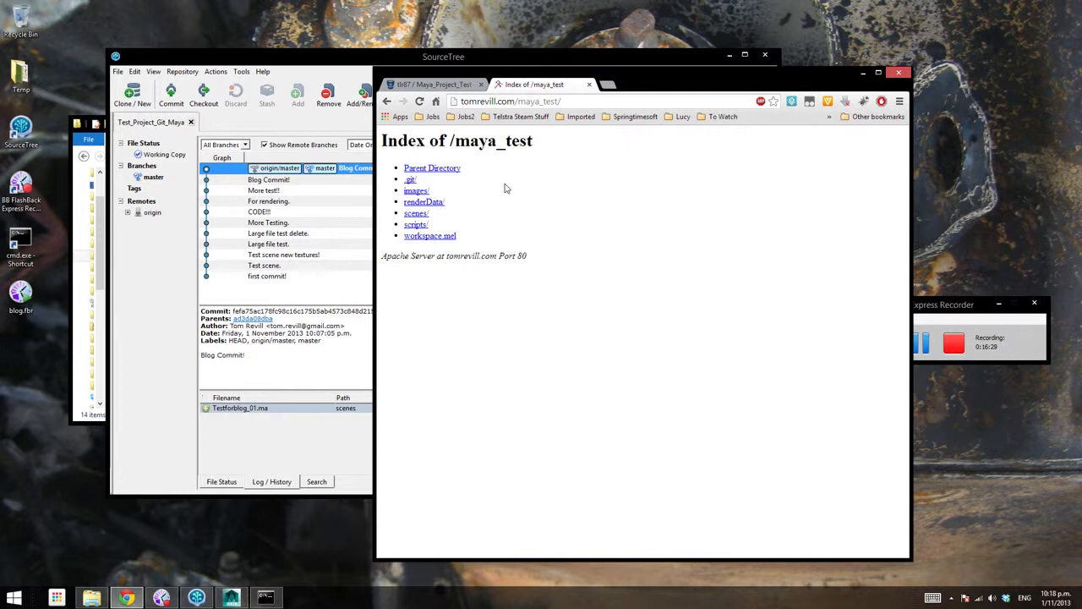
mouse_move(453, 198)
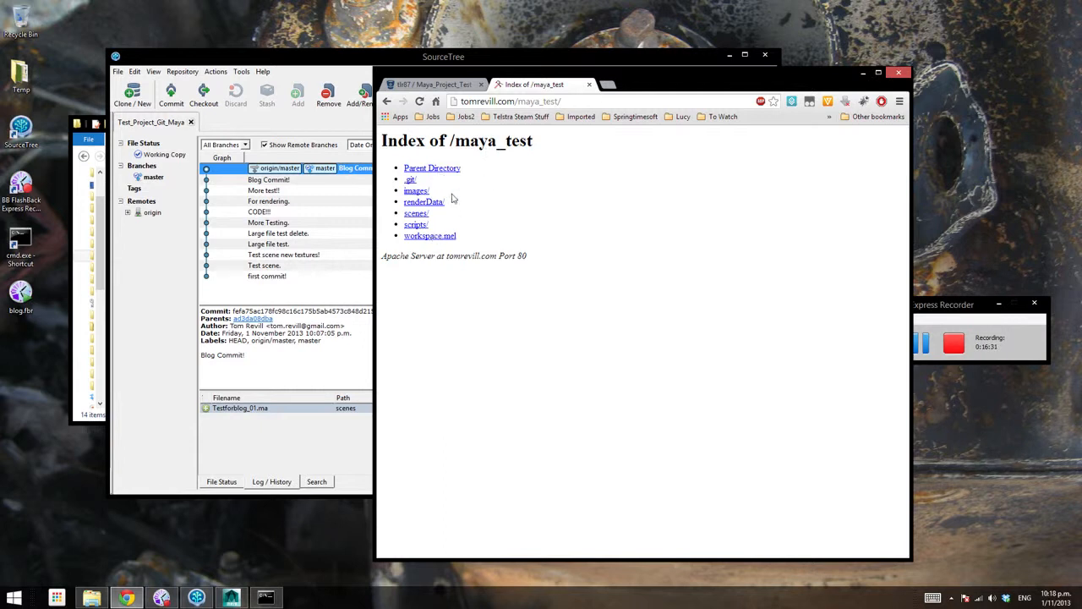
mouse_move(494, 198)
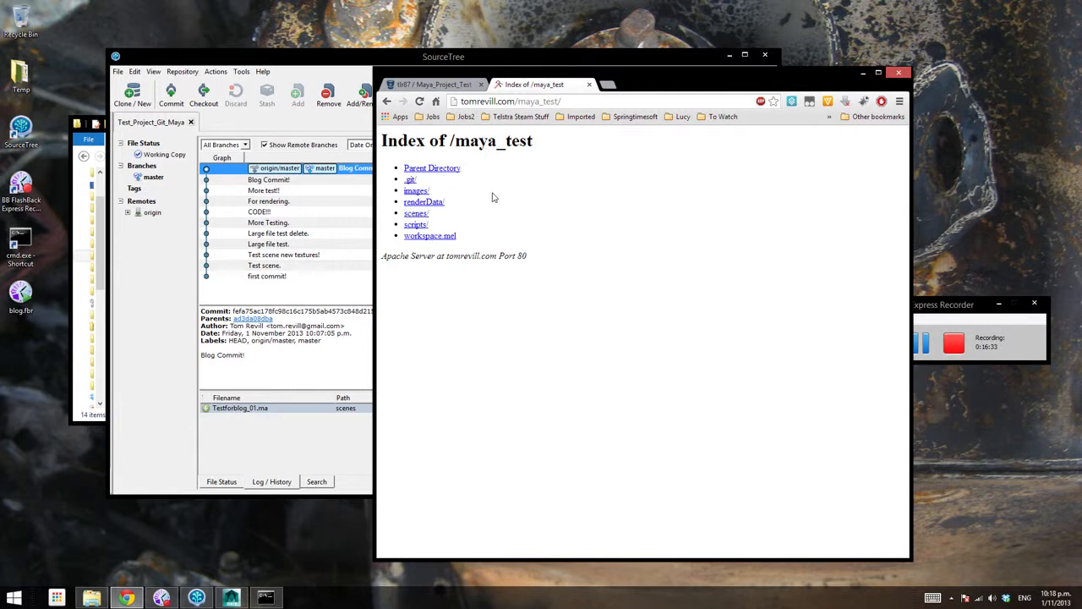
mouse_move(497, 220)
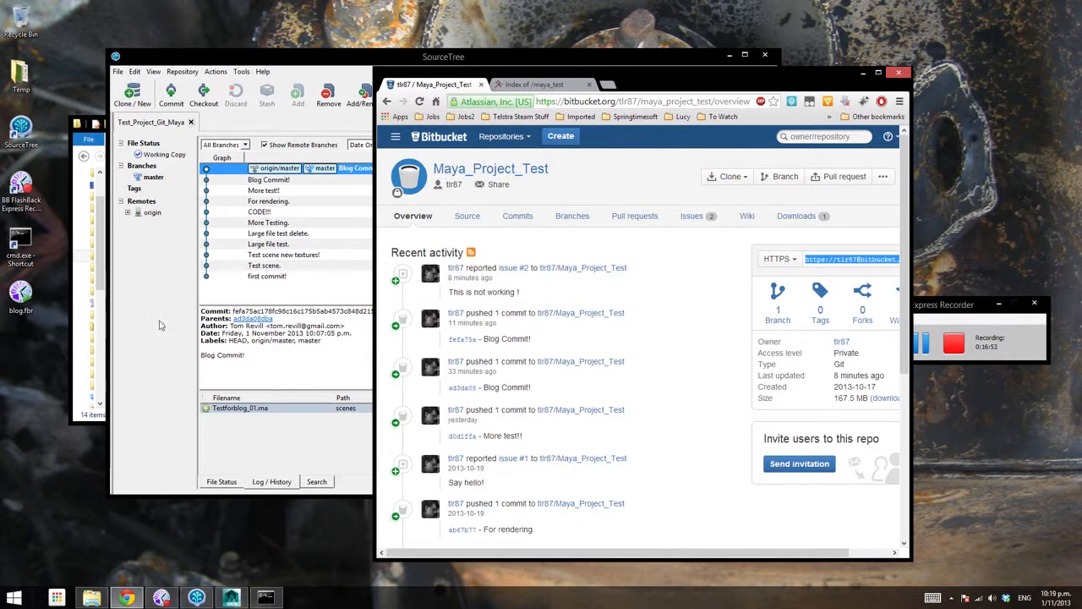
mouse_move(235, 537)
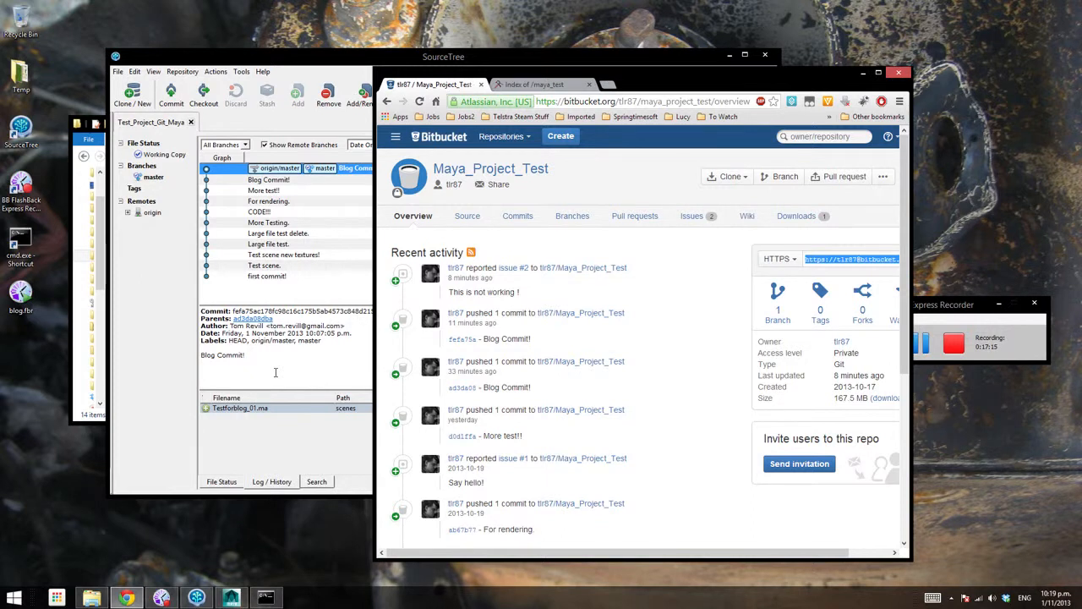
mouse_move(370, 367)
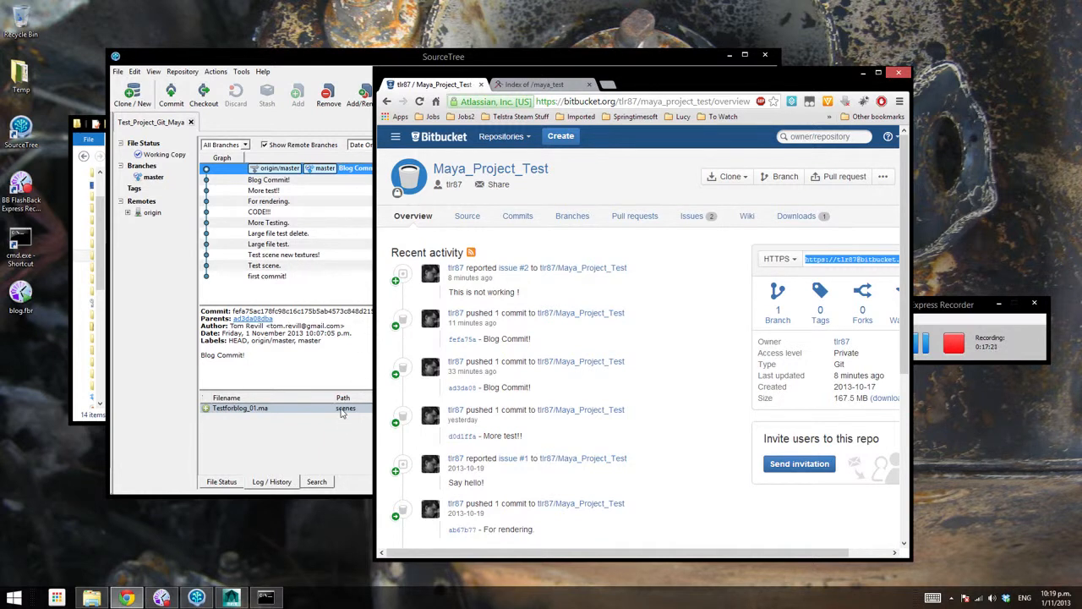
mouse_move(342, 419)
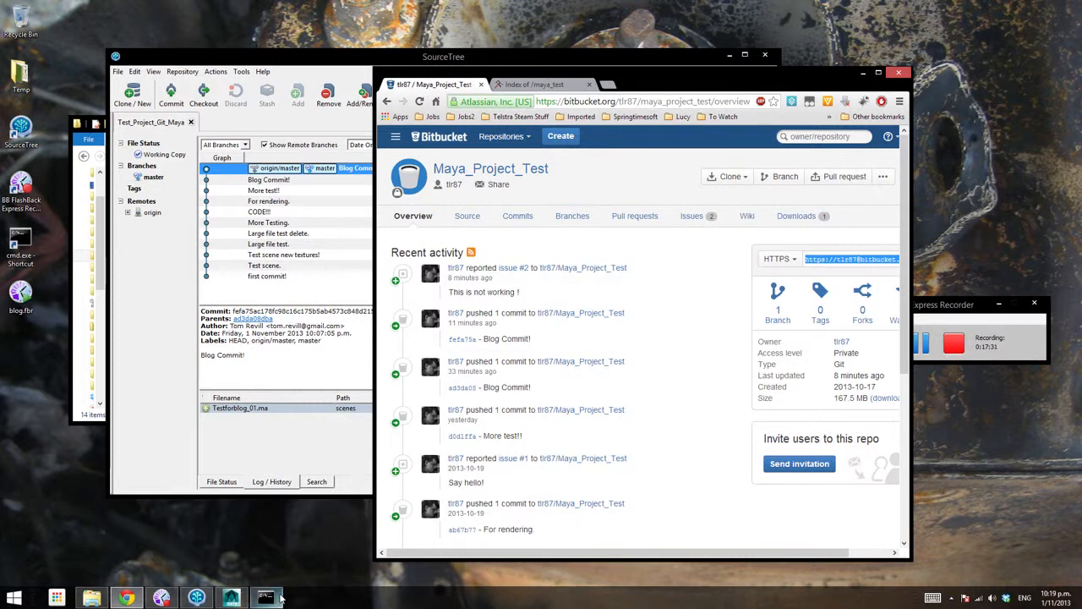
Raise the SSH terminal showing the completed git pull of Testforblog_01.ma into maya_test
click(266, 598)
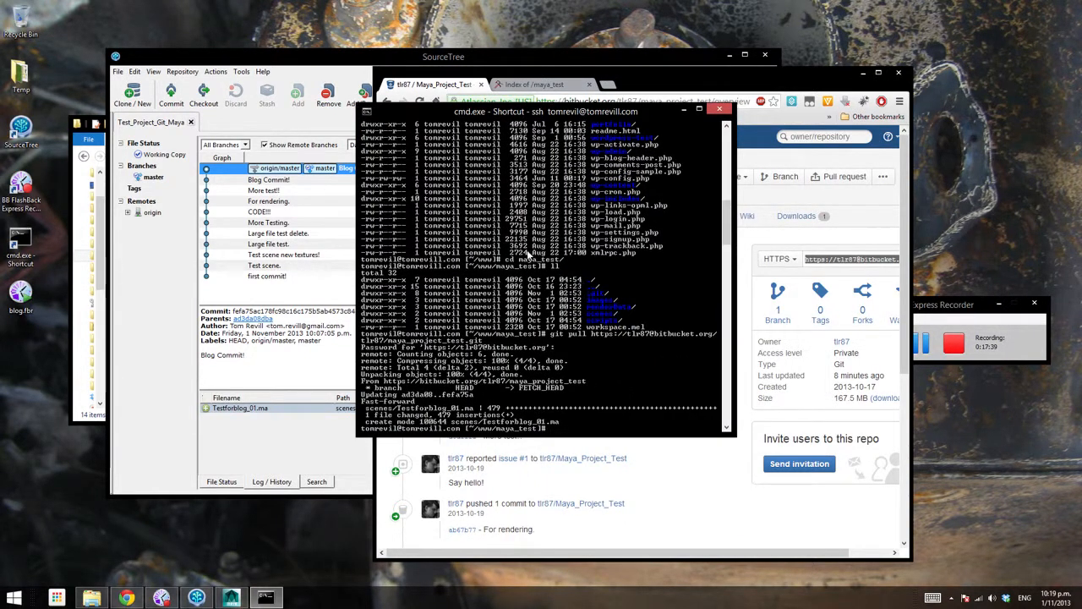
mouse_move(565, 379)
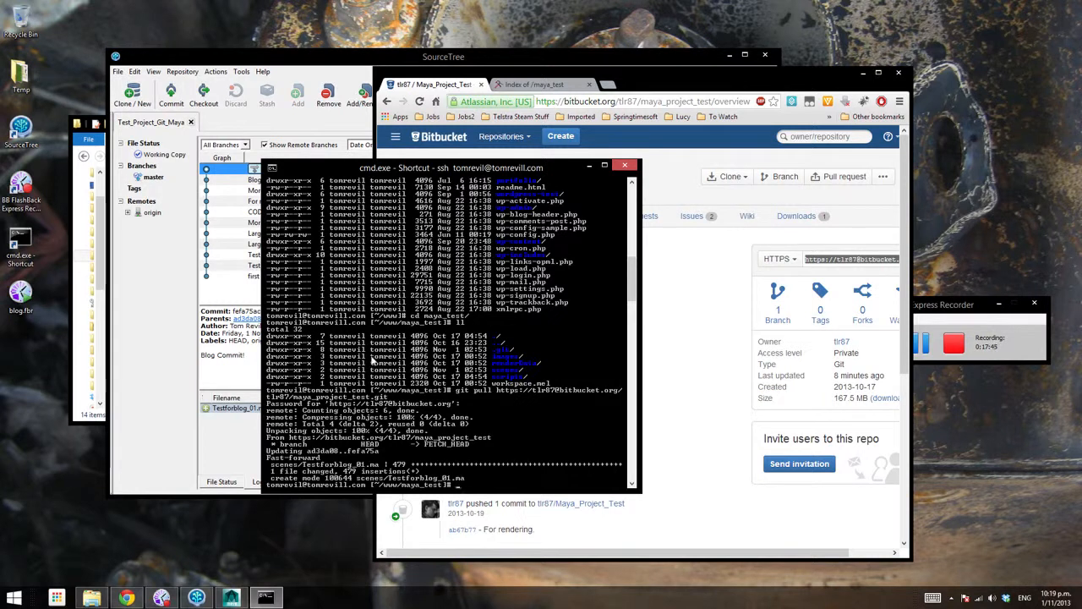
mouse_move(470, 328)
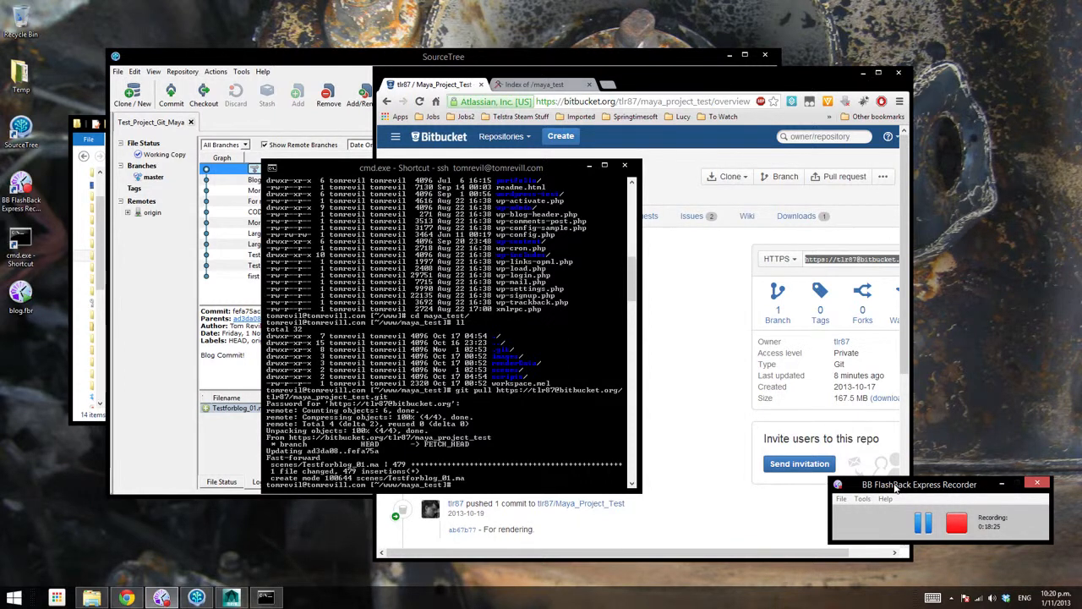
mouse_move(658, 357)
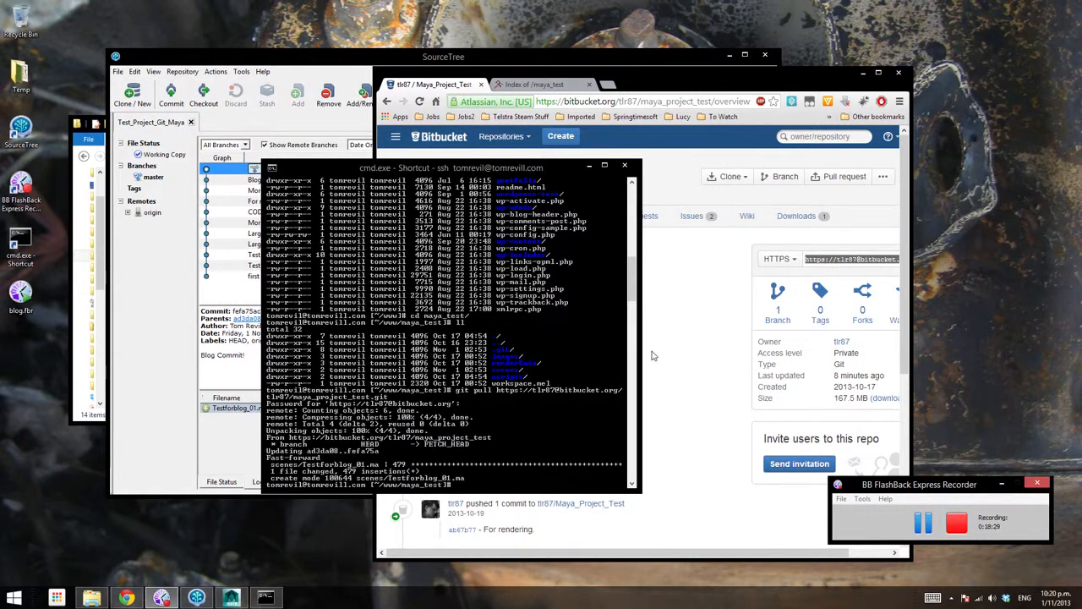
mouse_move(645, 345)
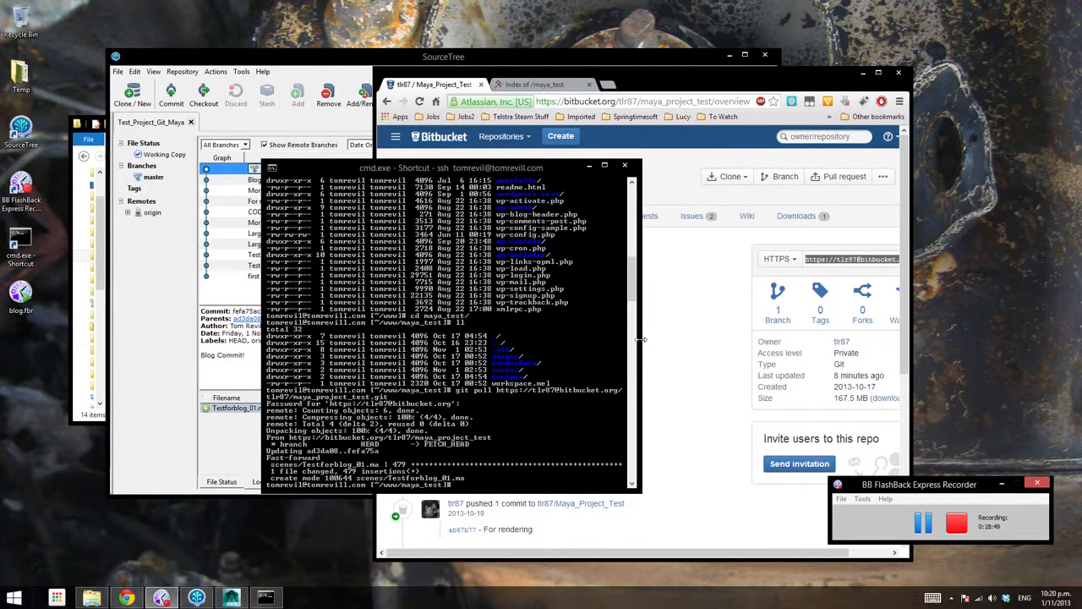
mouse_move(507, 401)
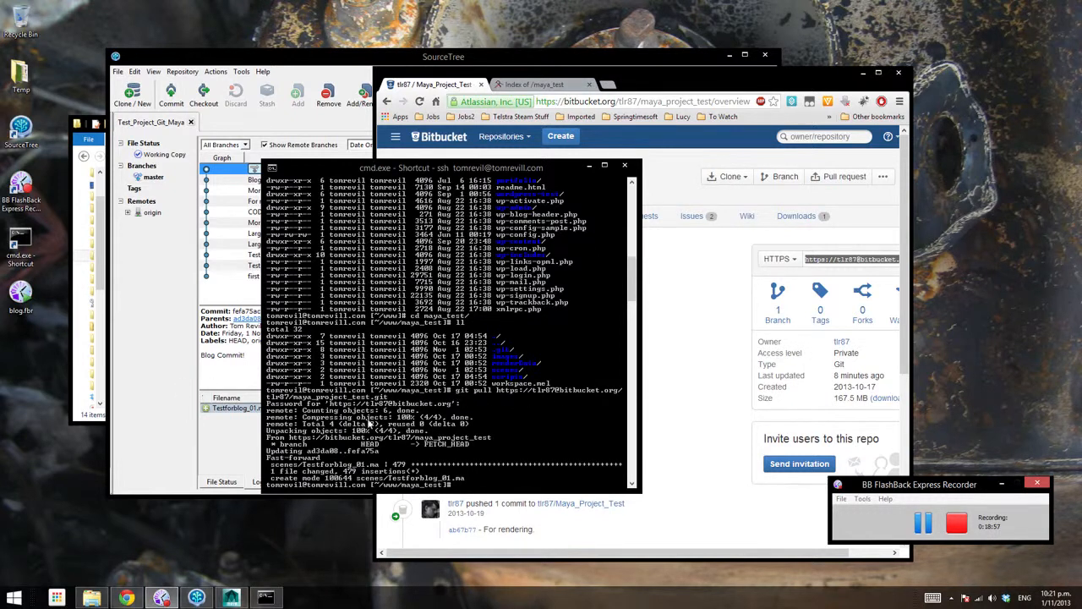
mouse_move(503, 421)
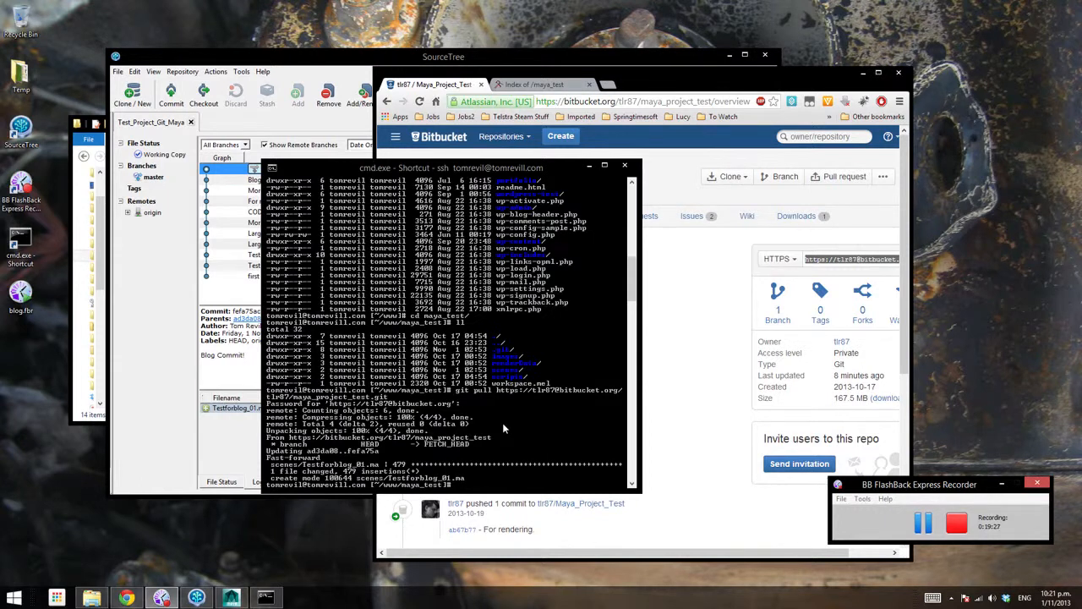
mouse_move(508, 397)
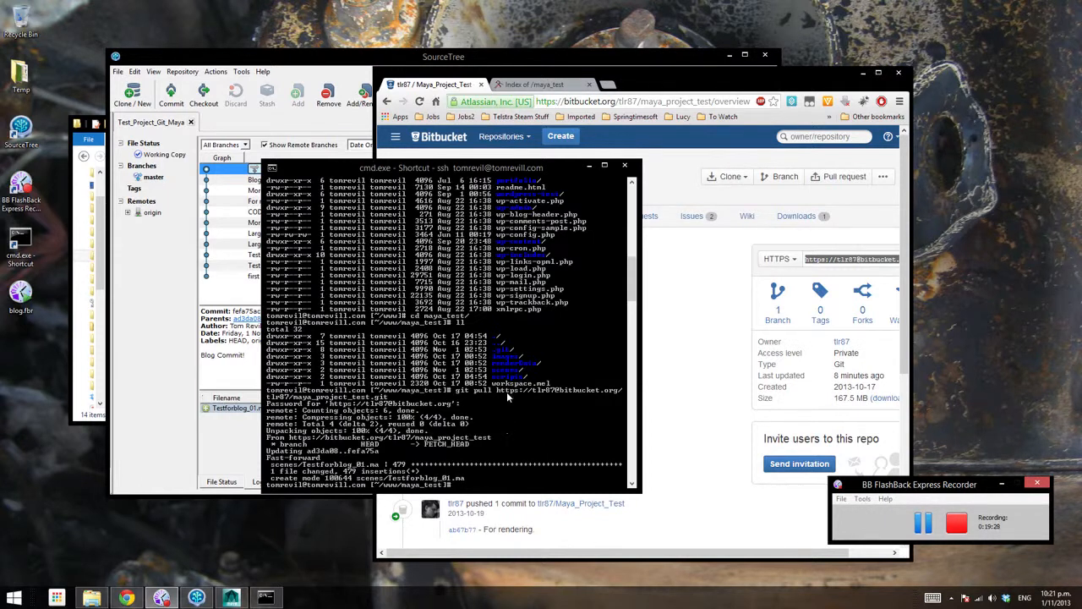
mouse_move(509, 414)
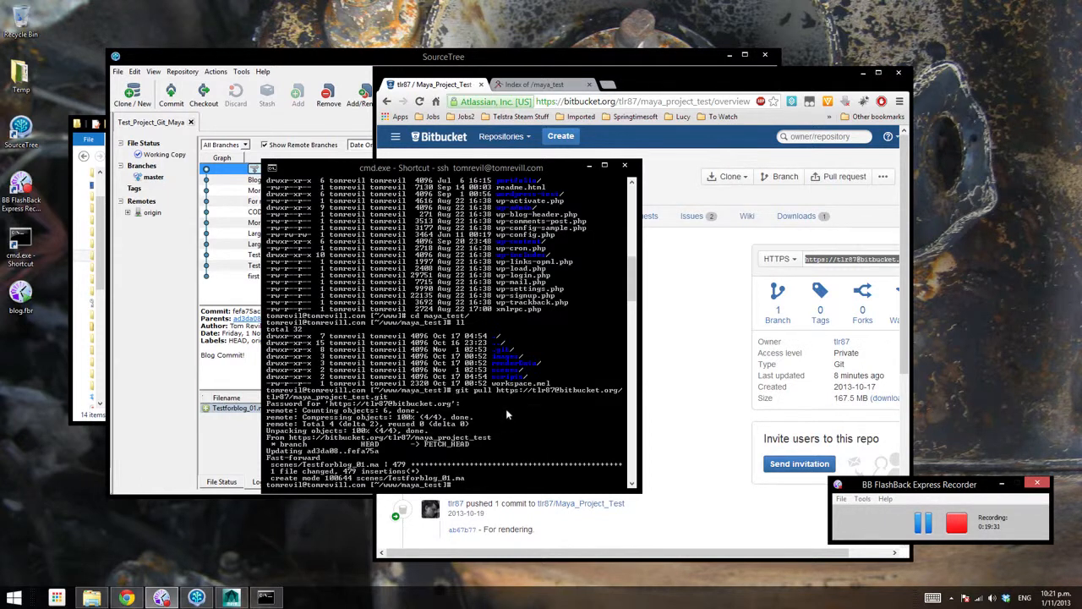
mouse_move(510, 406)
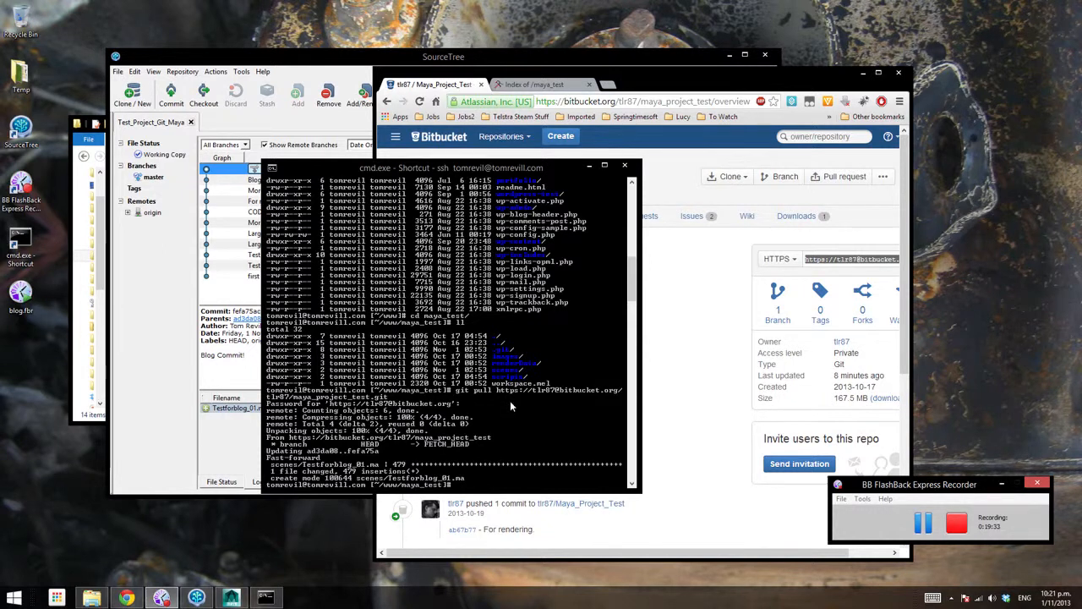